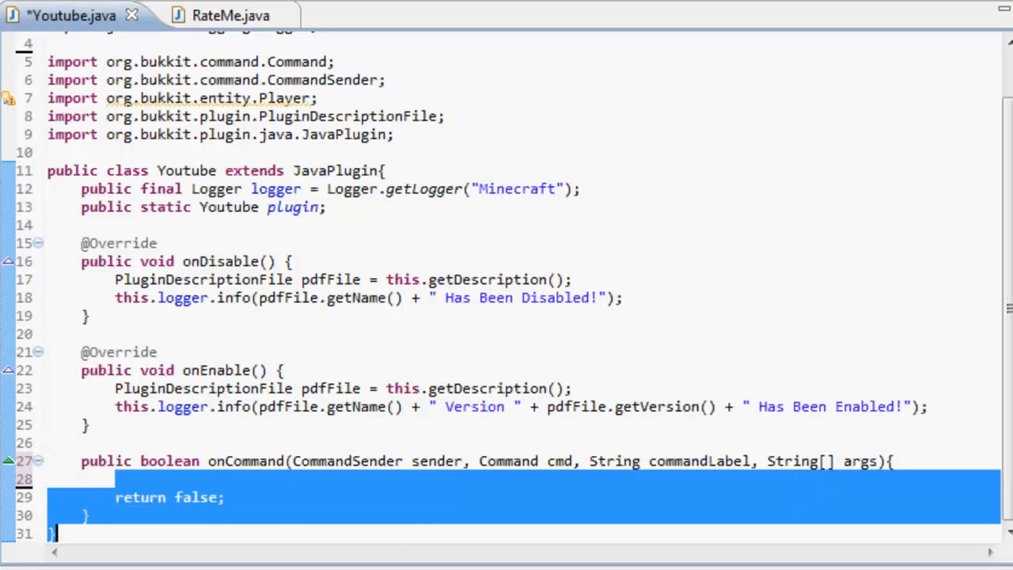
Step: Place the cursor inside the onCommand body, just after the opening brace
left_click(327, 333)
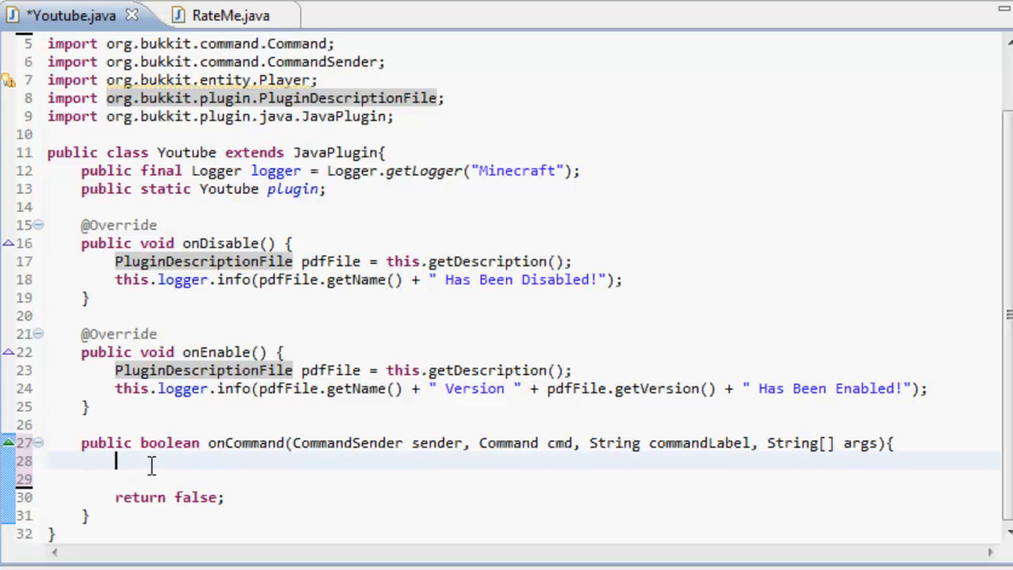
Step: Declare Player player = (Player) sender; in onCommand
type("Player player")
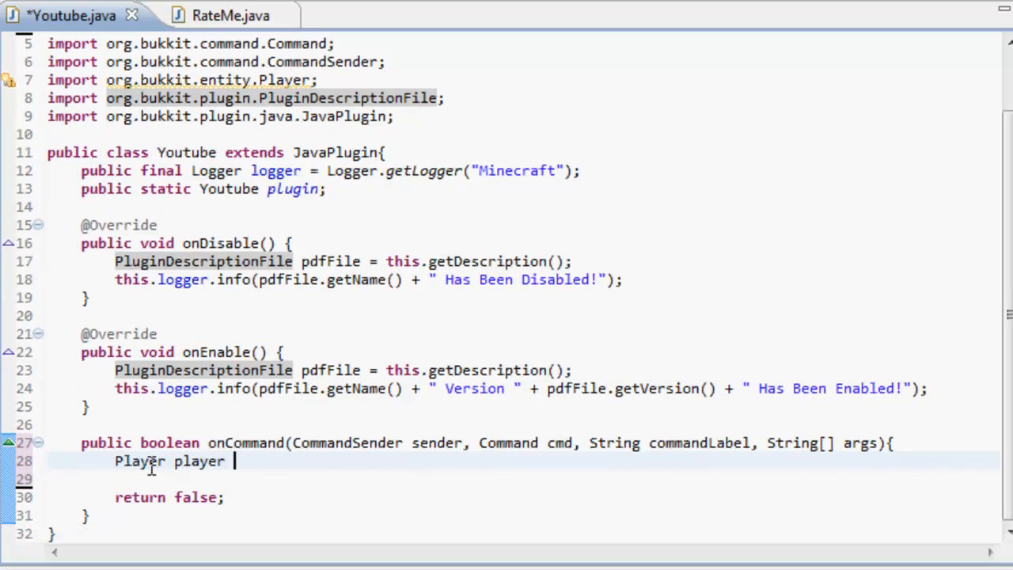
type("= (P")
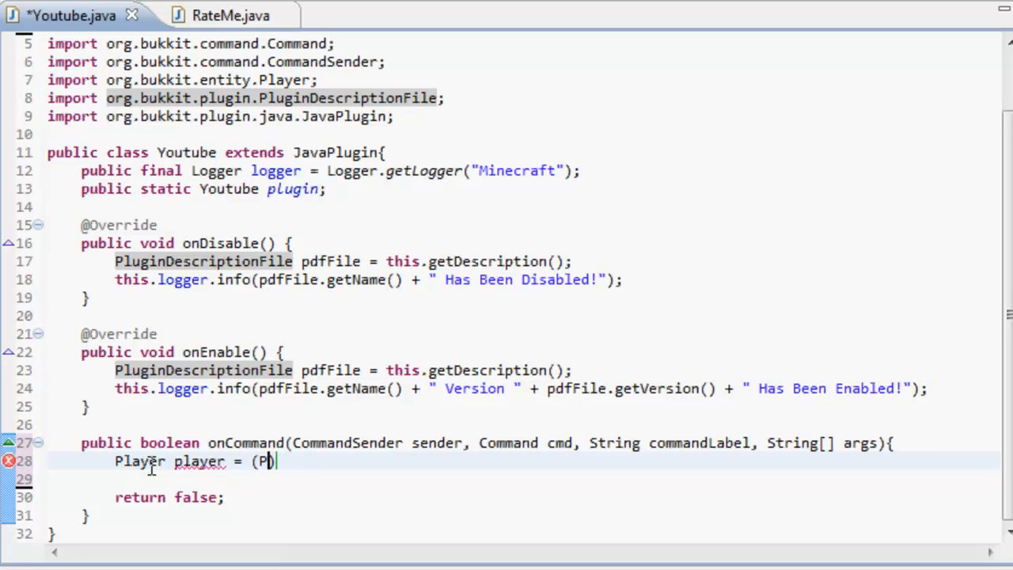
type("layer)")
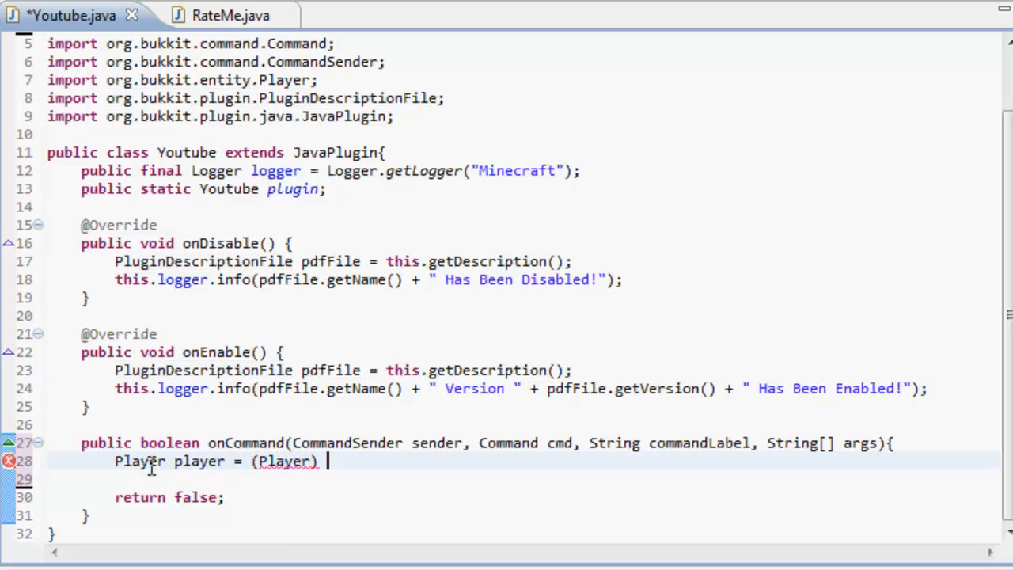
type("sender;")
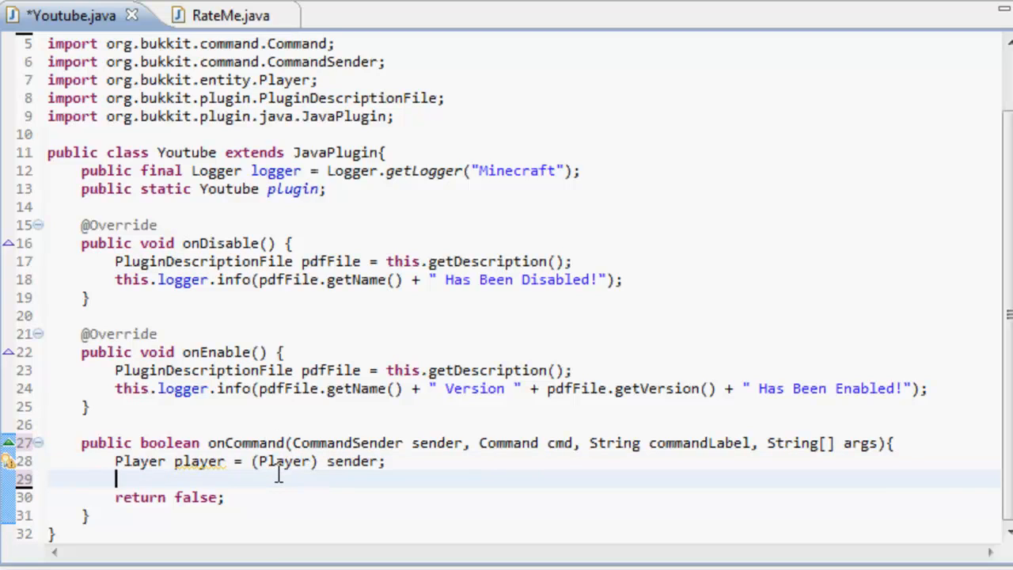
Step: Add an if block checking commandLabel equalsIgnoreCase "heal" or "h"
type("if(")
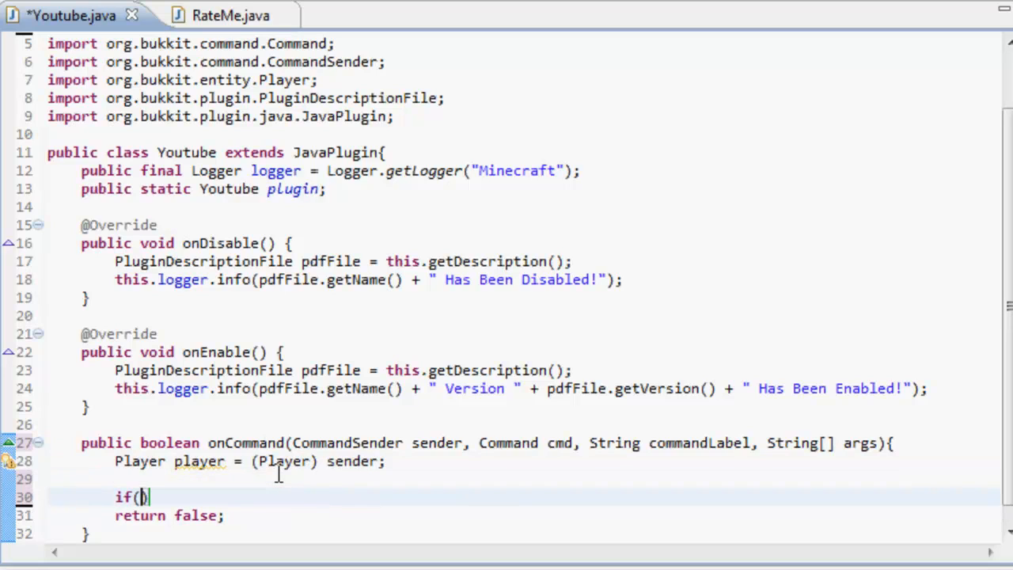
type("commandLabel.equalsIgnoreCase(anotherString")
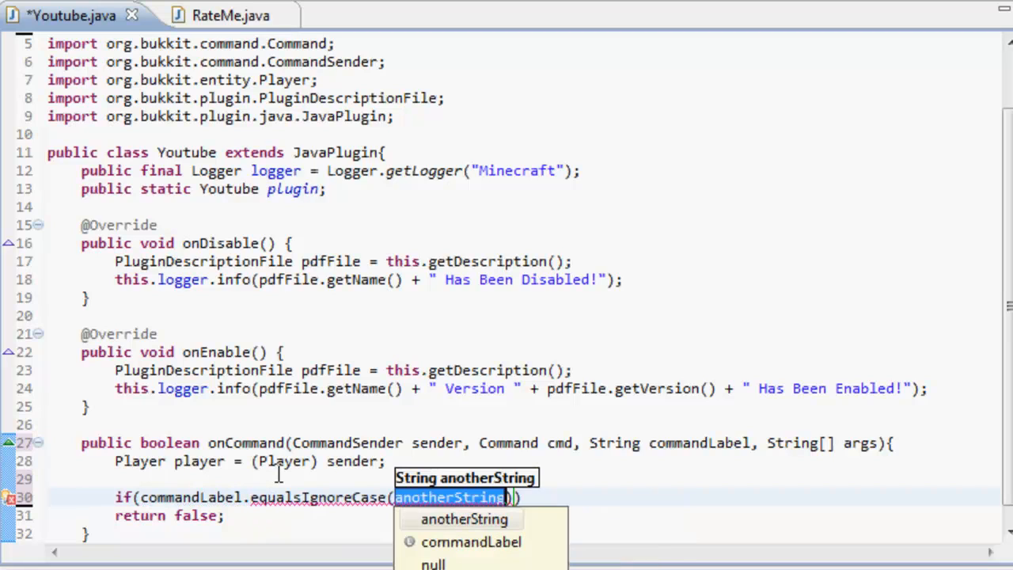
type("\"heal")
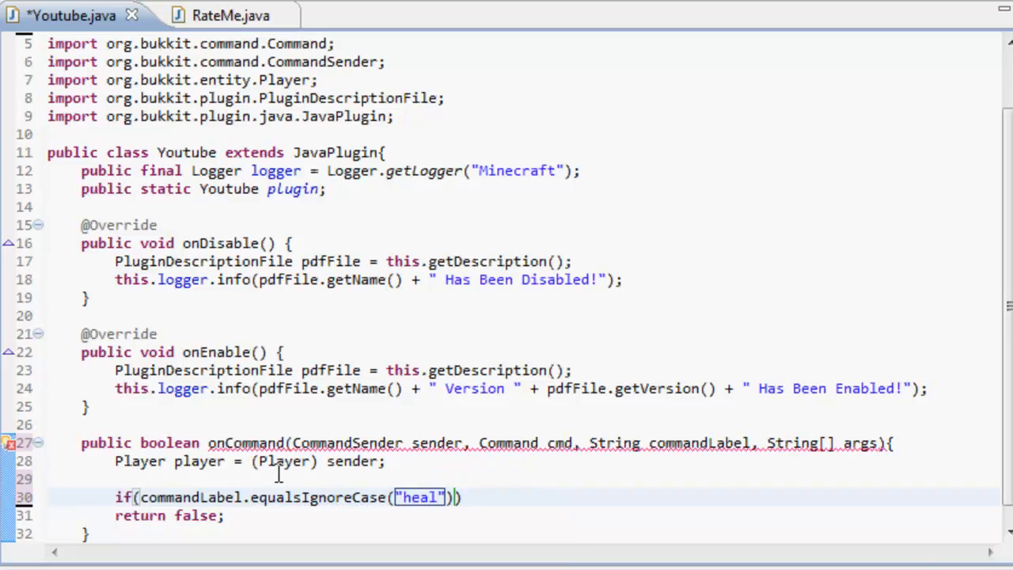
mouse_move(866, 466)
type(" ||")
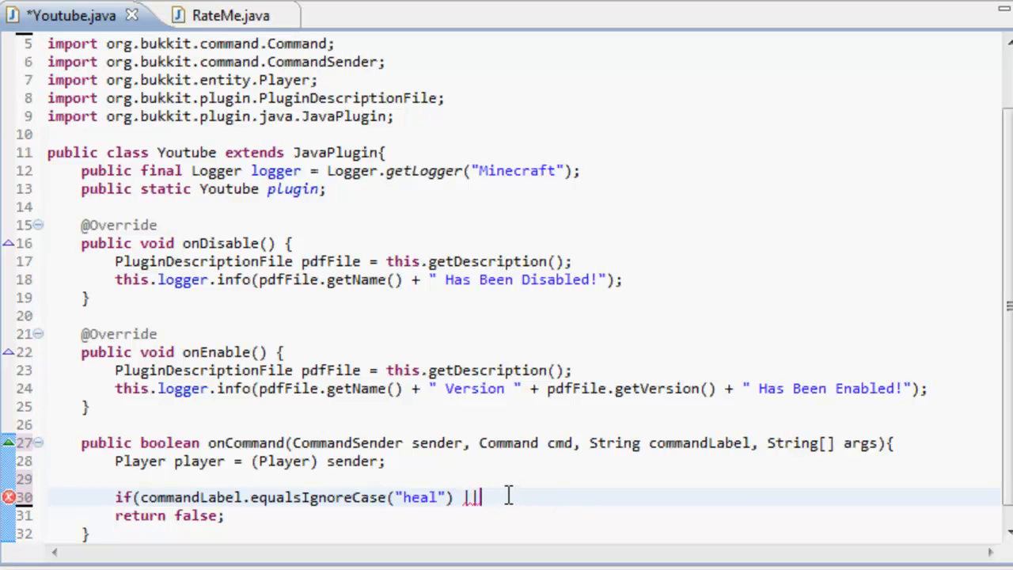
type("command")
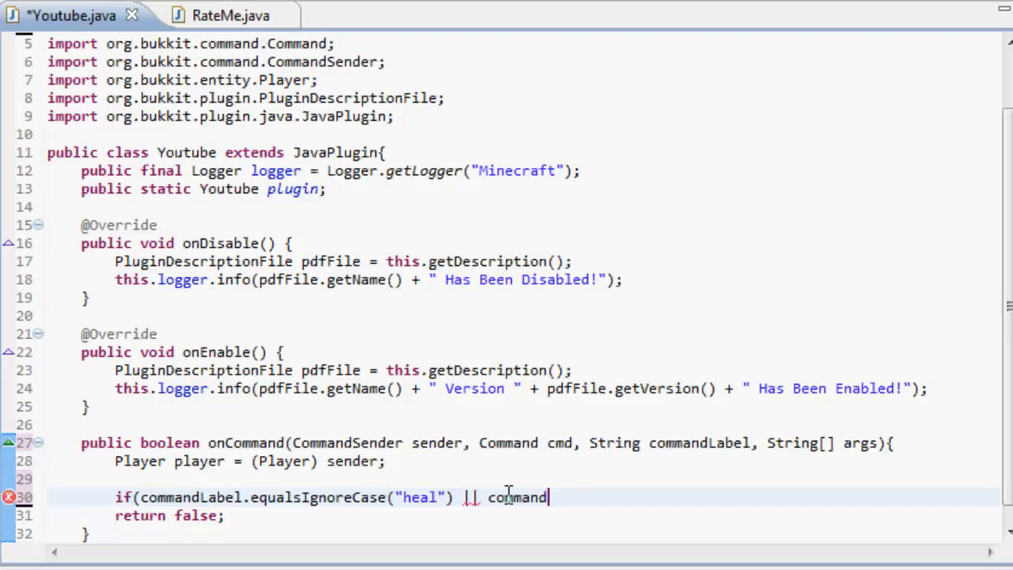
type("Label.equalsIgnoreCase(\"h\")){")
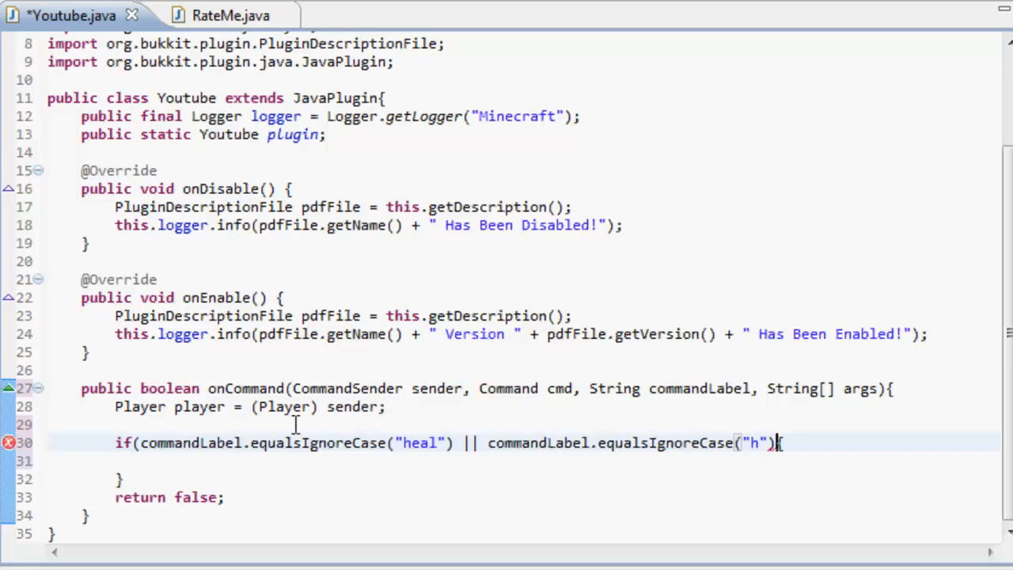
mouse_move(384, 449)
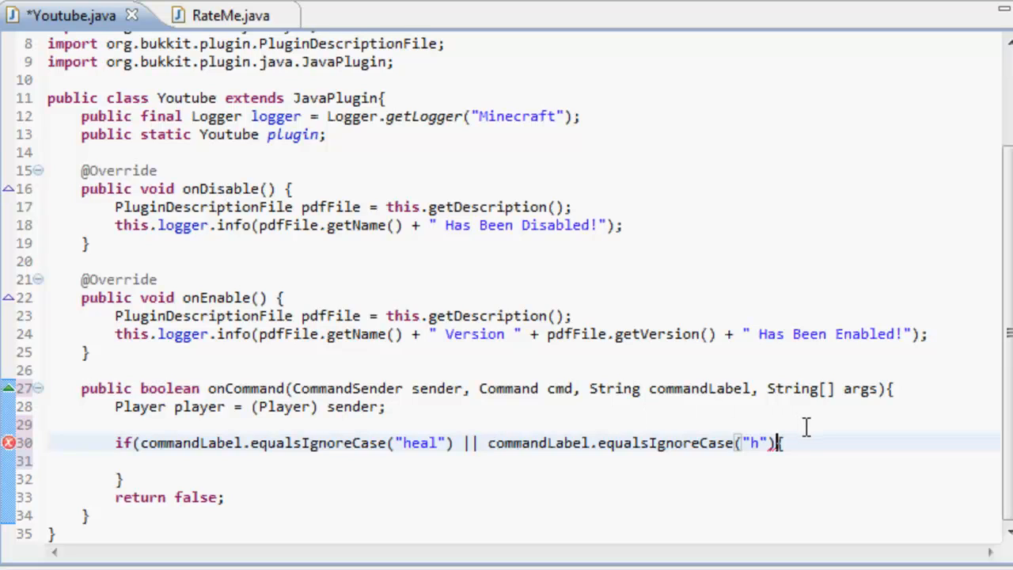
type("{")
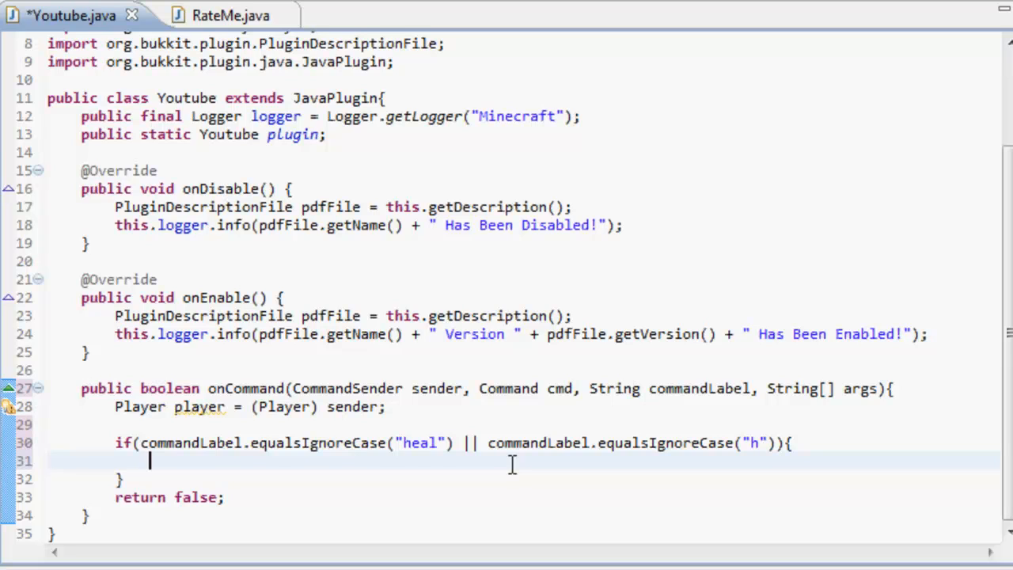
Step: Nest an if(args.length == 0) block inside the heal check
type("if()")
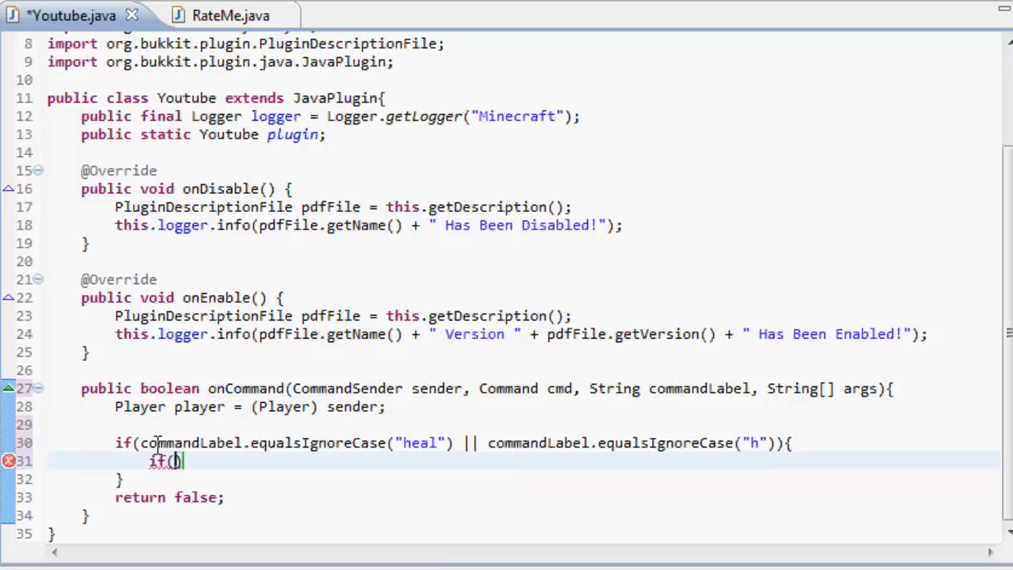
type("args.length == 0")
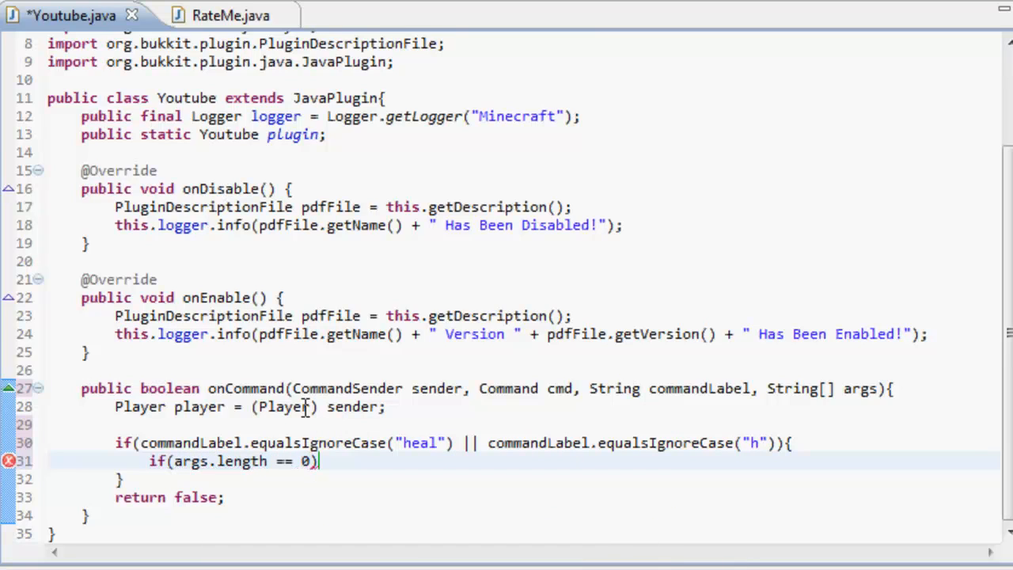
type("{")
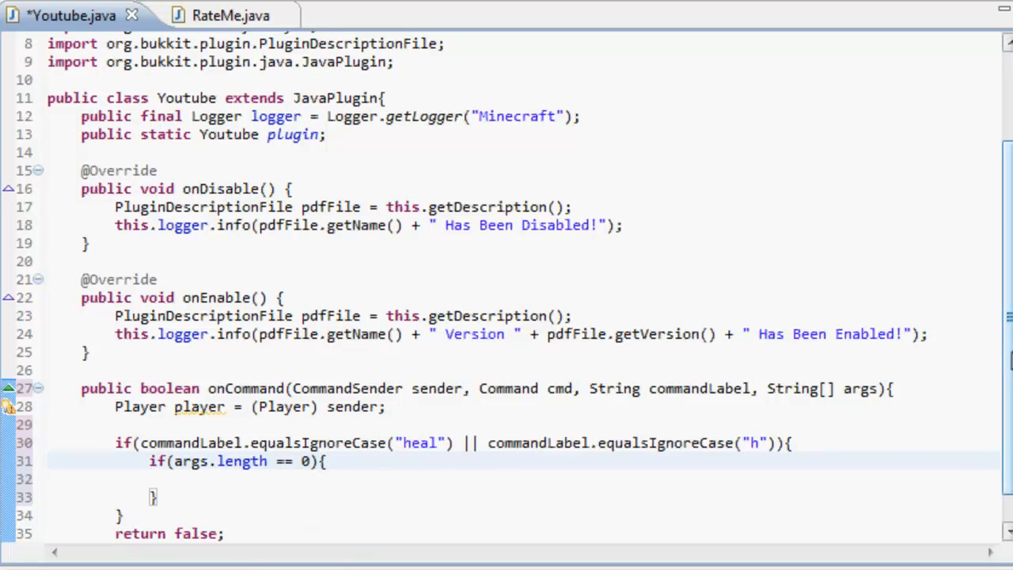
Step: Add a // comment contrasting heal with 0 and 1 arguments
type("//")
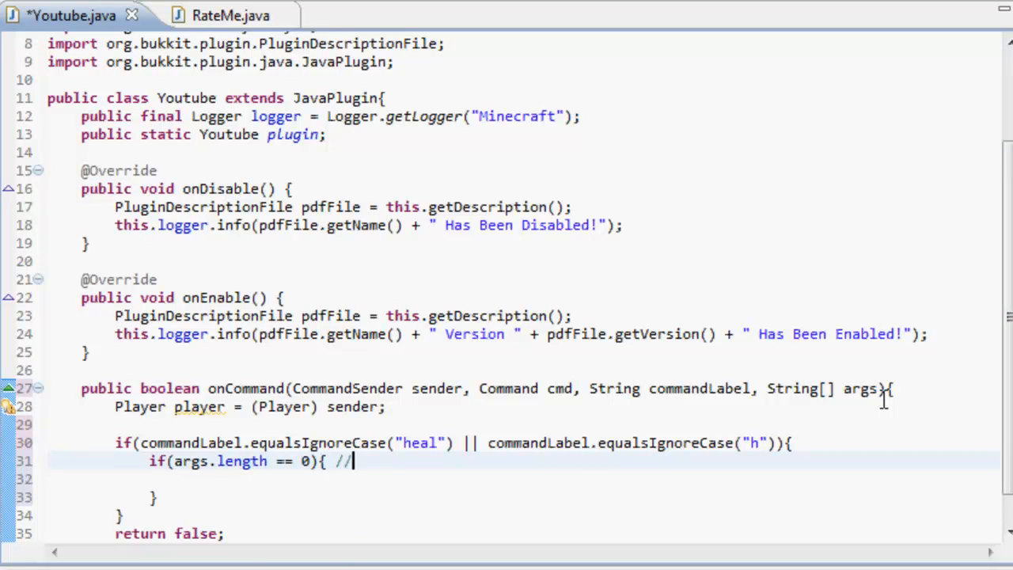
type("heal")
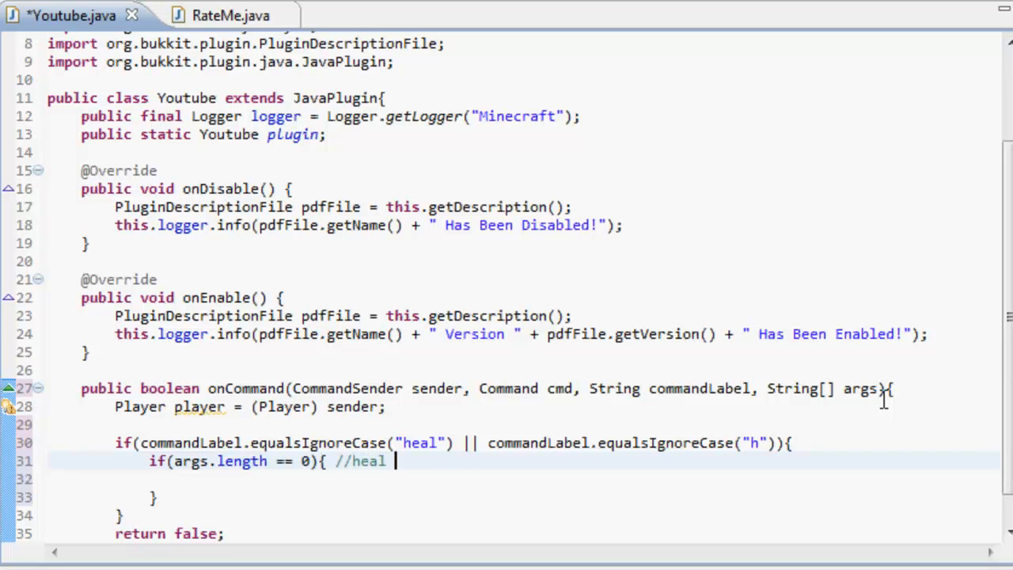
type("= 0 args")
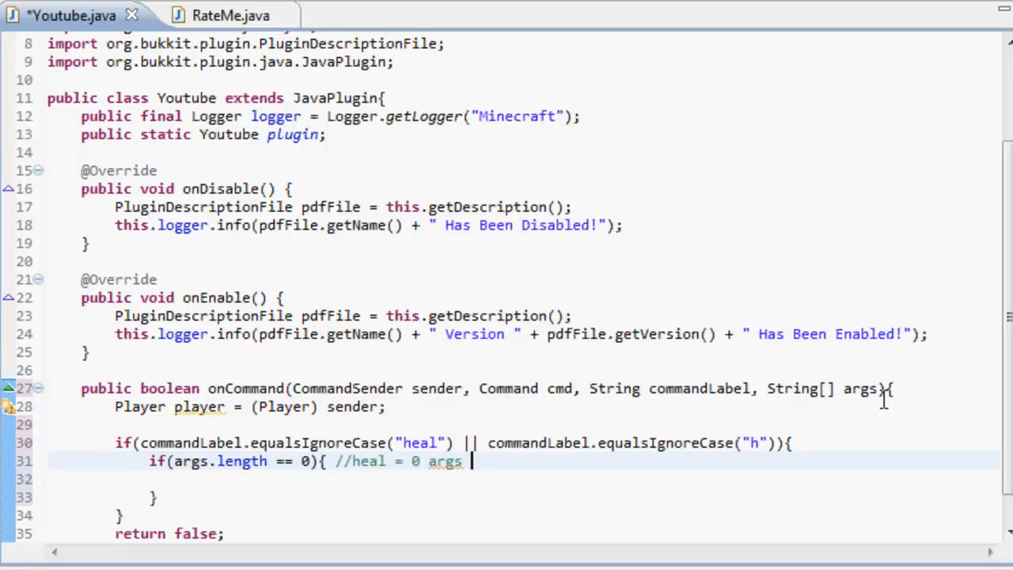
type("/")
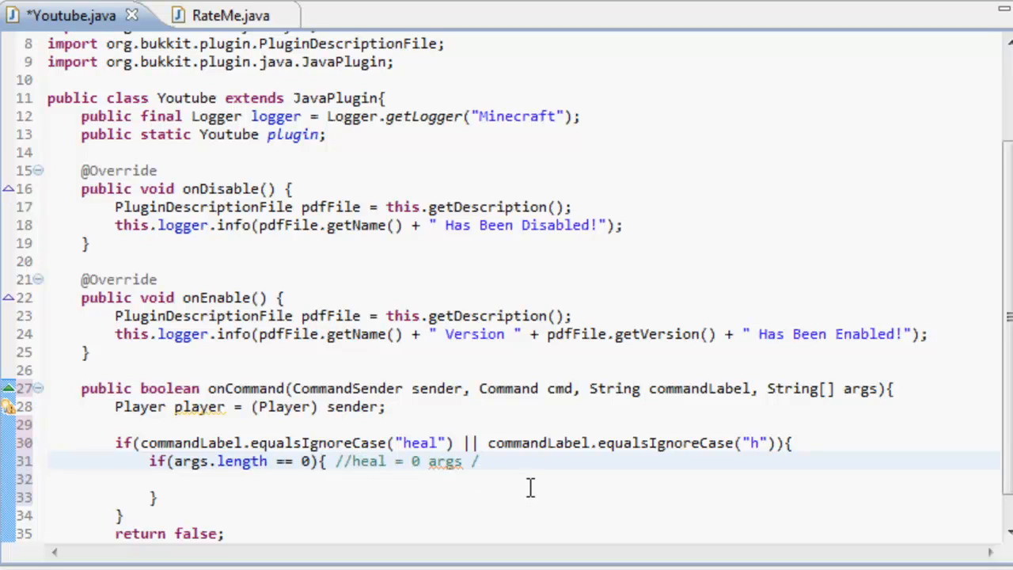
type("heal Be")
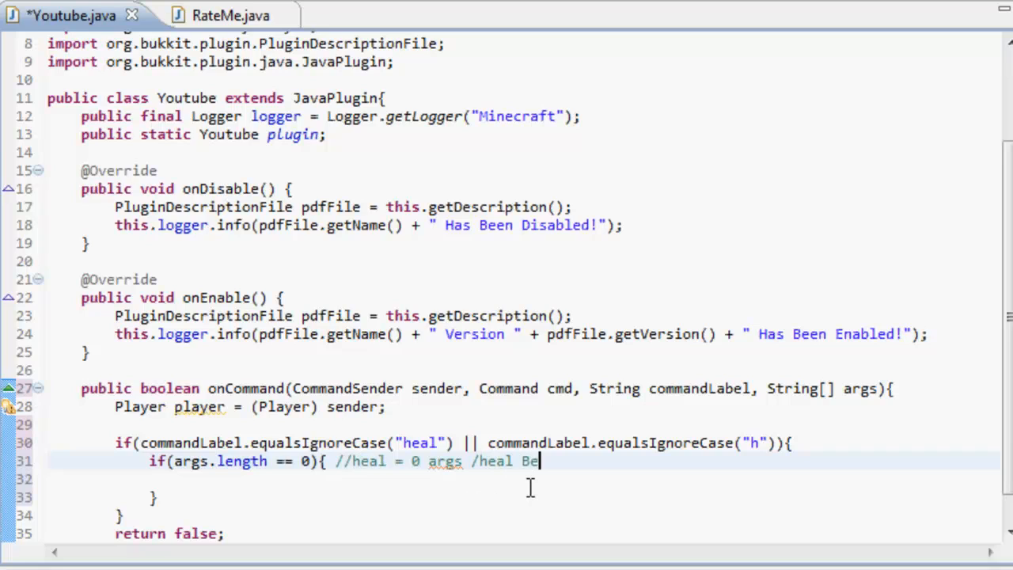
type("nch3 = 2 args")
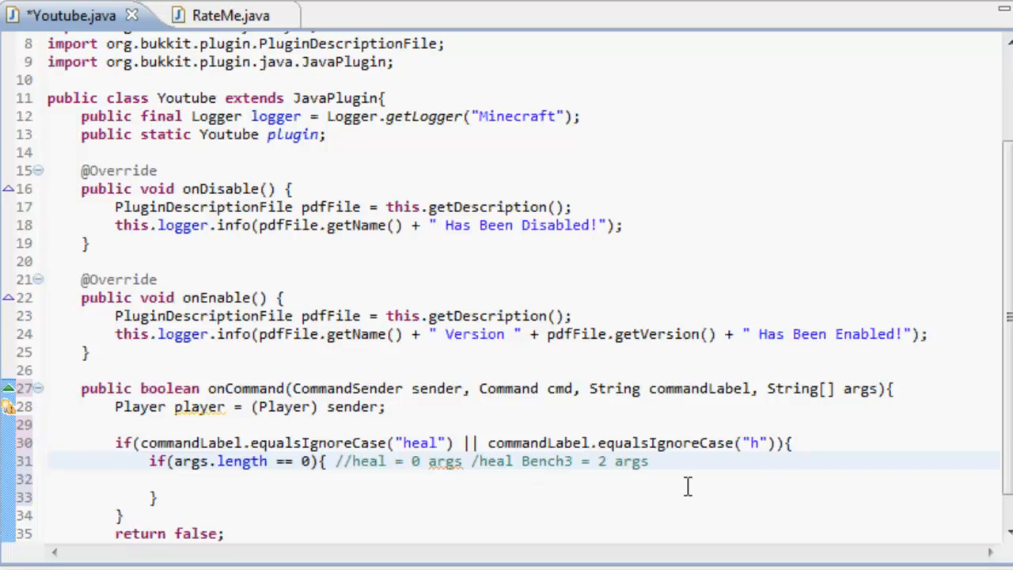
left_click_drag(328, 461, 648, 461)
type("1")
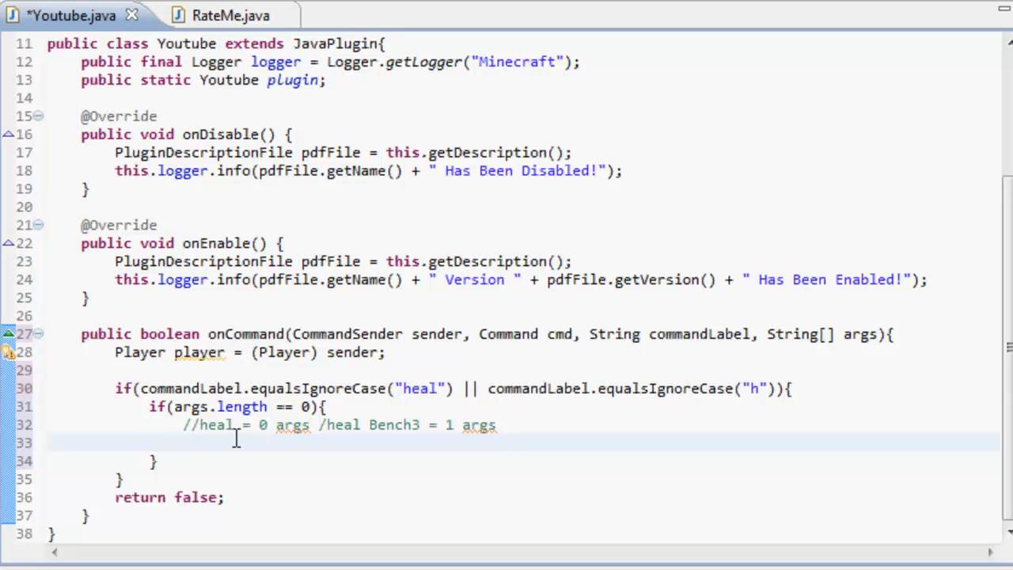
Step: Make the zero-argument branch call player.setHealth(20);
type("playe")
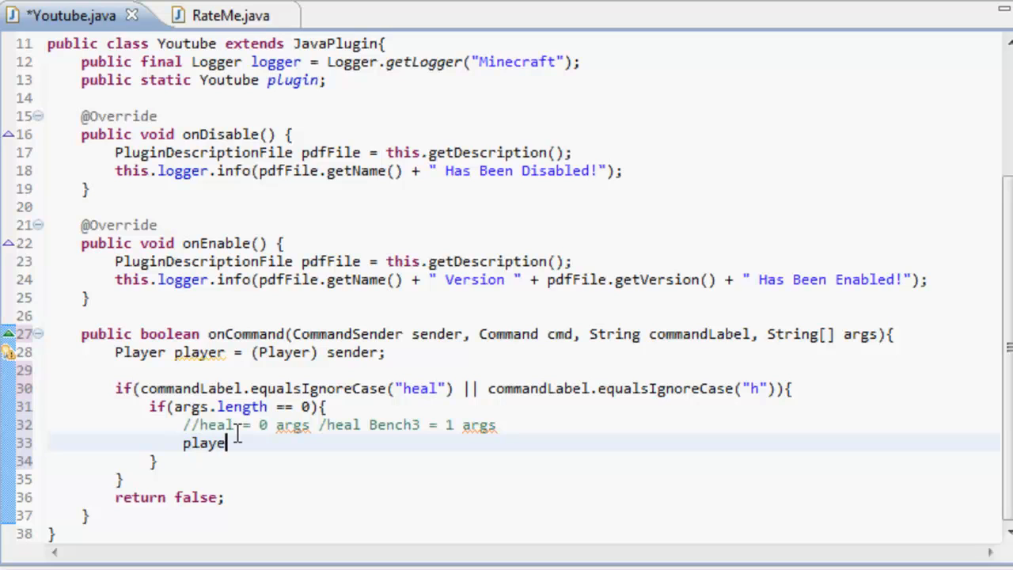
type(".")
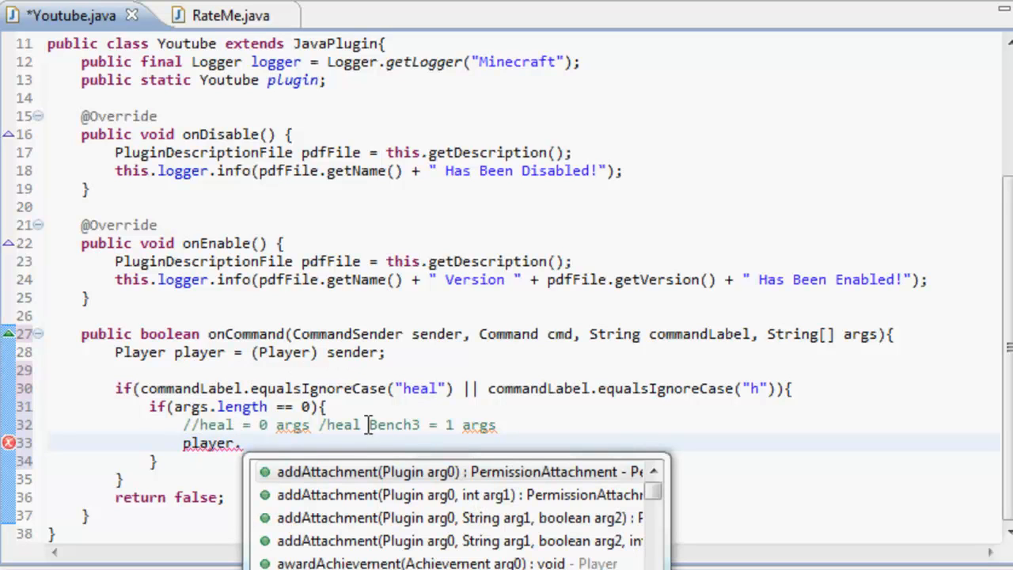
type("setHealth")
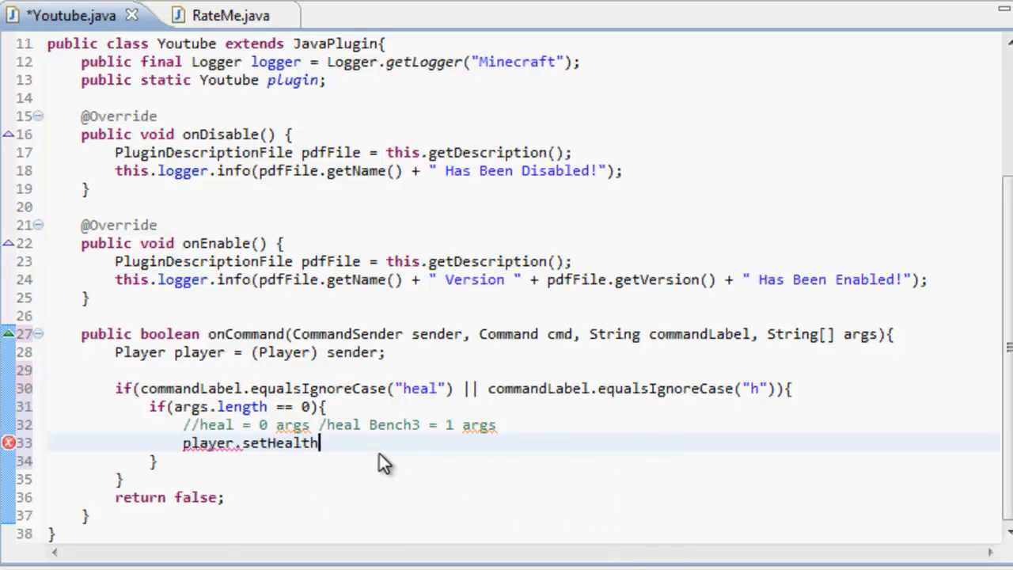
type("(20)")
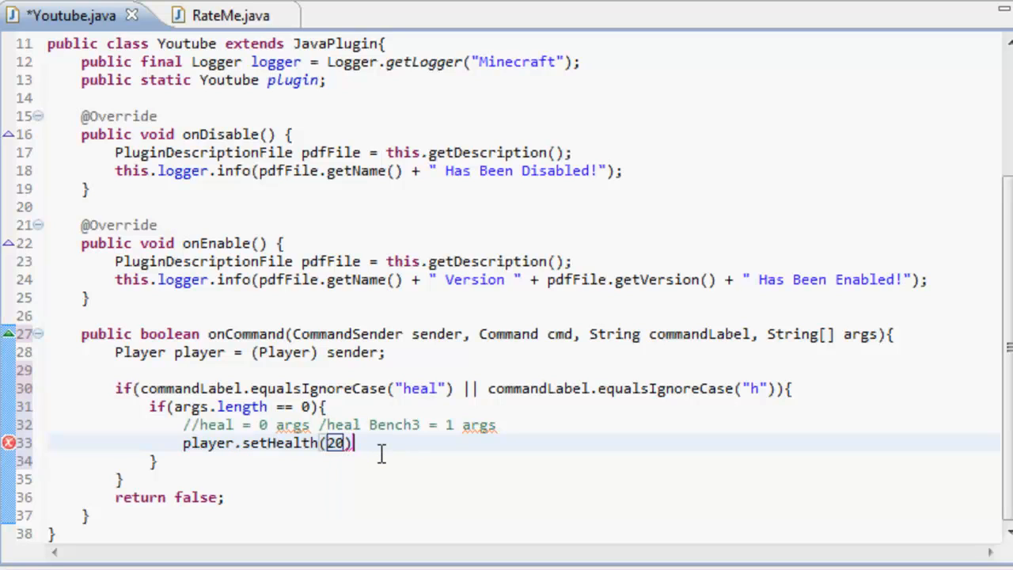
type(";")
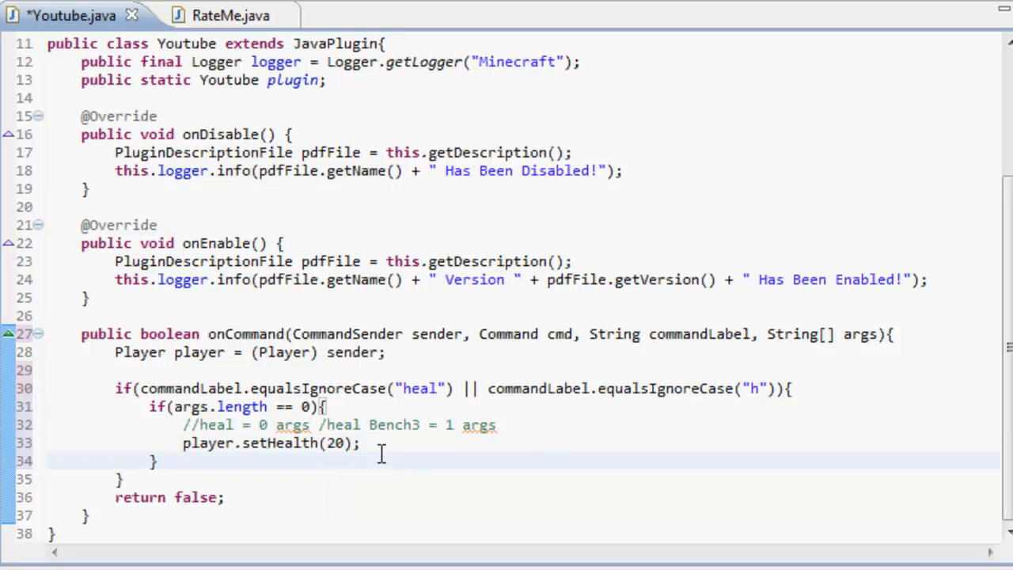
Step: Add an else if(args.length == 1) block after the zero-args branch
type("else")
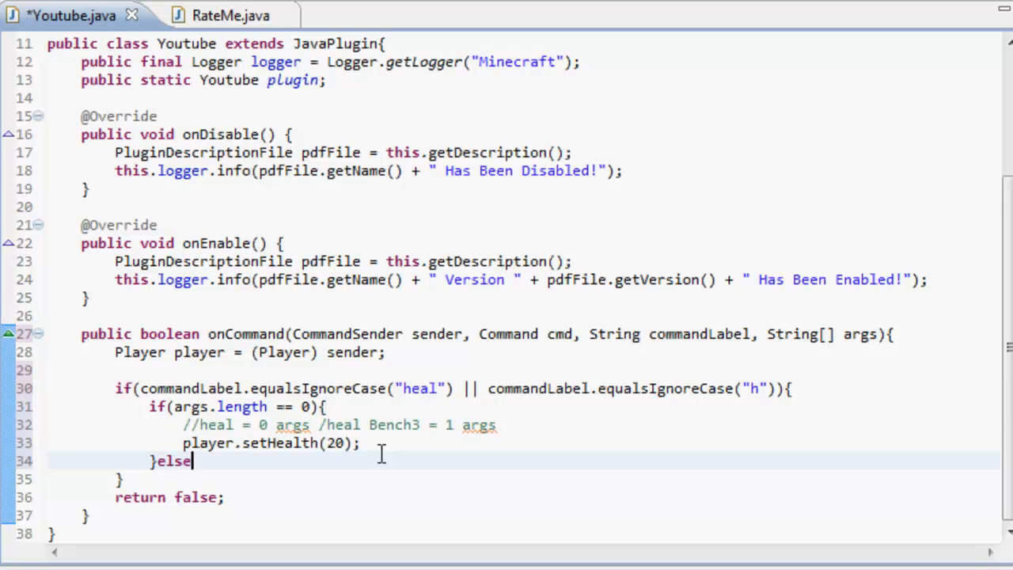
type("i")
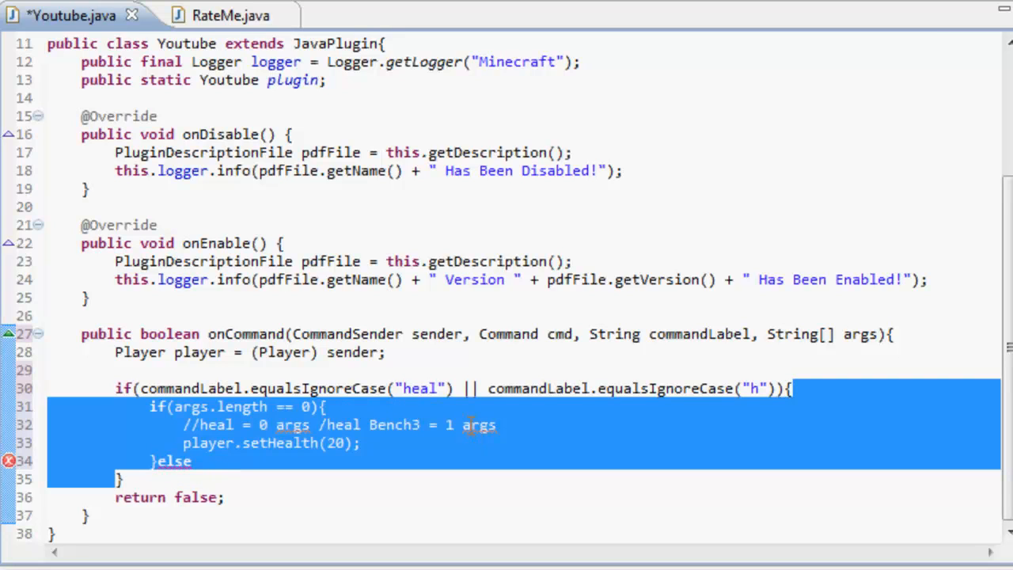
left_click(192, 461)
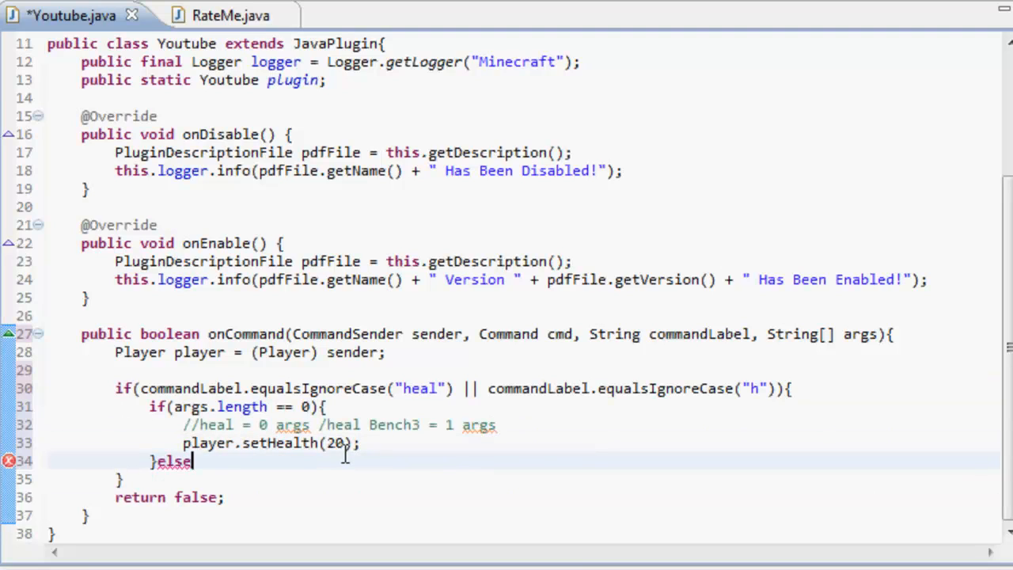
type("if()")
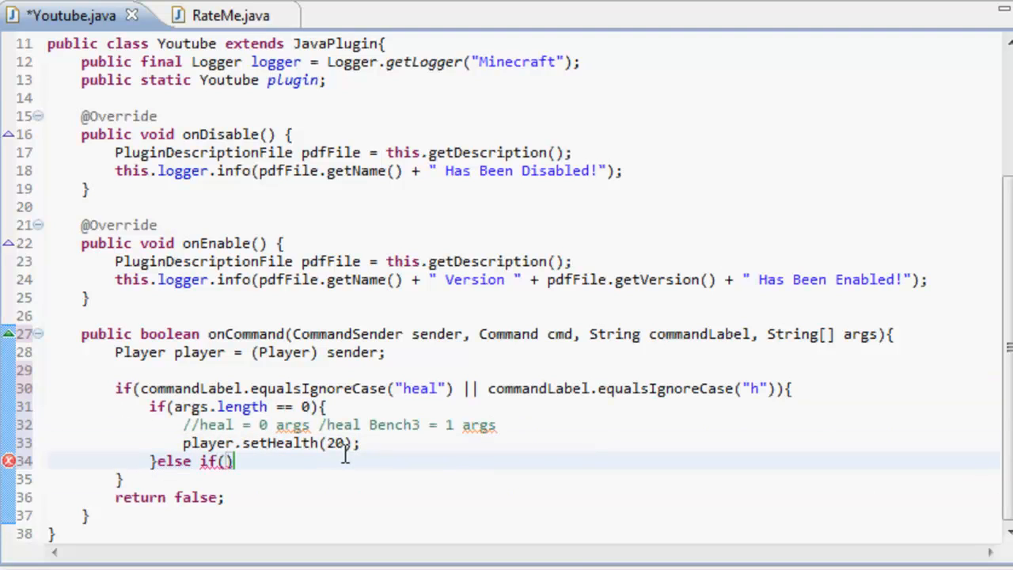
type("args.")
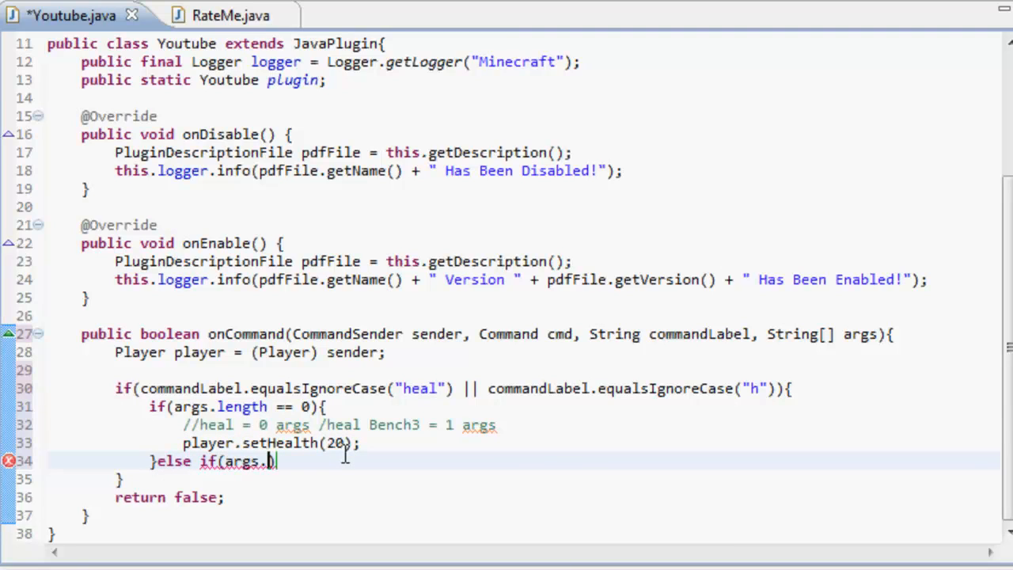
type("length")
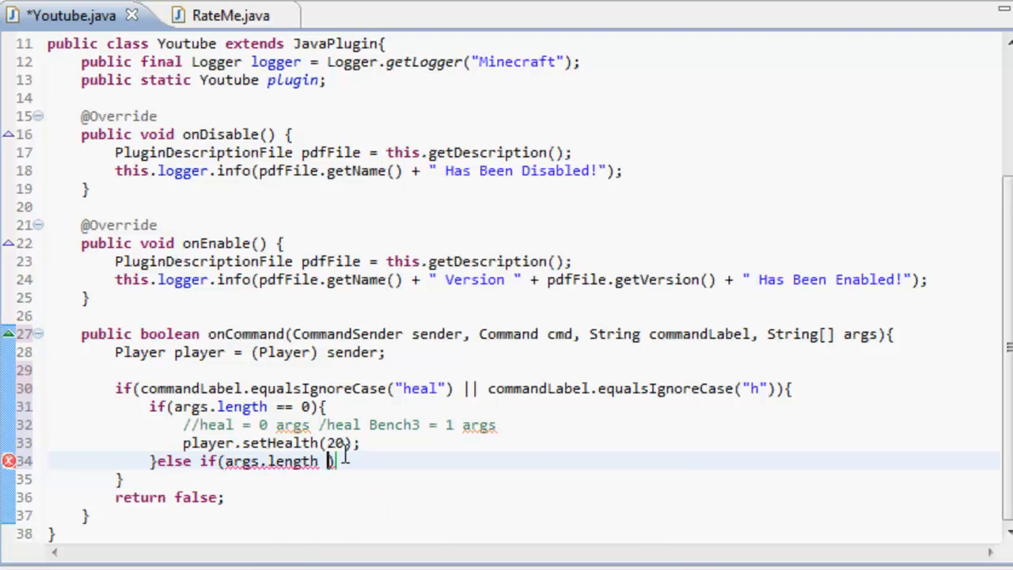
type("== 1)")
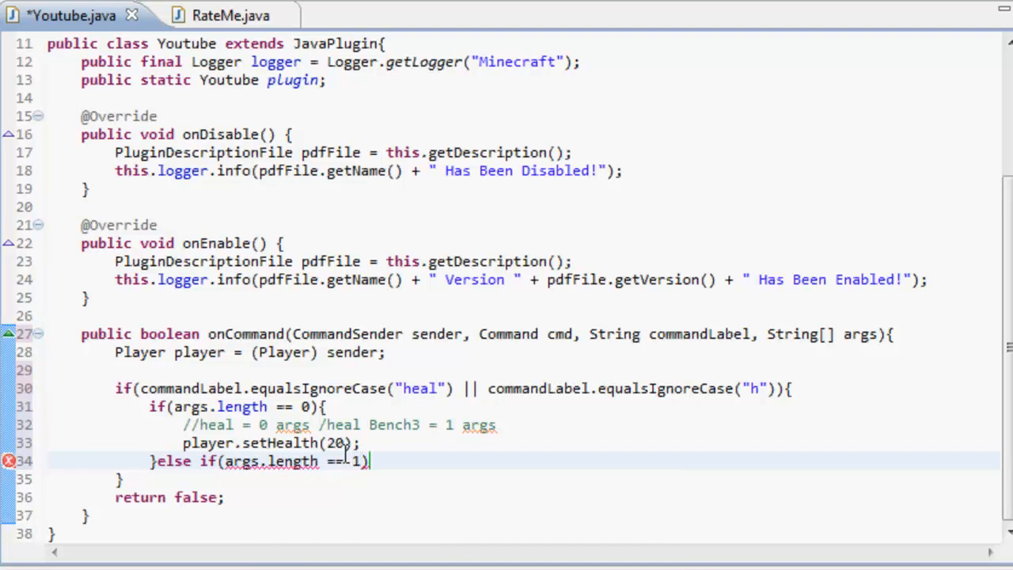
type("{")
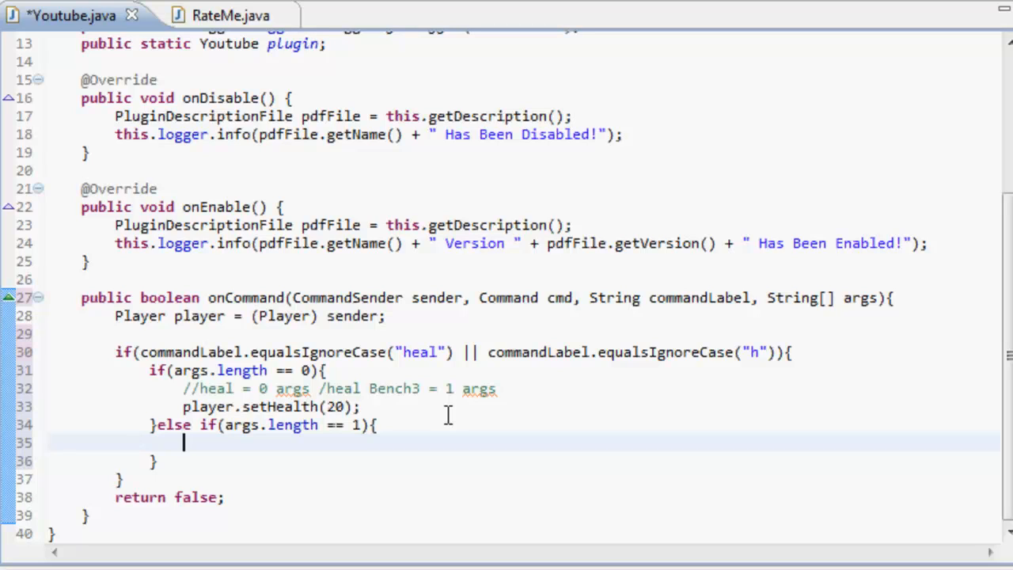
Step: Start Player targetPlayer = player. and dismiss the content assist error
type("Player")
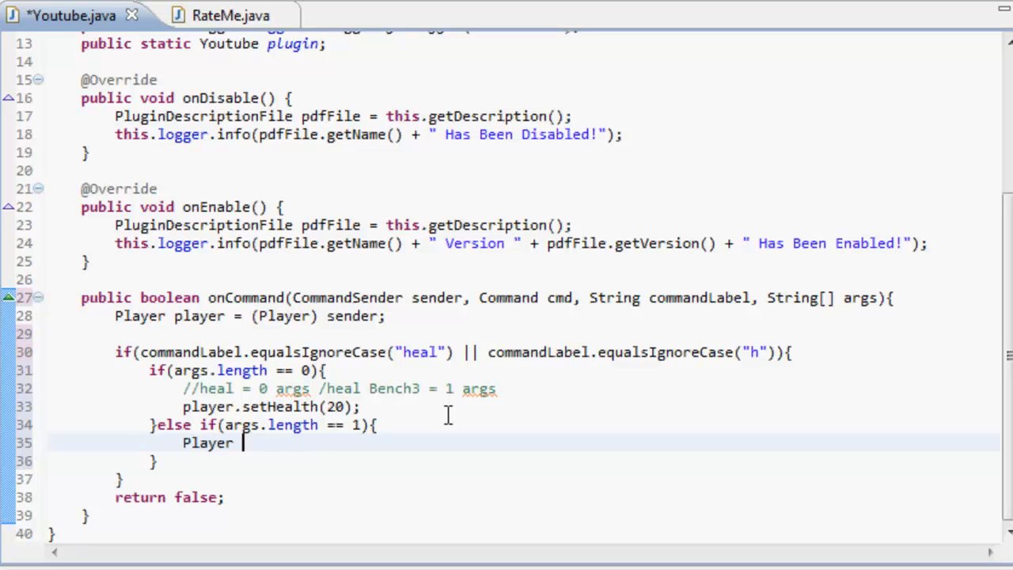
type("targ")
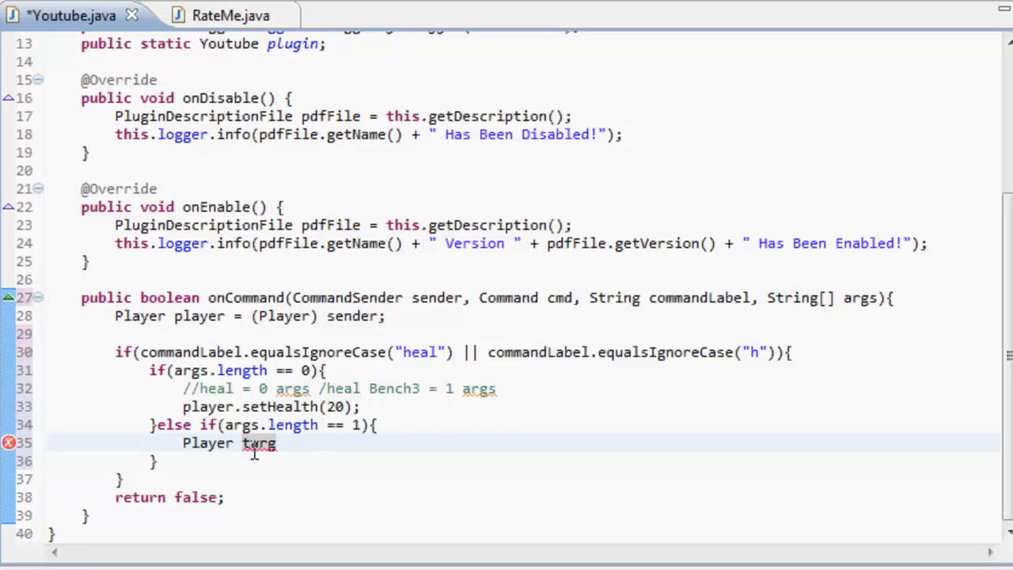
type("etPlayer")
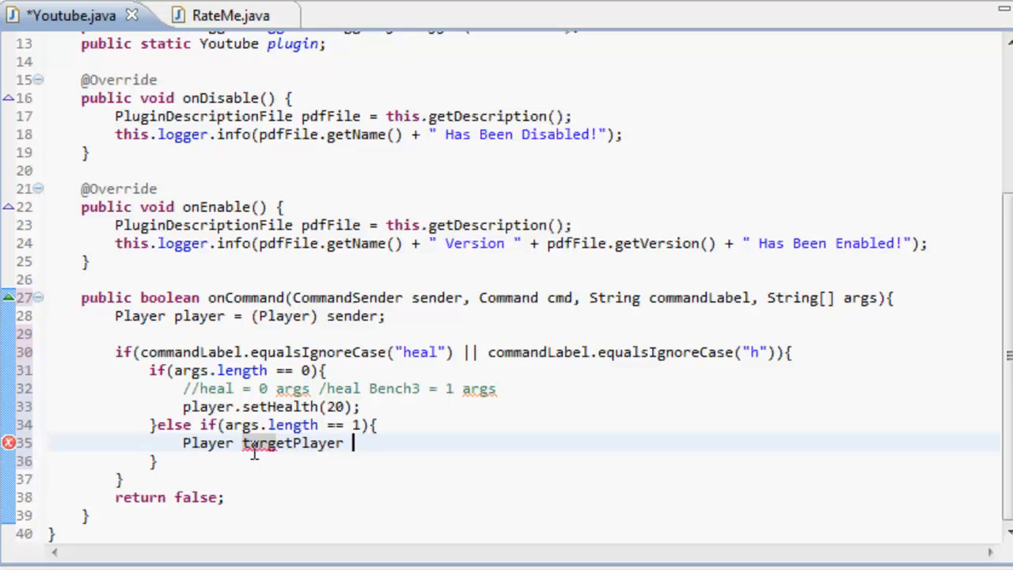
type("= p")
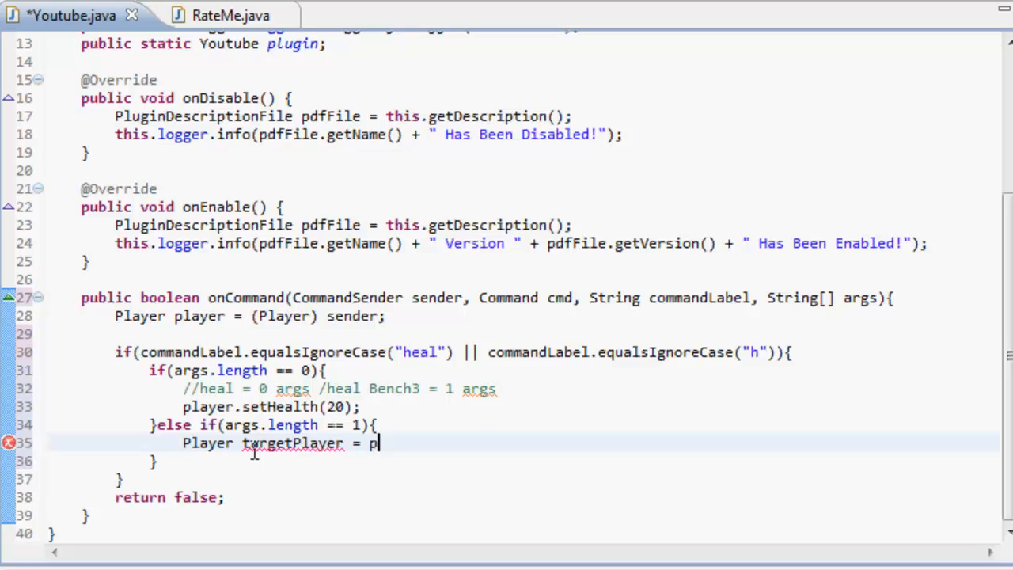
type("layer.")
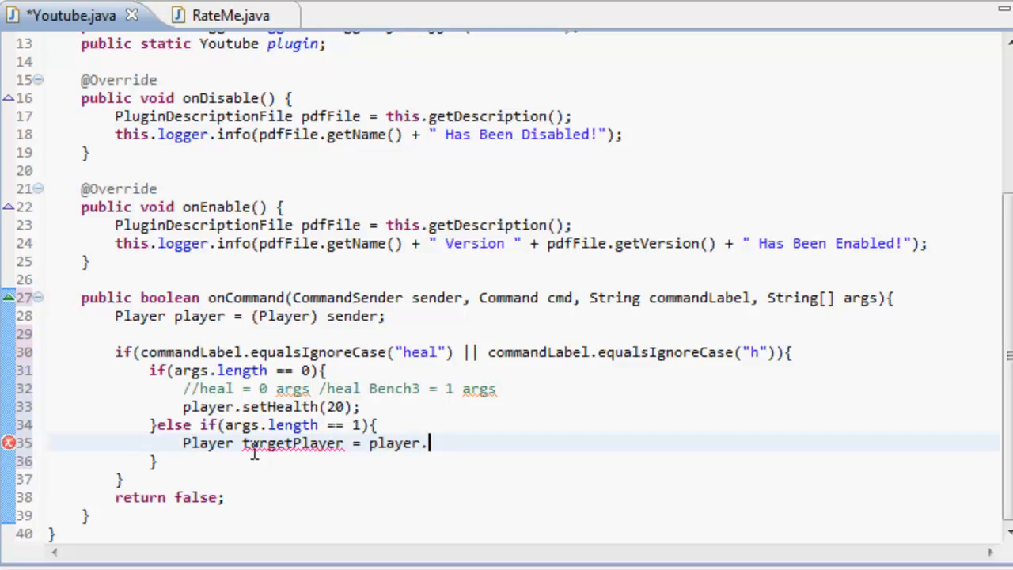
mouse_move(327, 352)
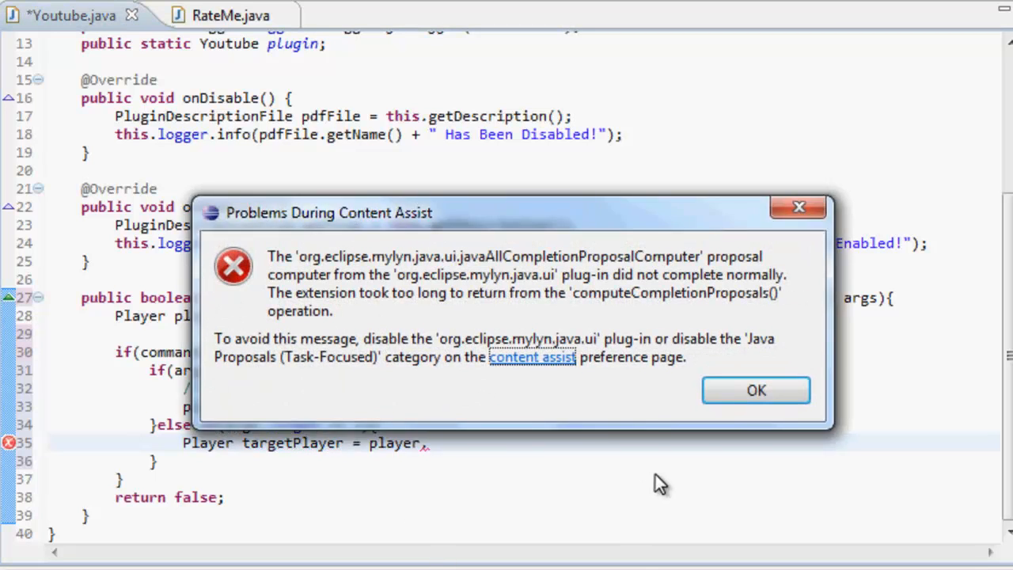
mouse_move(641, 544)
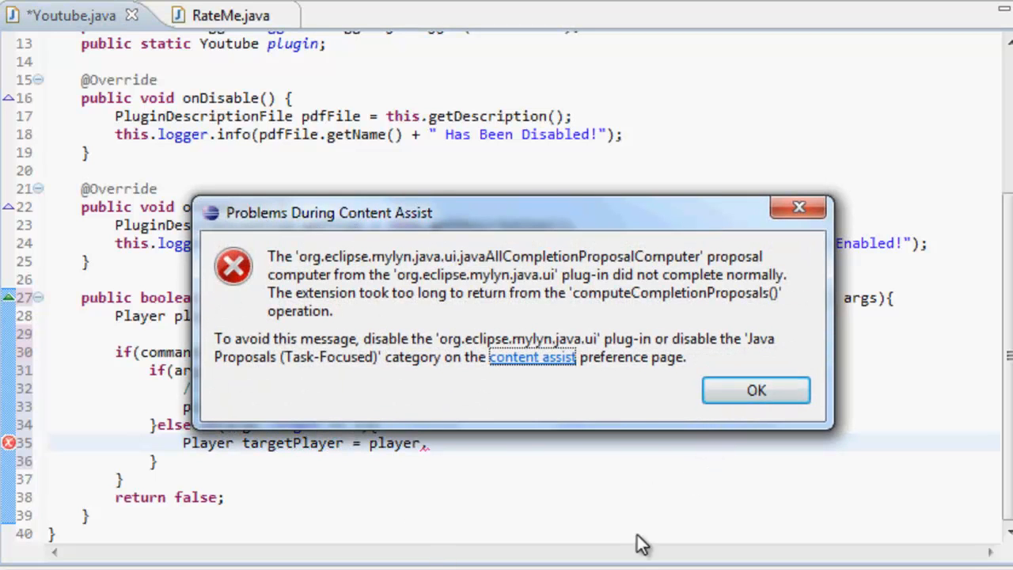
left_click(755, 390)
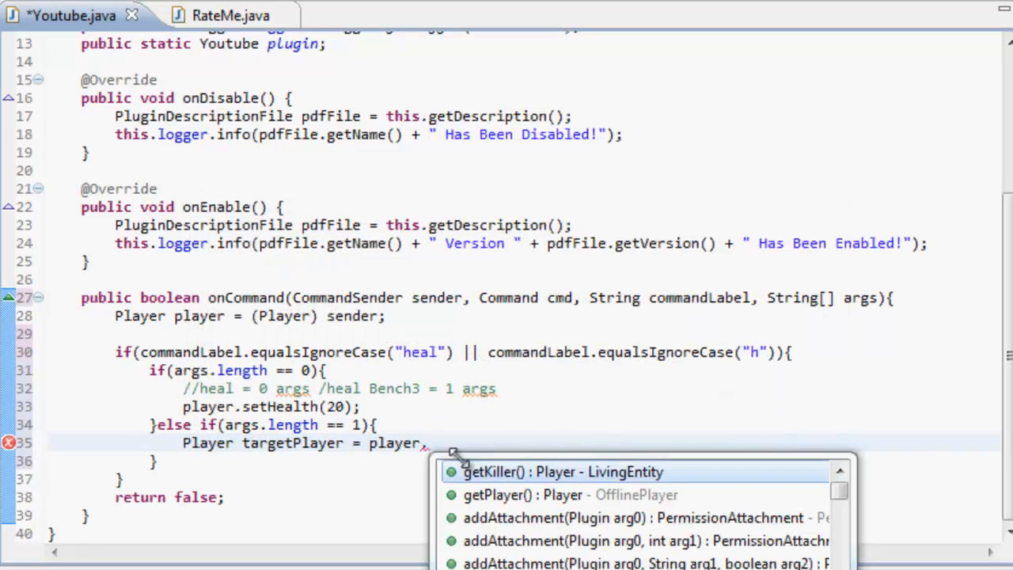
Step: Complete targetPlayer as player.getServer().getPlayer(args[0]), checking RateMe.java for reference
key("Escape")
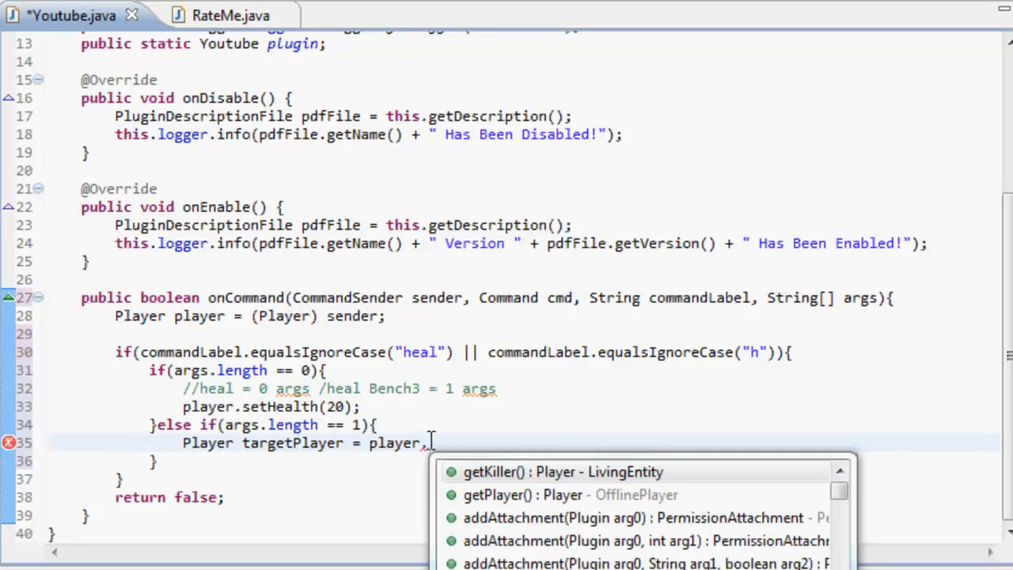
type("getServe")
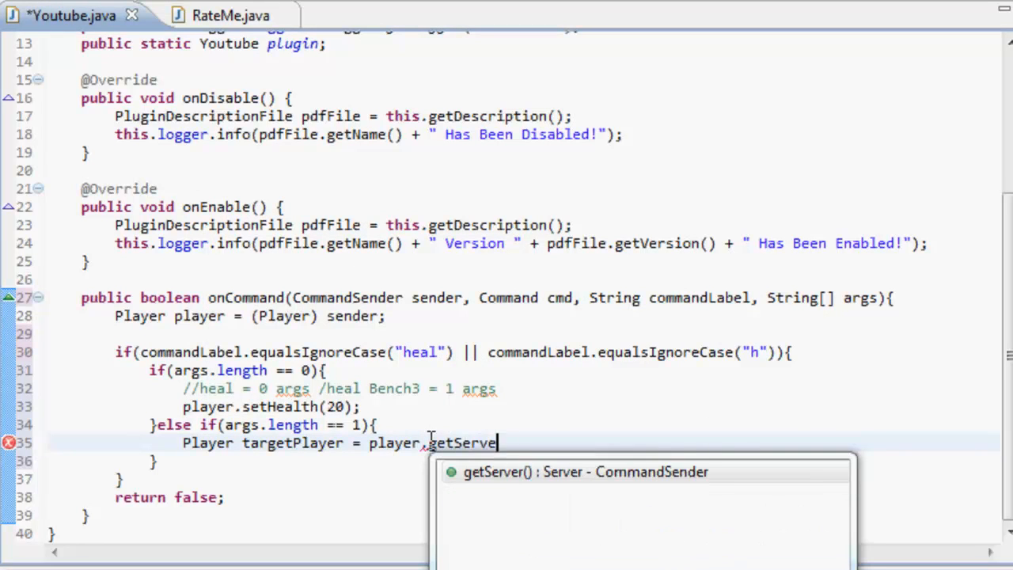
type("r().getPlayer(args [0")
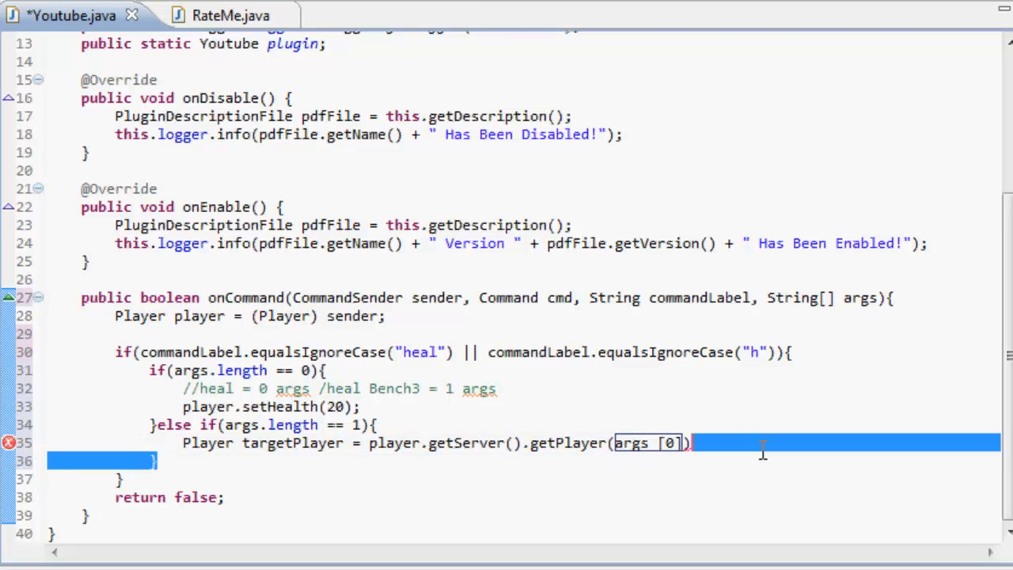
left_click(214, 15)
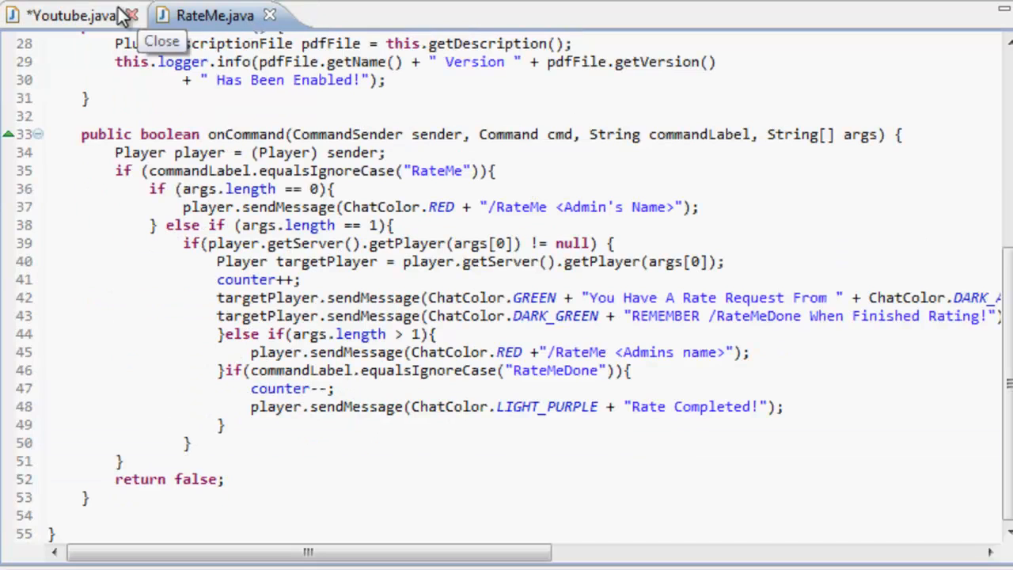
left_click(71, 15)
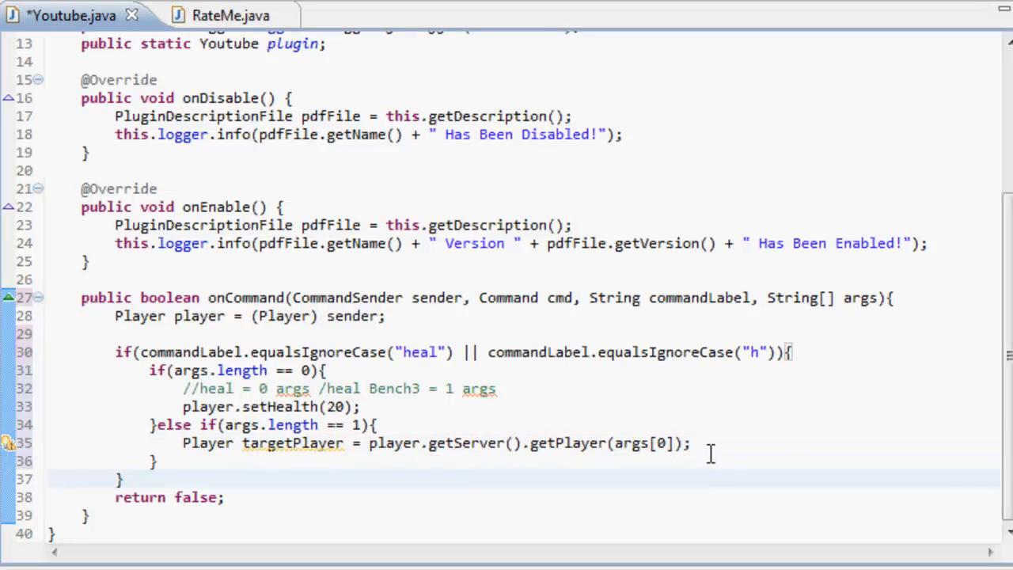
left_click(692, 443)
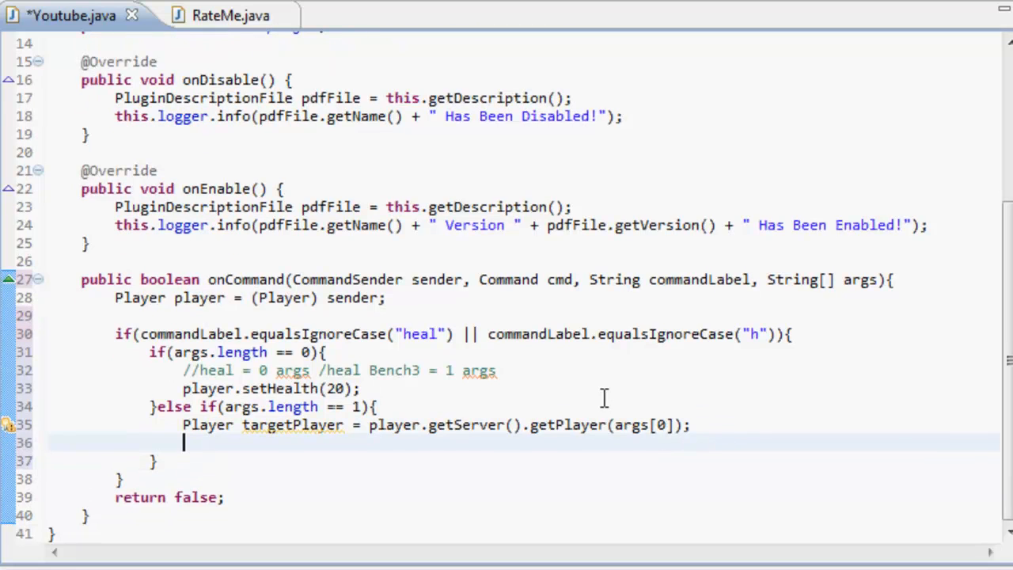
mouse_move(701, 472)
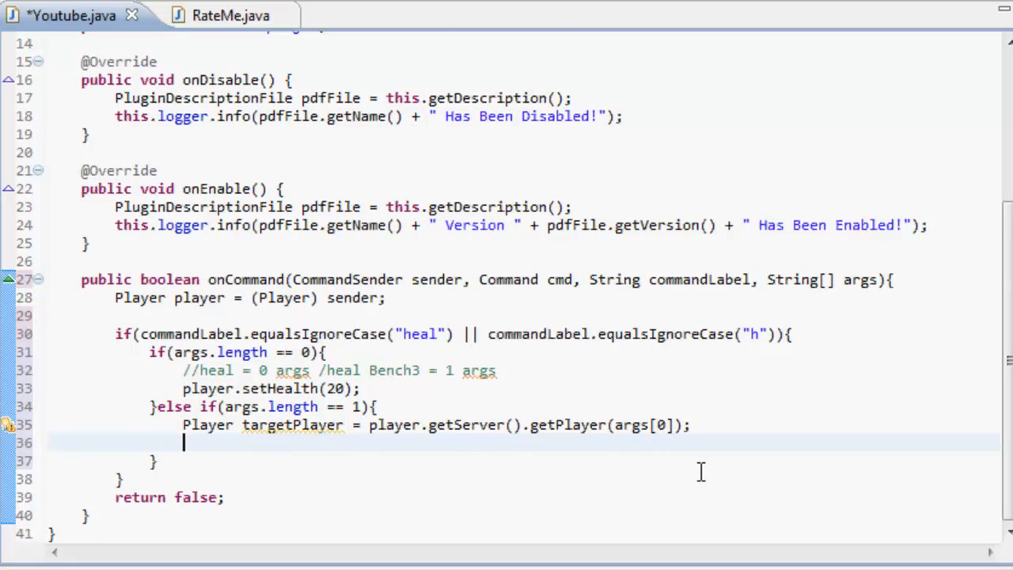
Step: Heal the named player with targetPlayer.setHealth(20); in the one-argument branch
type("targ")
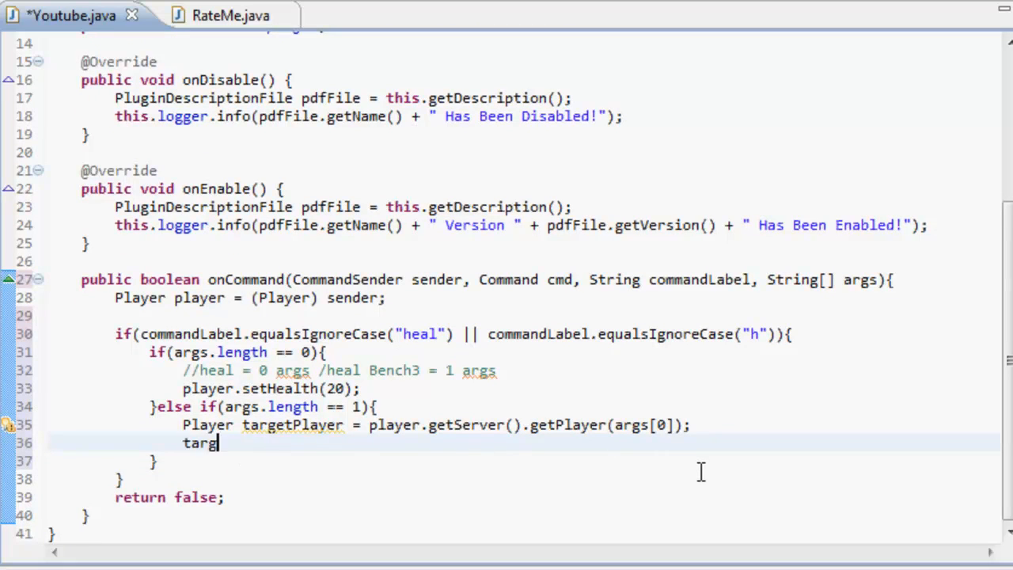
type("etPlayer.")
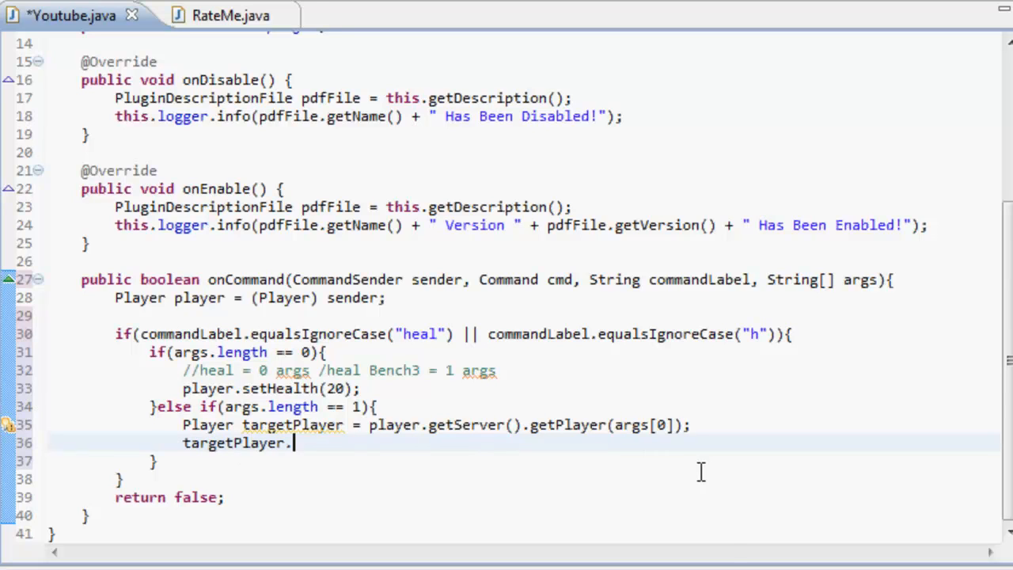
type("s")
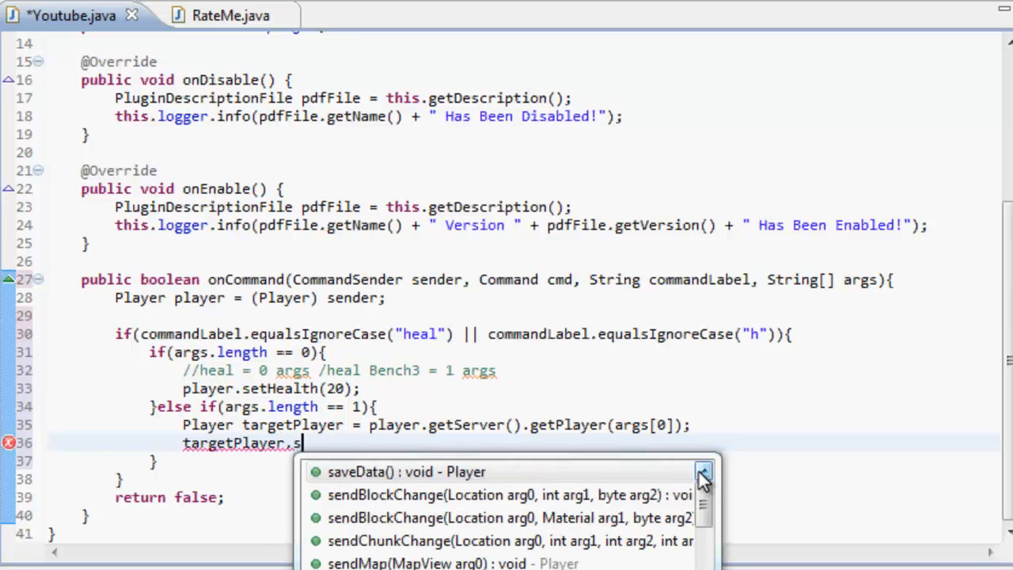
type("etHealth(20);")
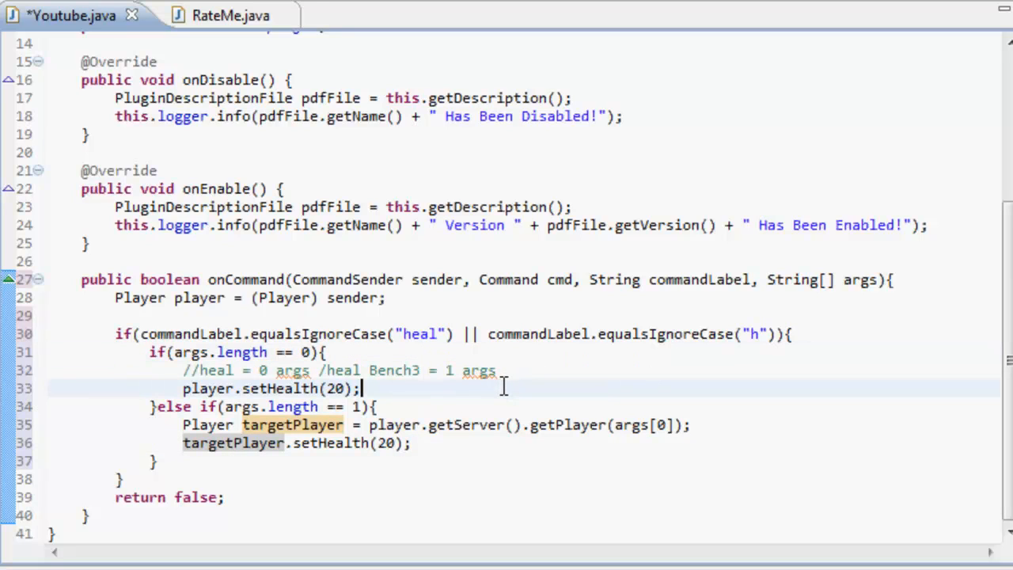
Step: Add player.sendMessage(ChatColor.GREEN + "Healed!"); to both heal branches
type("player")
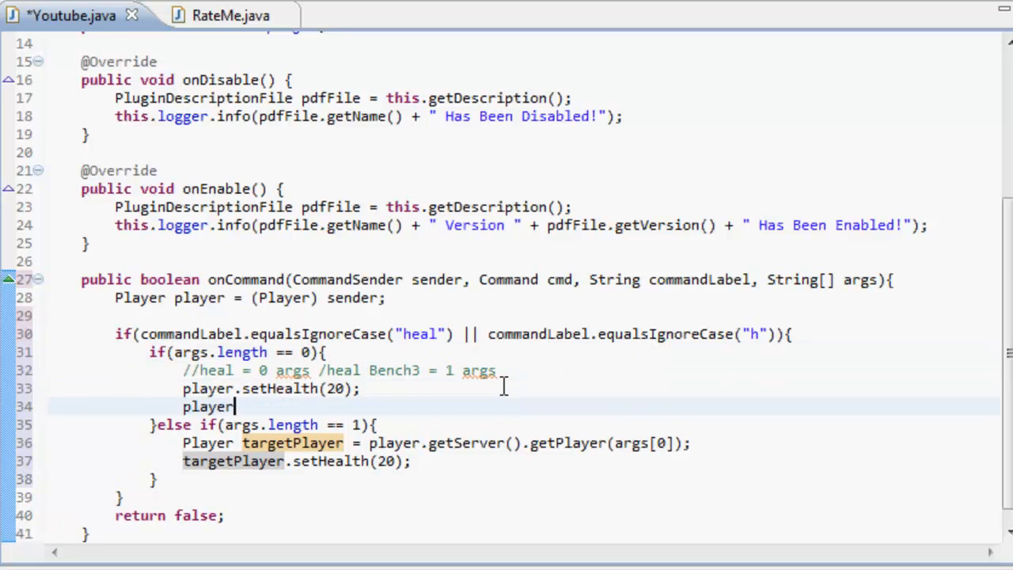
type(".send")
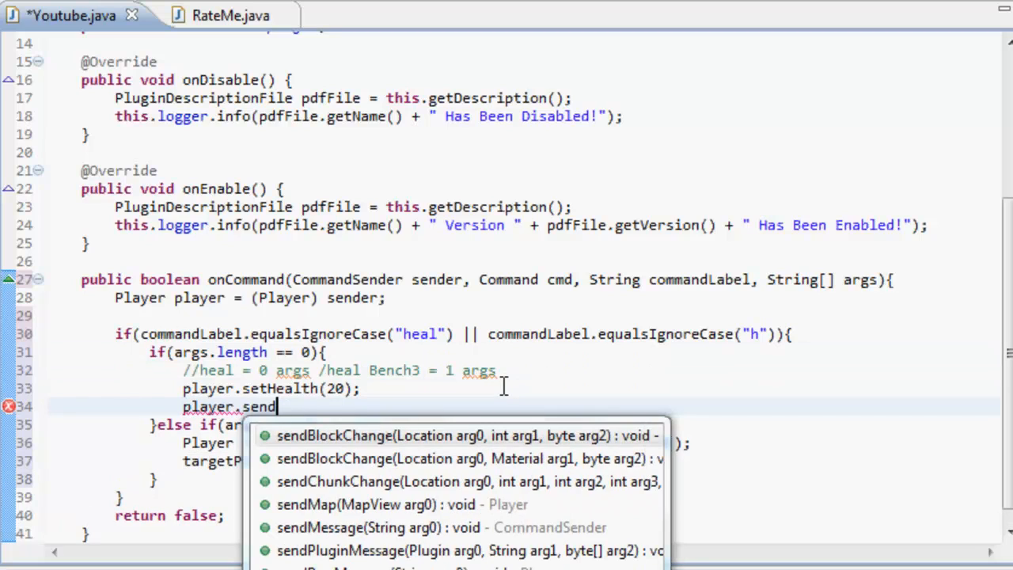
type("Messahe")
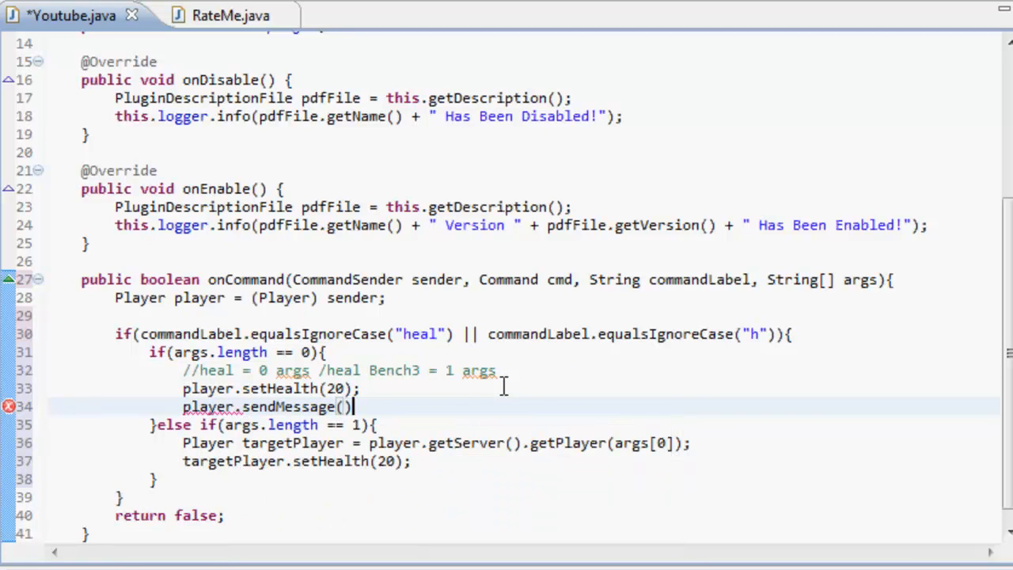
type(";")
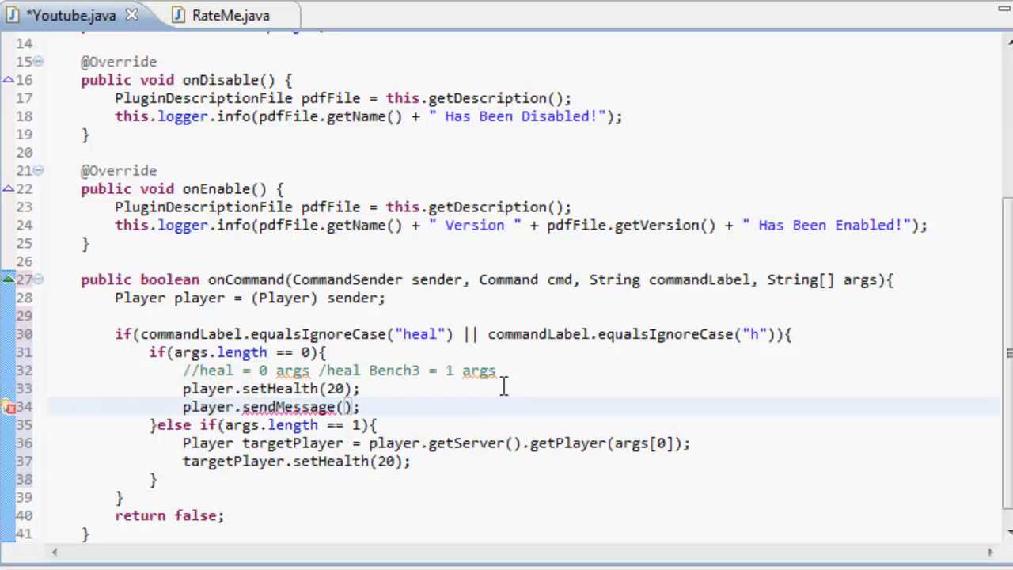
type("ChatColor")
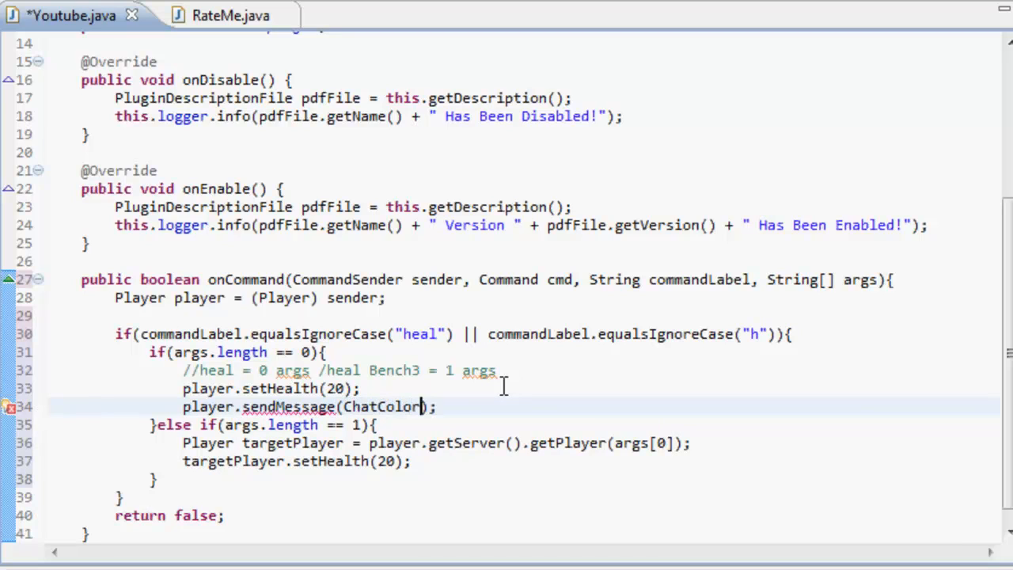
type(".L")
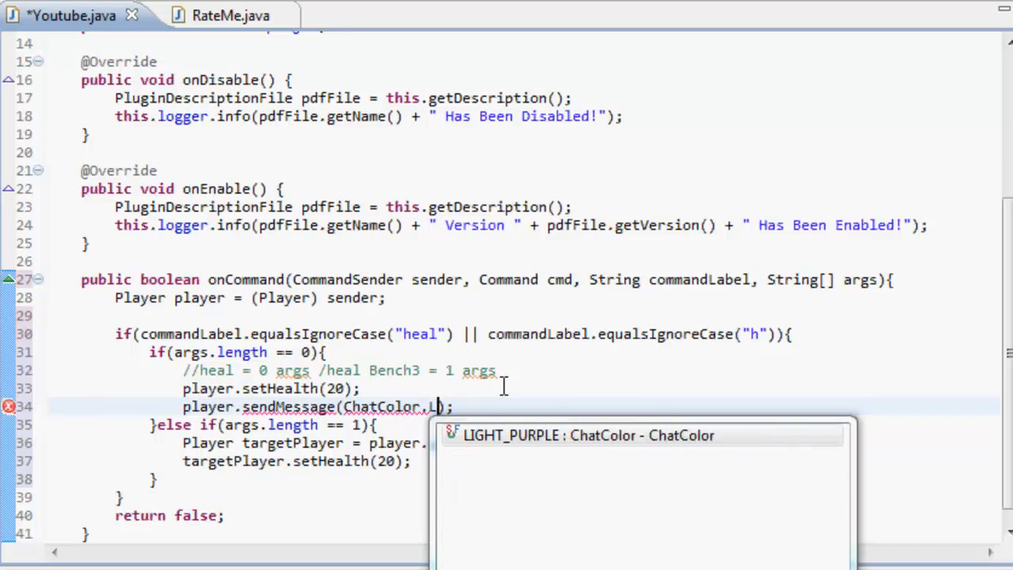
type("GREEN")
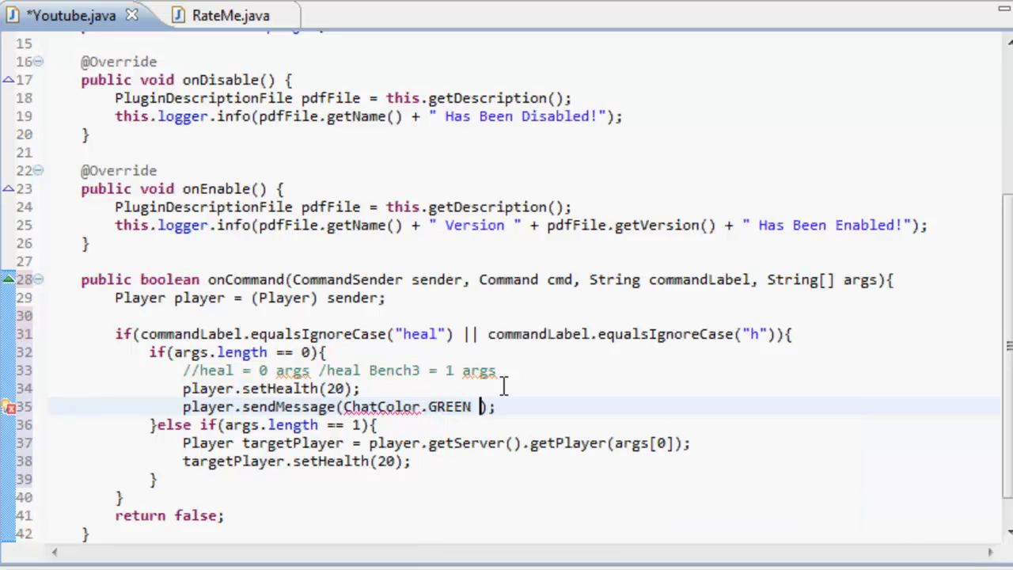
type("+ \"\"")
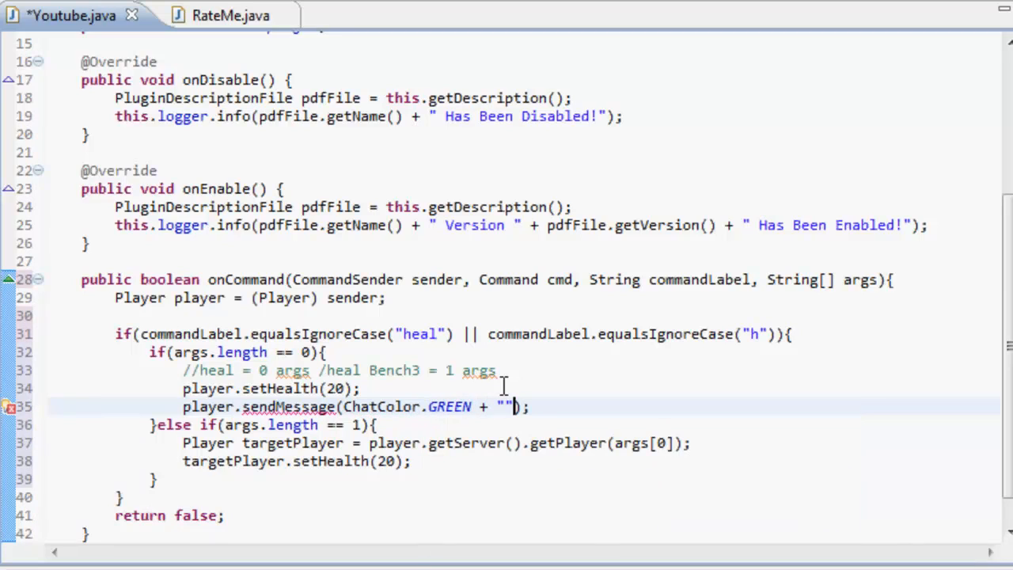
type("H")
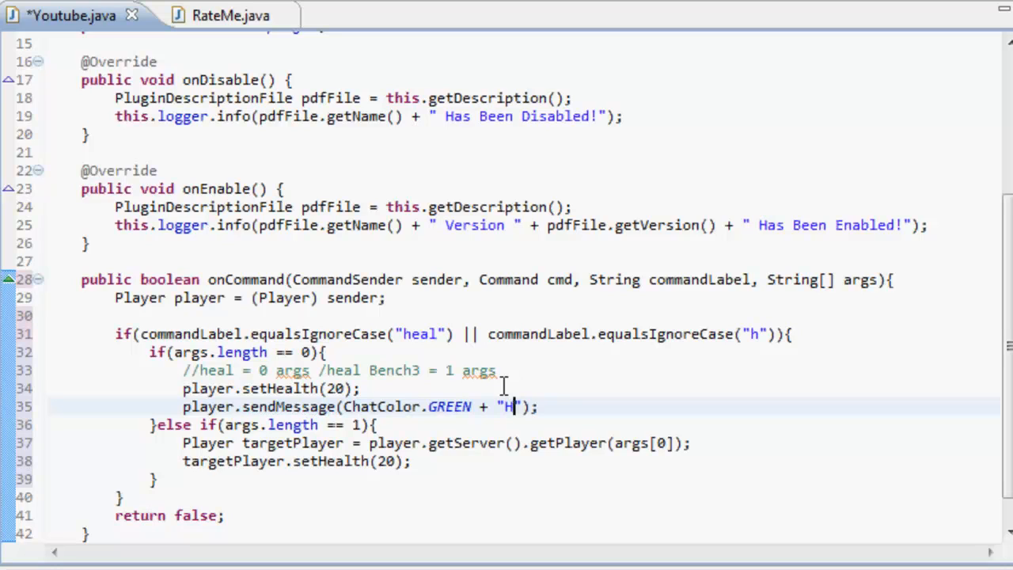
type("ealed!")
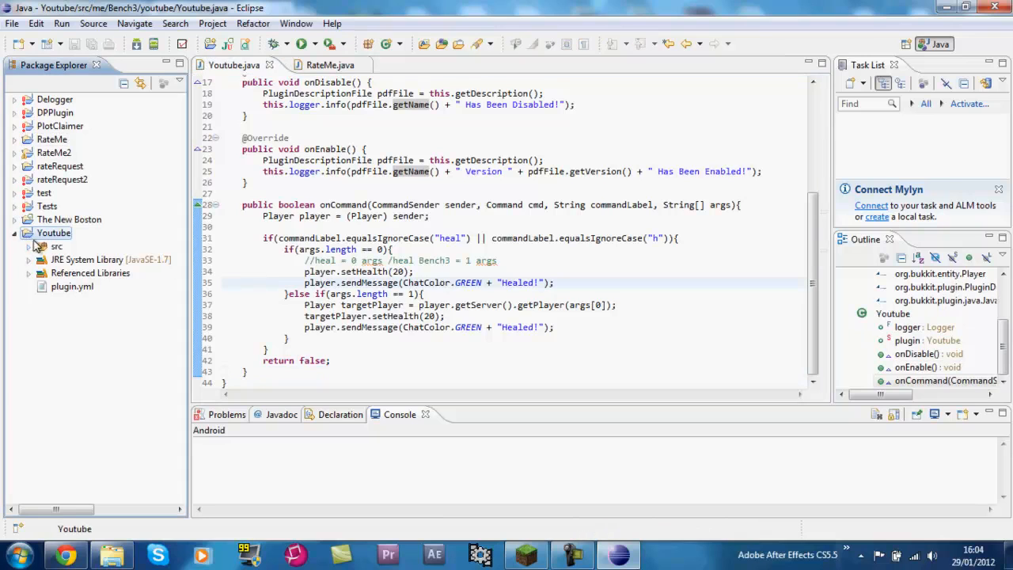
Step: Open plugin.yml, then select the Youtube project and bring up the File menu
left_click(72, 286)
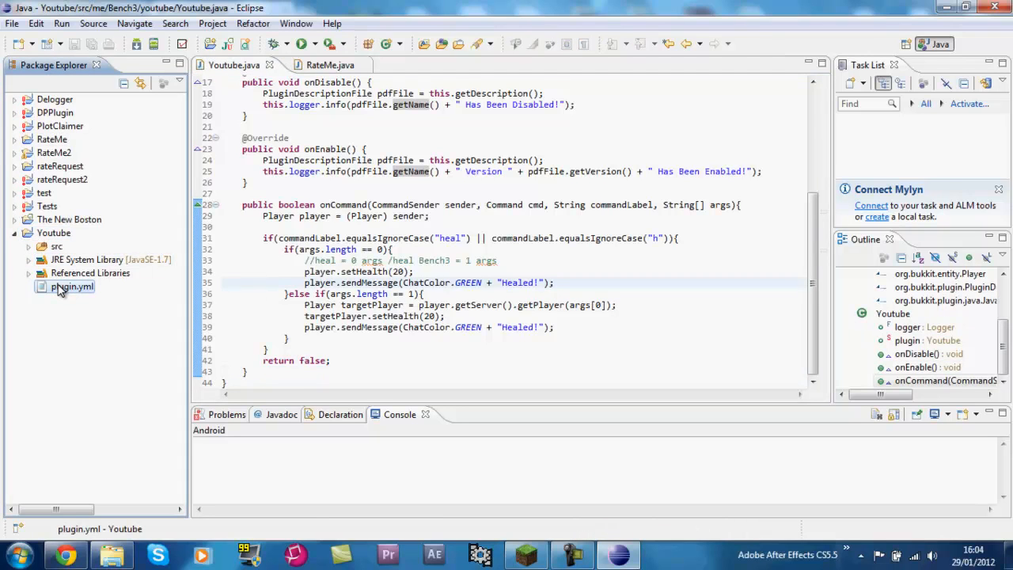
double_click(72, 286)
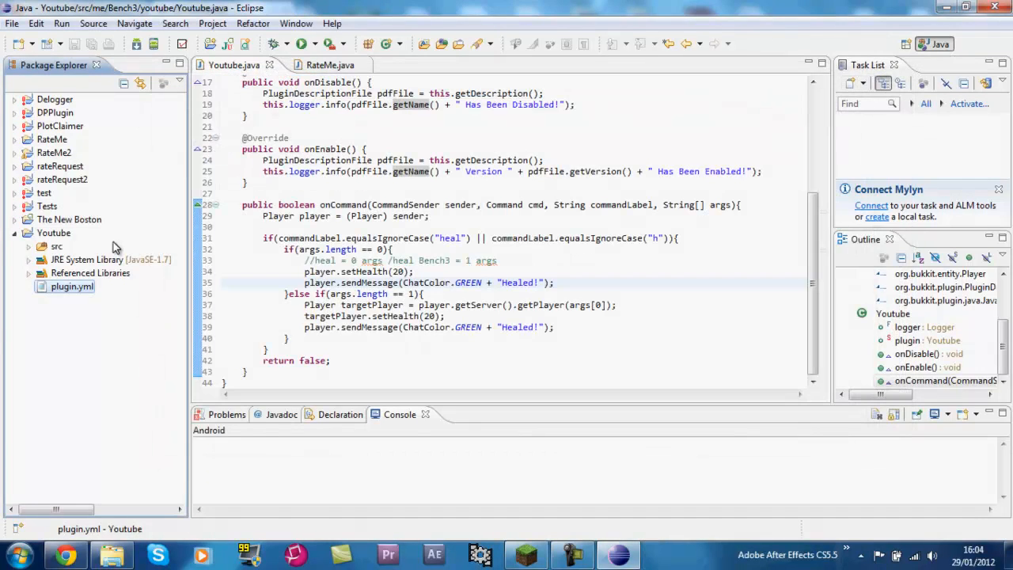
right_click(72, 286)
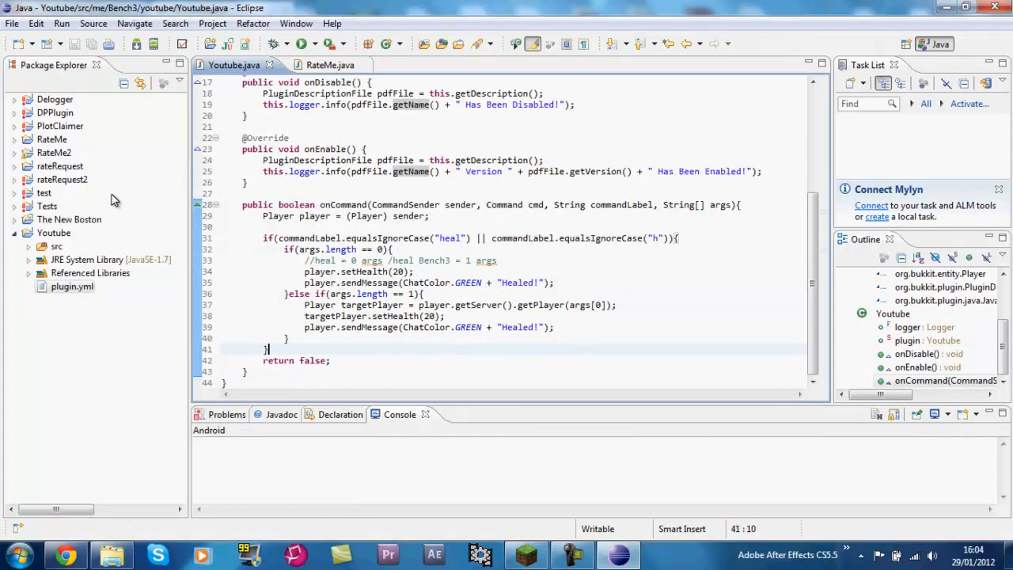
left_click(54, 232)
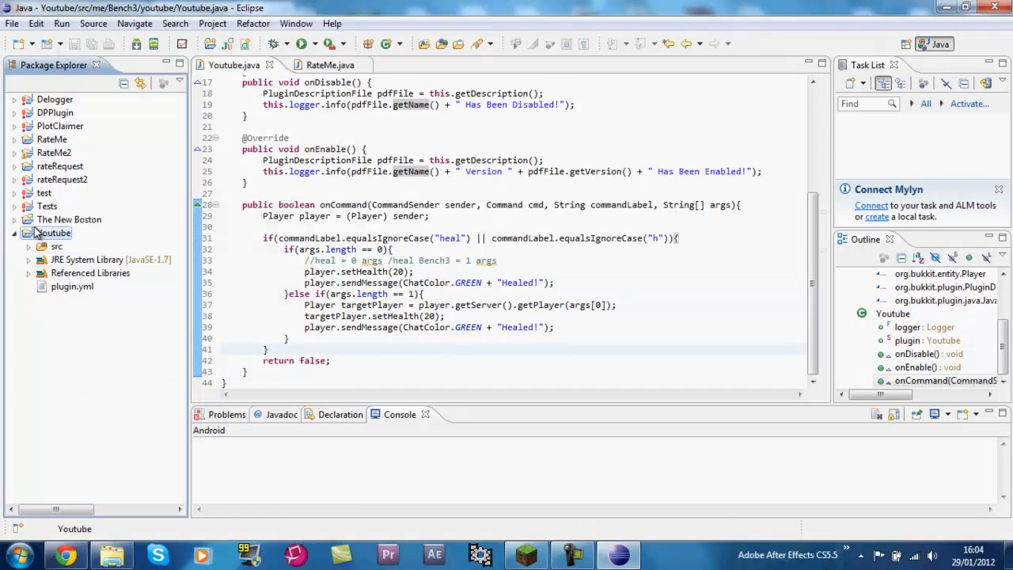
left_click(12, 23)
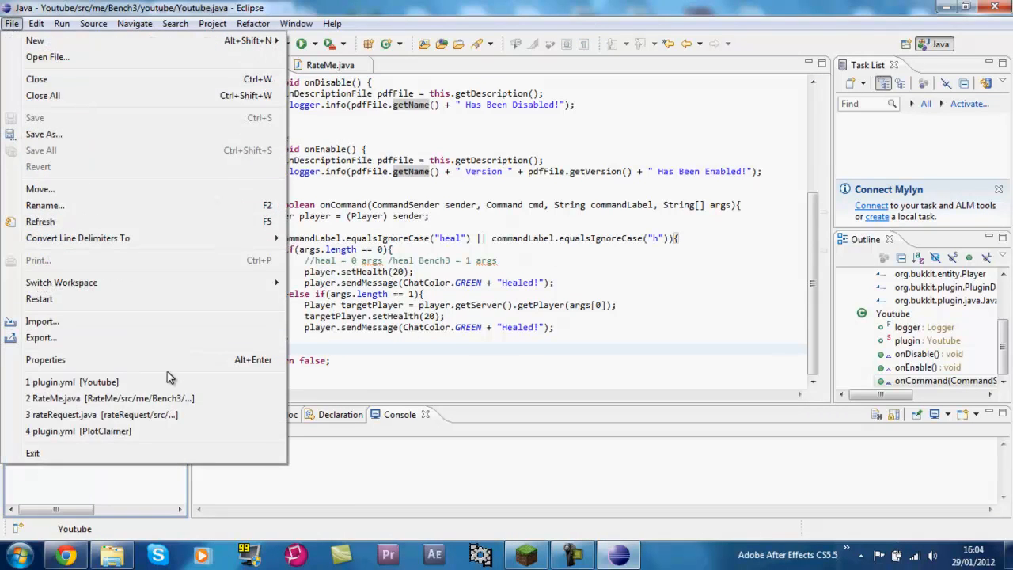
Step: Export the project as plugins/Youtube.jar, overwriting the existing jar
left_click(42, 337)
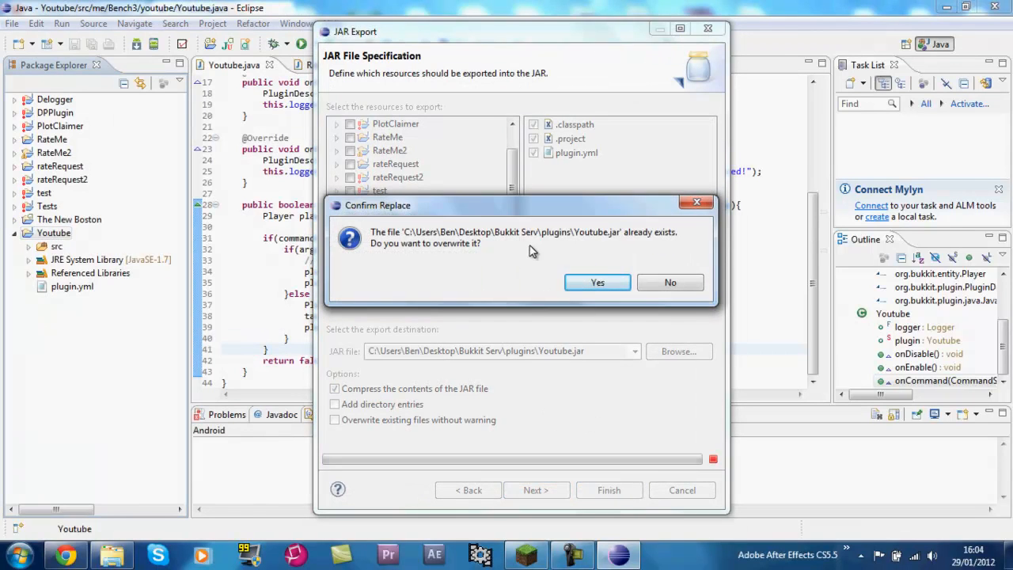
left_click(598, 283)
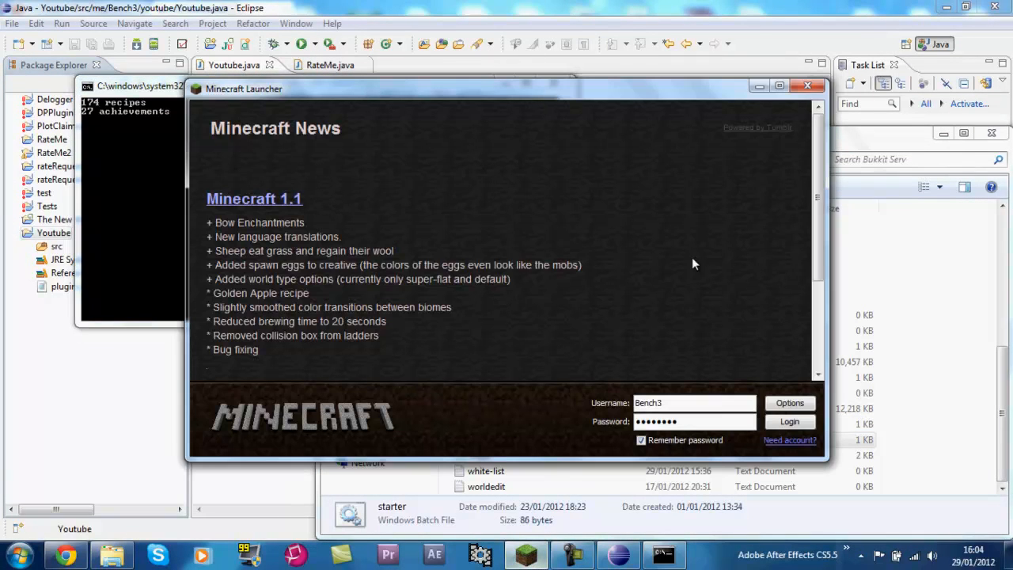
Step: Log in through the Minecraft Launcher and reach the multiplayer server list
left_click(789, 421)
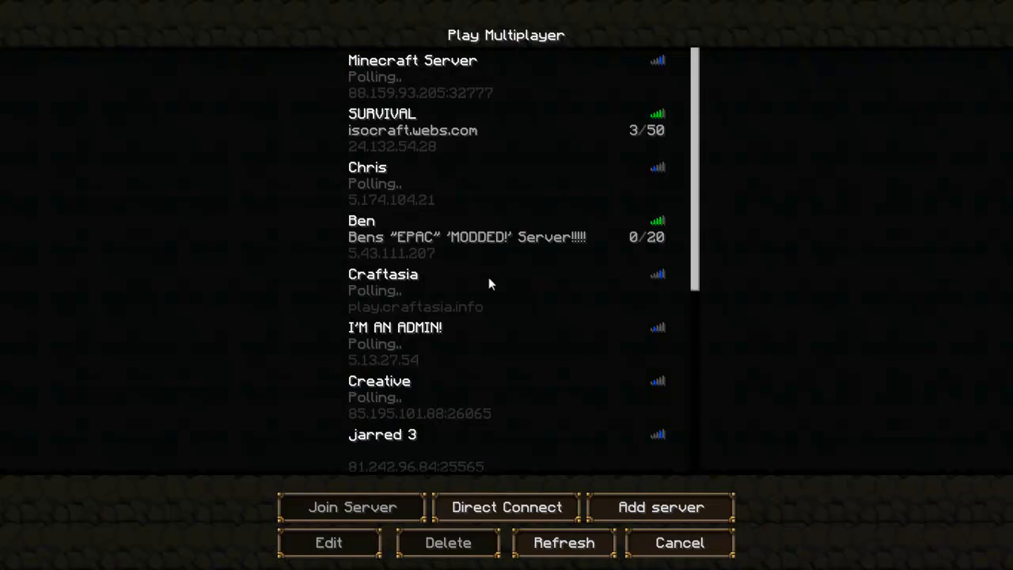
Step: Join Ben's modded server and heal yourself with /heal
left_click(353, 507)
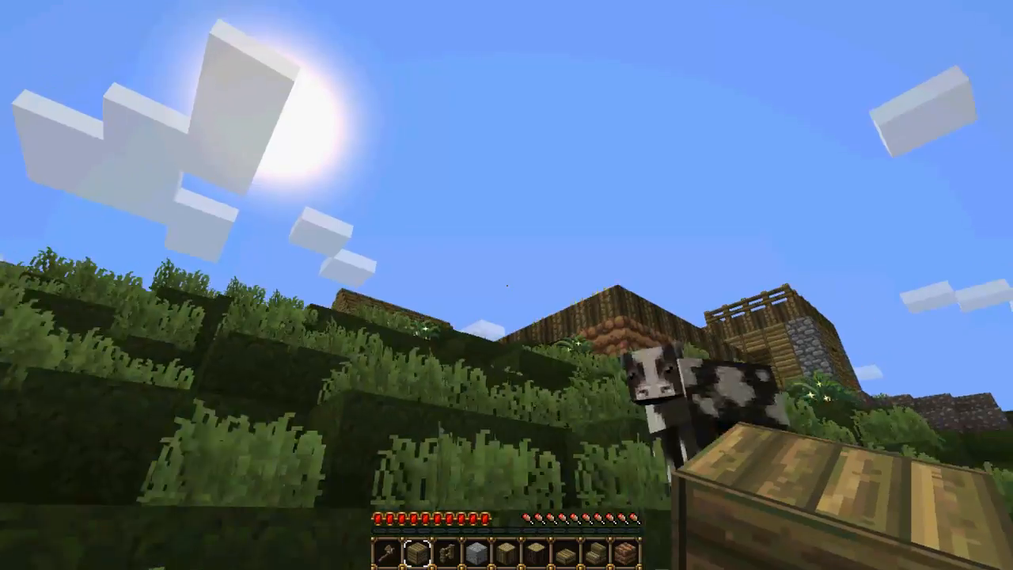
mouse_move(507, 285)
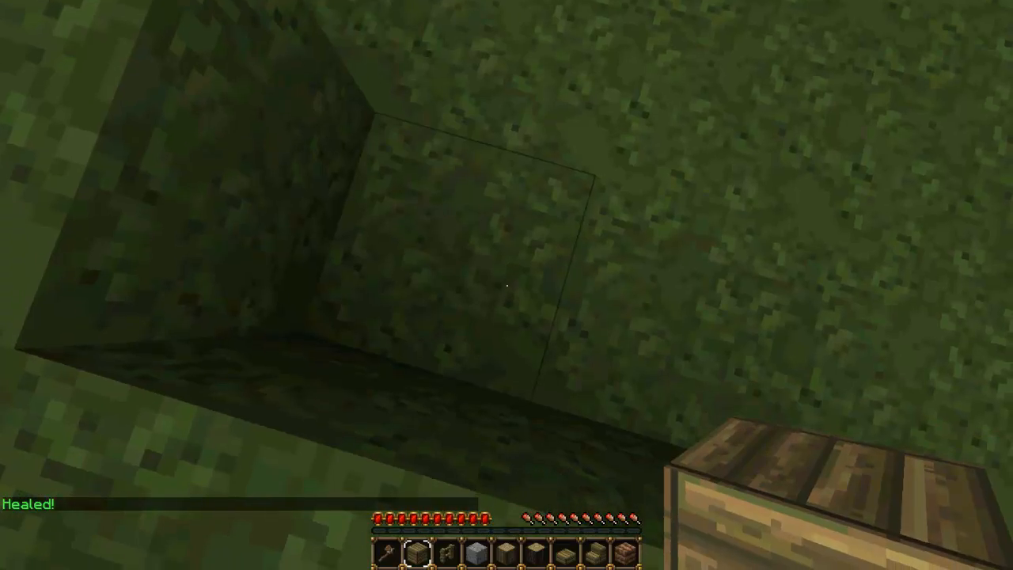
Step: Resume the game and set your game mode to 1, then back to 0
key("Escape")
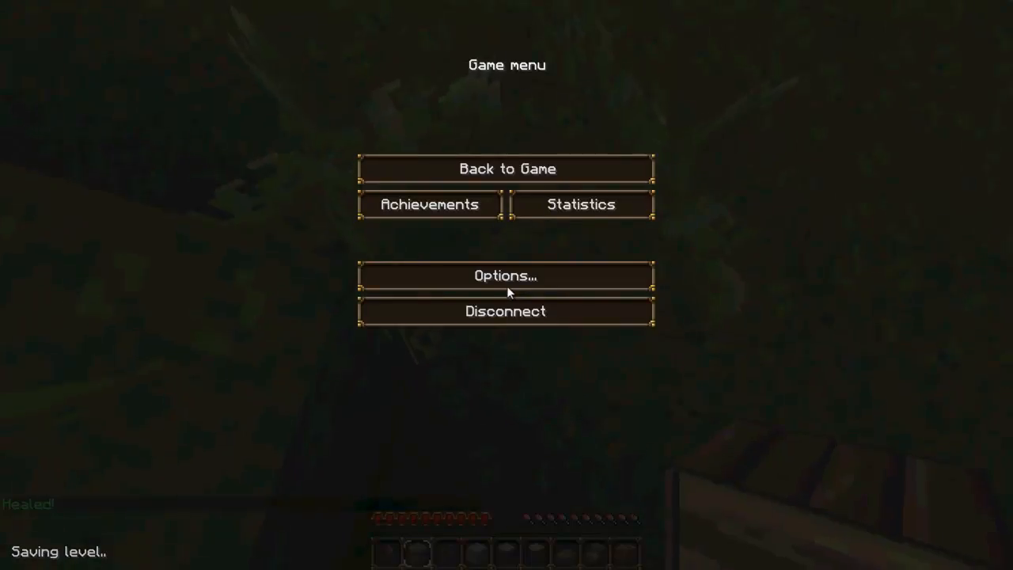
left_click(506, 169)
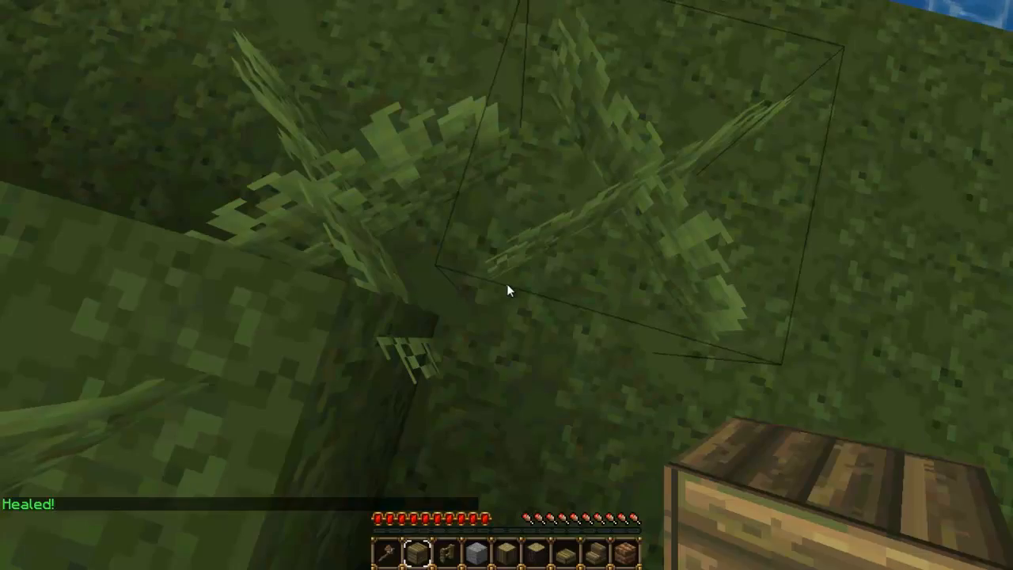
type("/gammode")
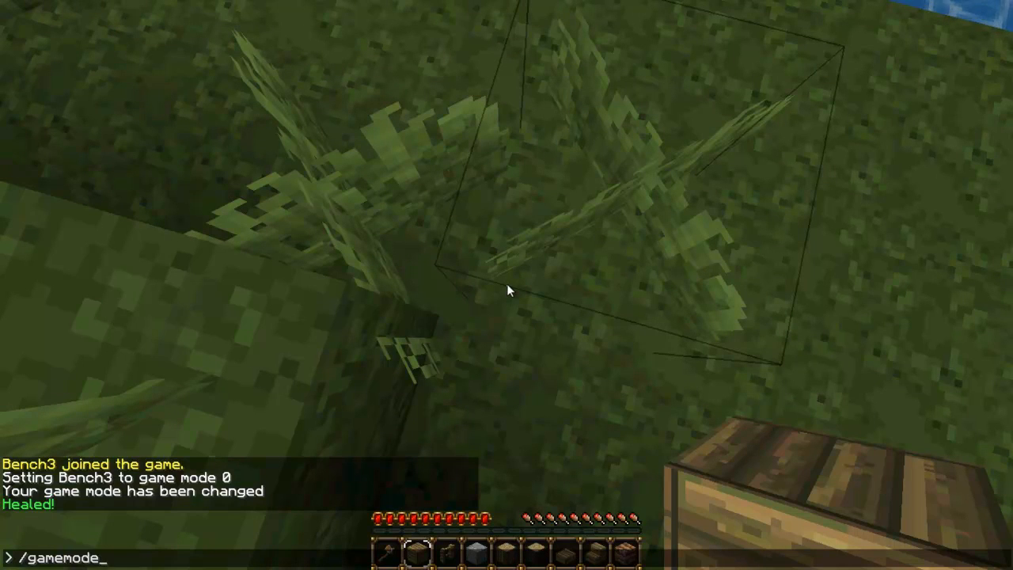
type("bench3")
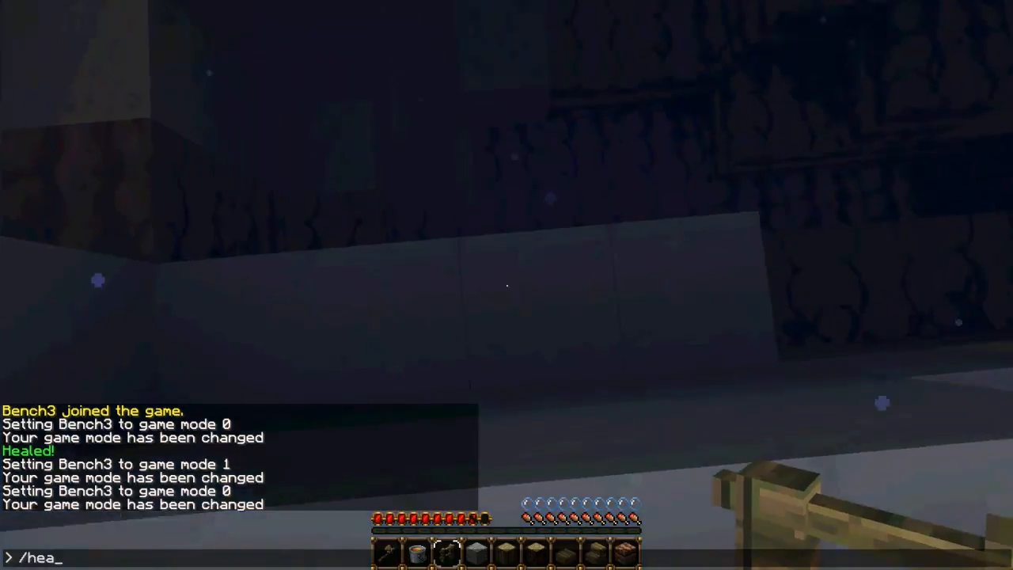
Step: Run /heal on yourself, then /heal with a player name, getting an internal error
key("Return")
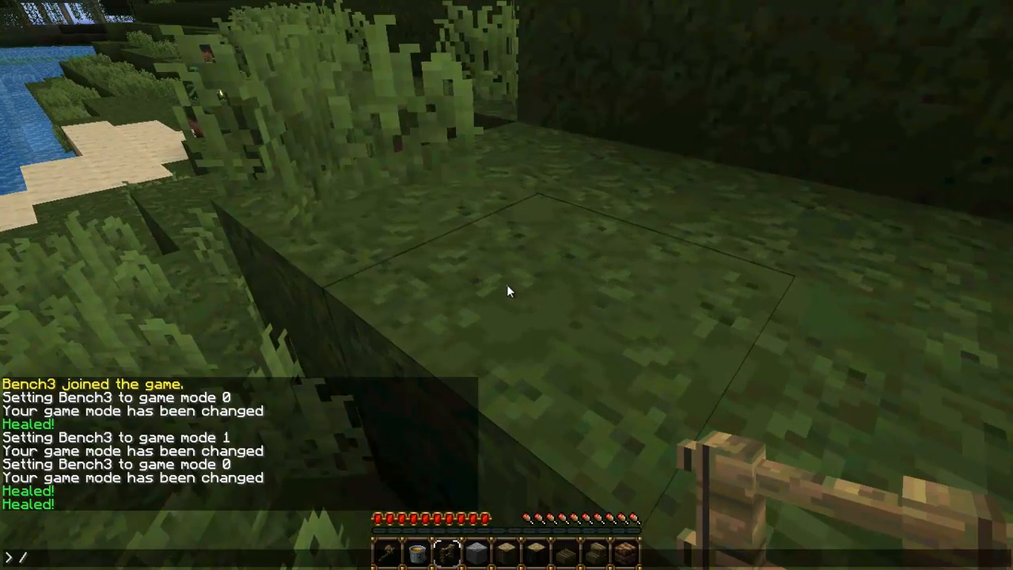
type("heal")
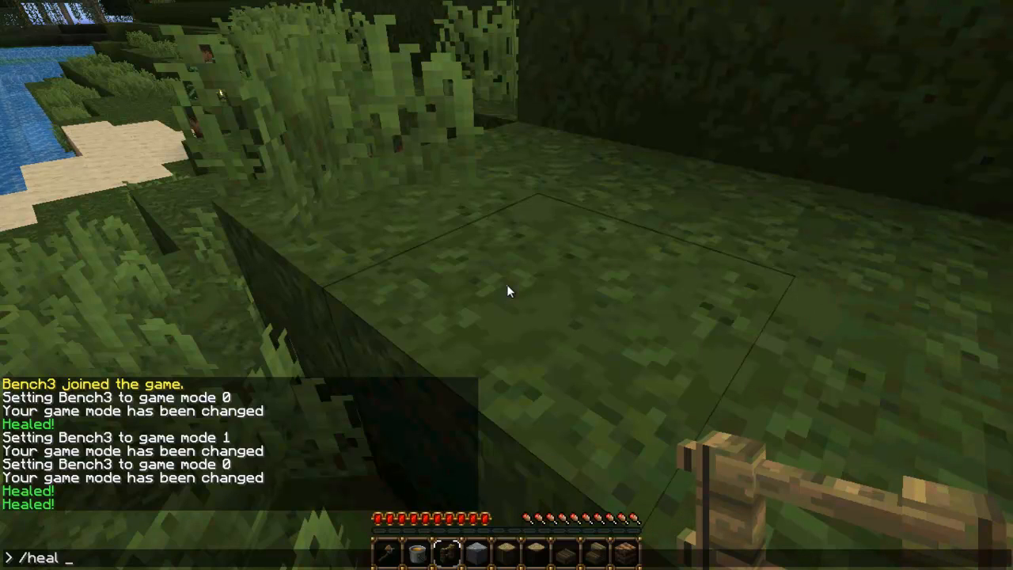
type("xMa")
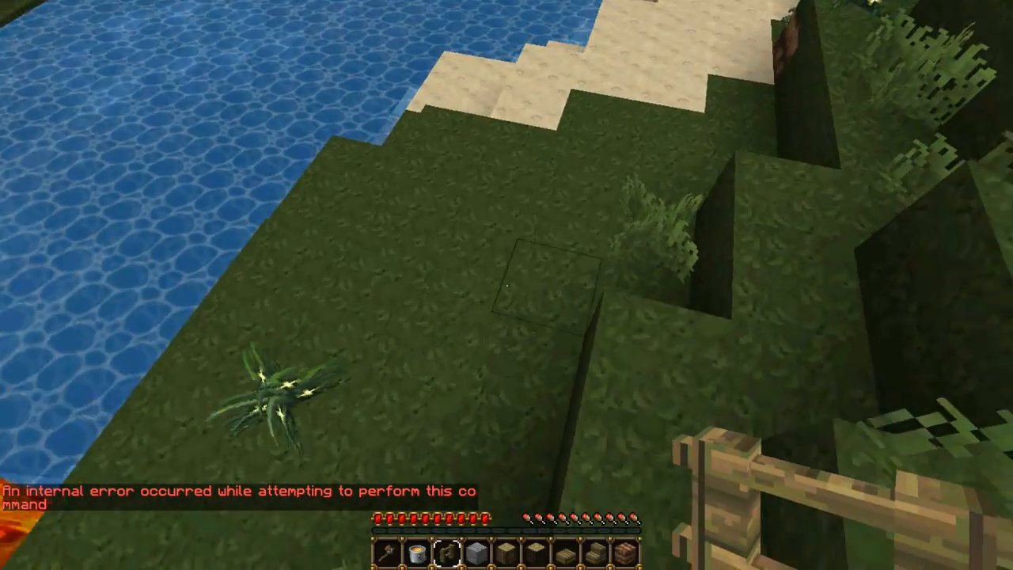
mouse_move(506, 285)
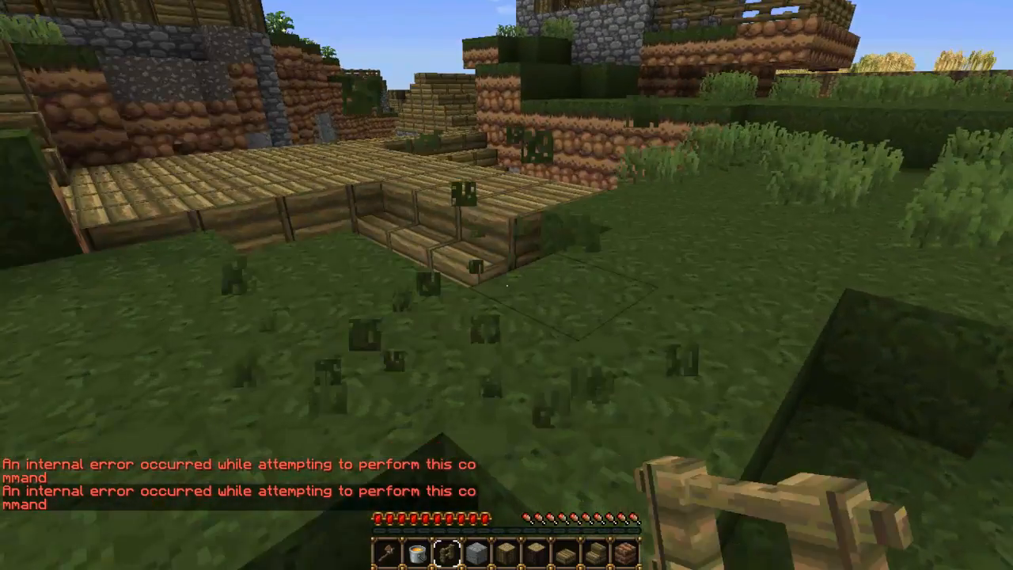
mouse_move(506, 285)
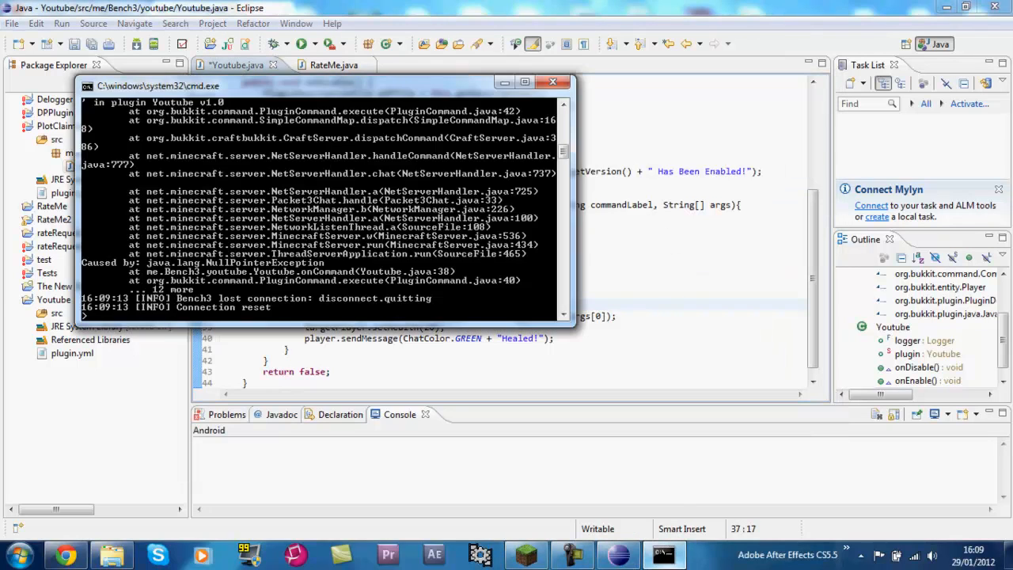
Step: Stop the server and add if(player.getServer().getPlayer(args[0])) on line 37
type("stop")
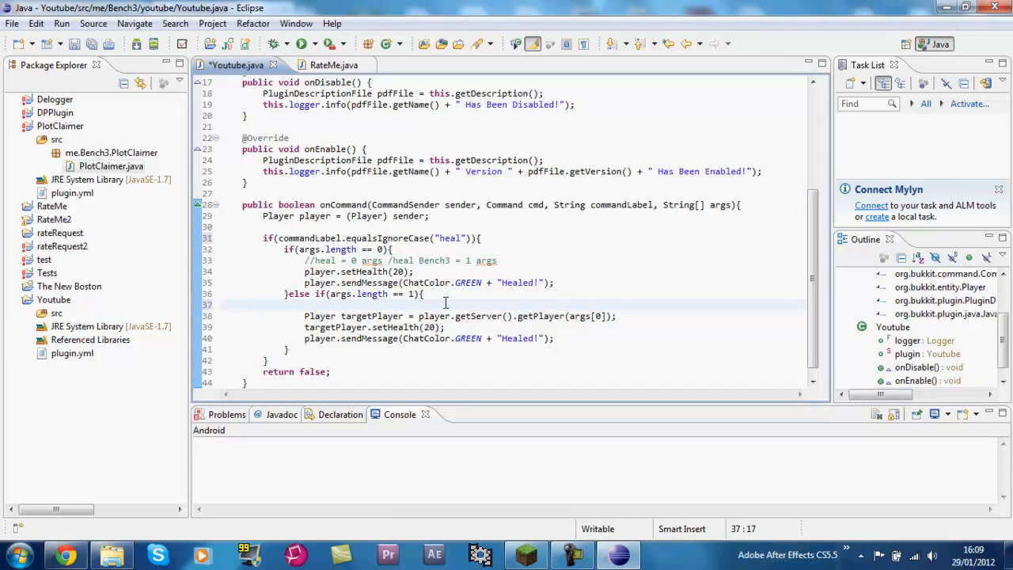
type("if()")
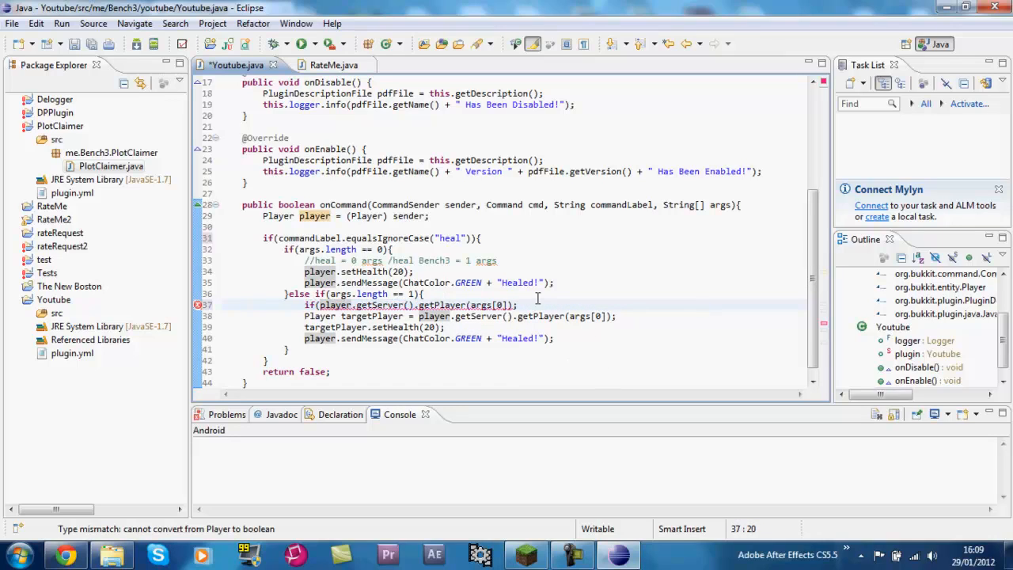
left_click(513, 305)
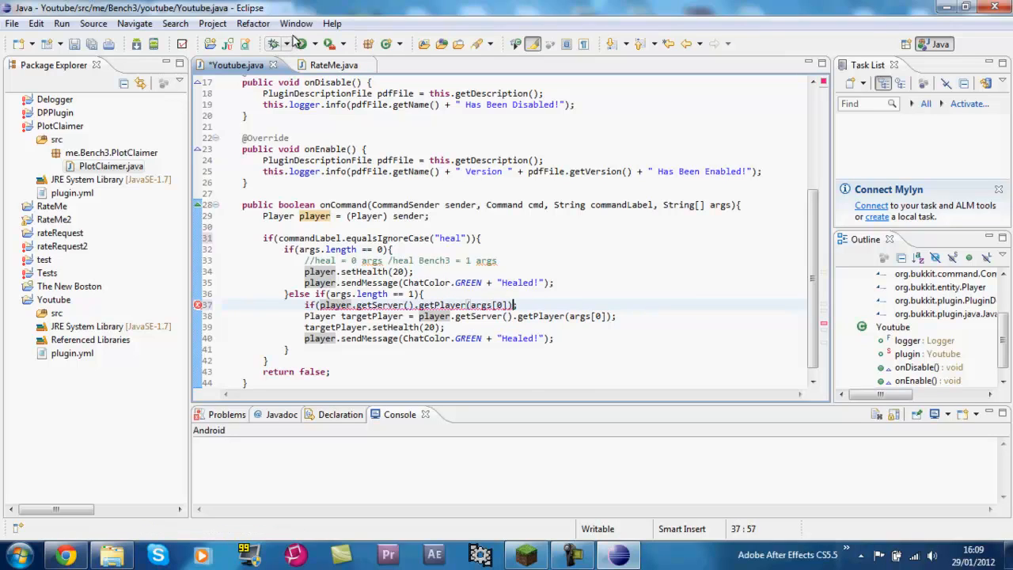
Step: Copy RateMe.java's null check, completing line 37 with != null and a closing brace
left_click(325, 65)
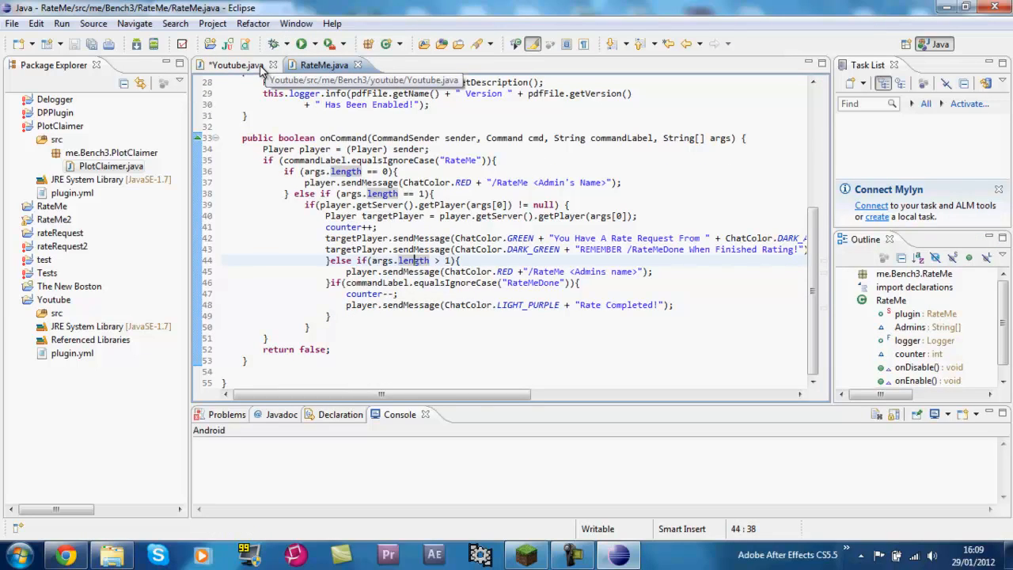
left_click(235, 65)
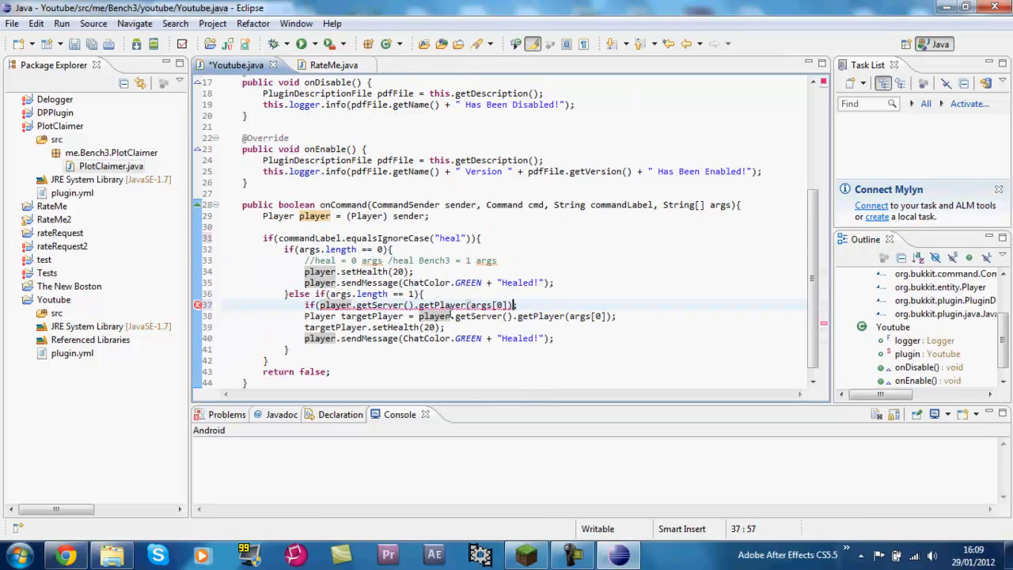
left_click(325, 64)
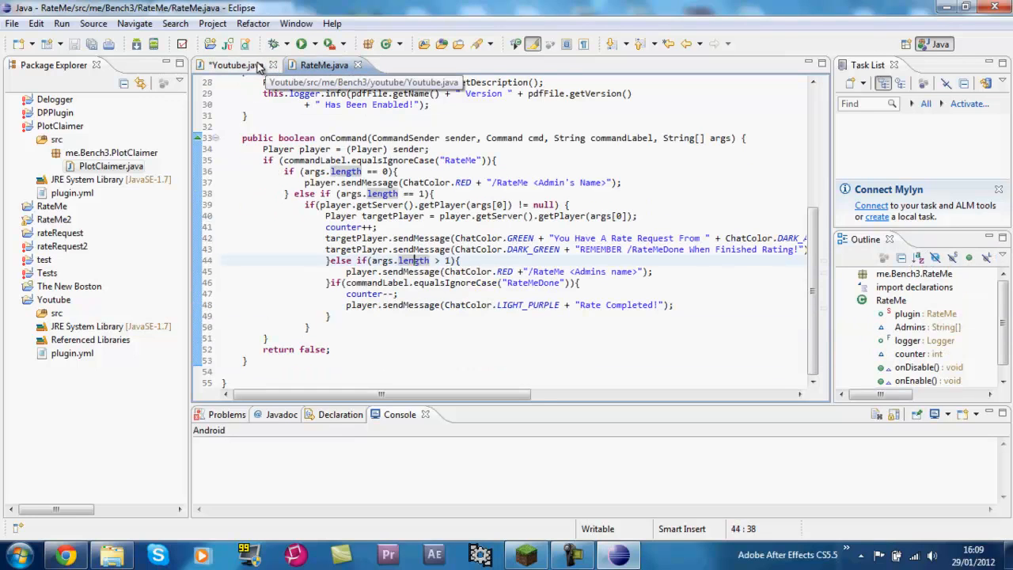
mouse_move(253, 69)
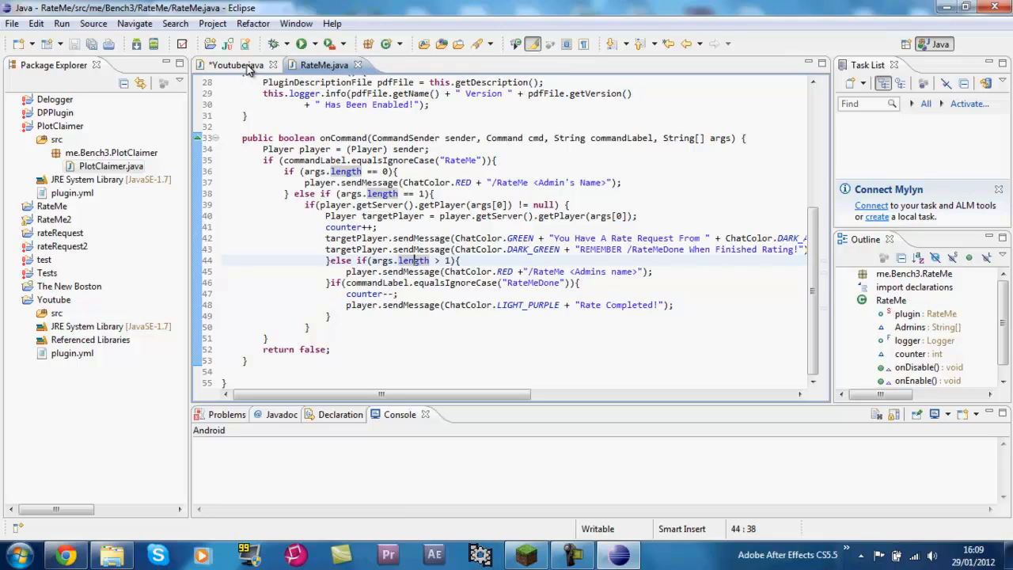
left_click(235, 65)
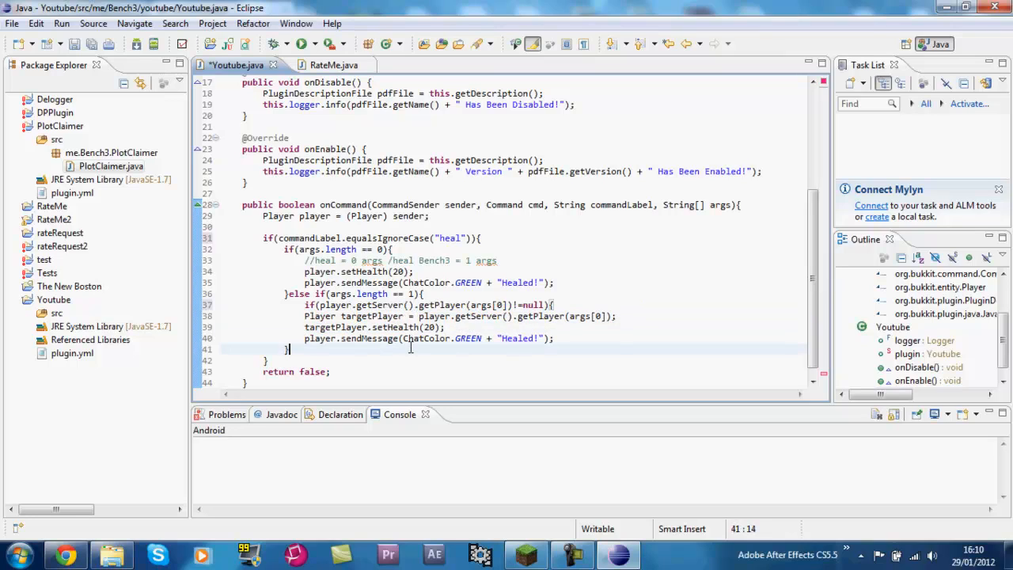
Step: Add an else branch sending a red "PLAYER NOT ONLINE!" message and save
type("else{")
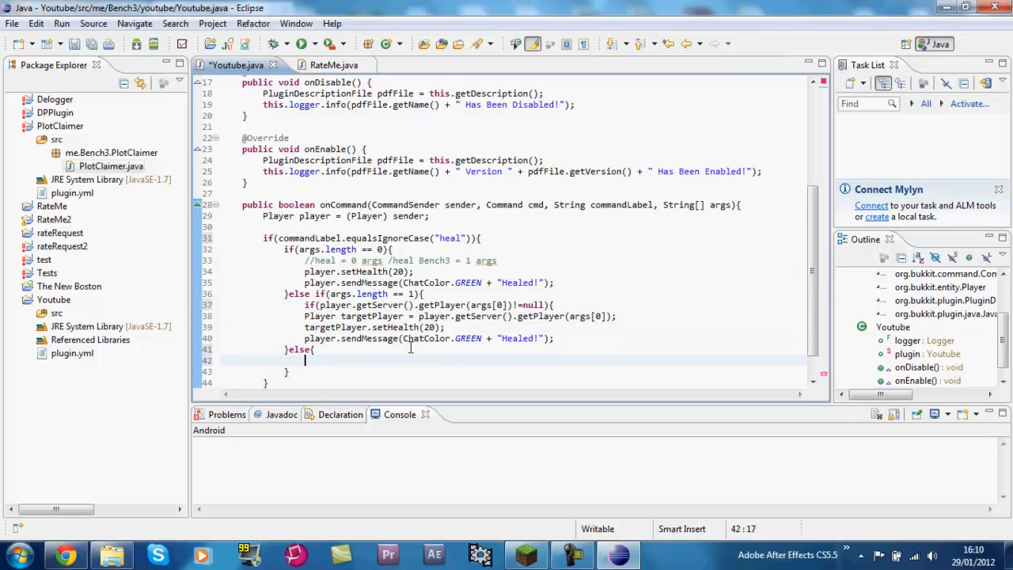
type("player.")
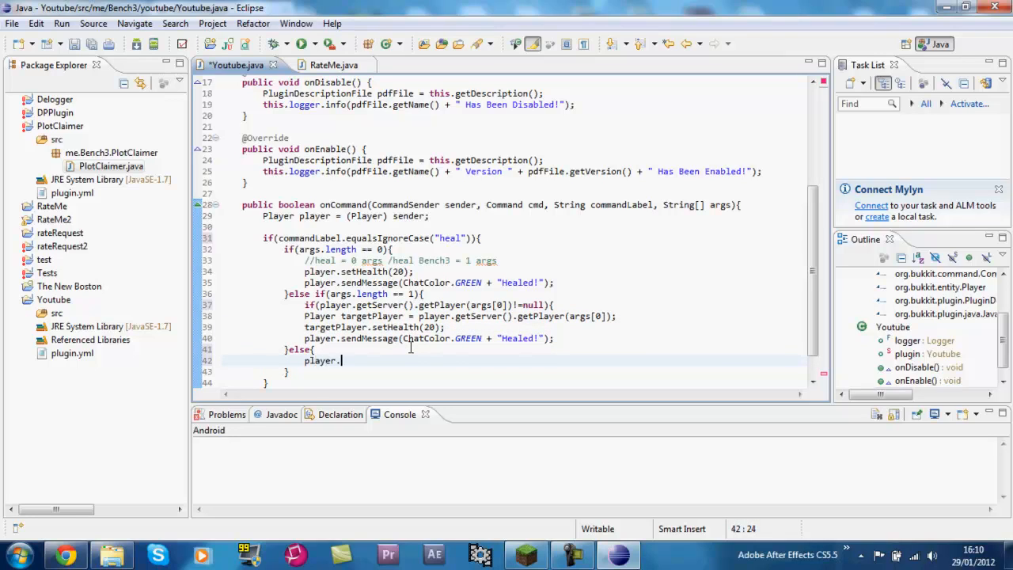
type("sendMessage(\"PLAYER NOT ONLINE!")
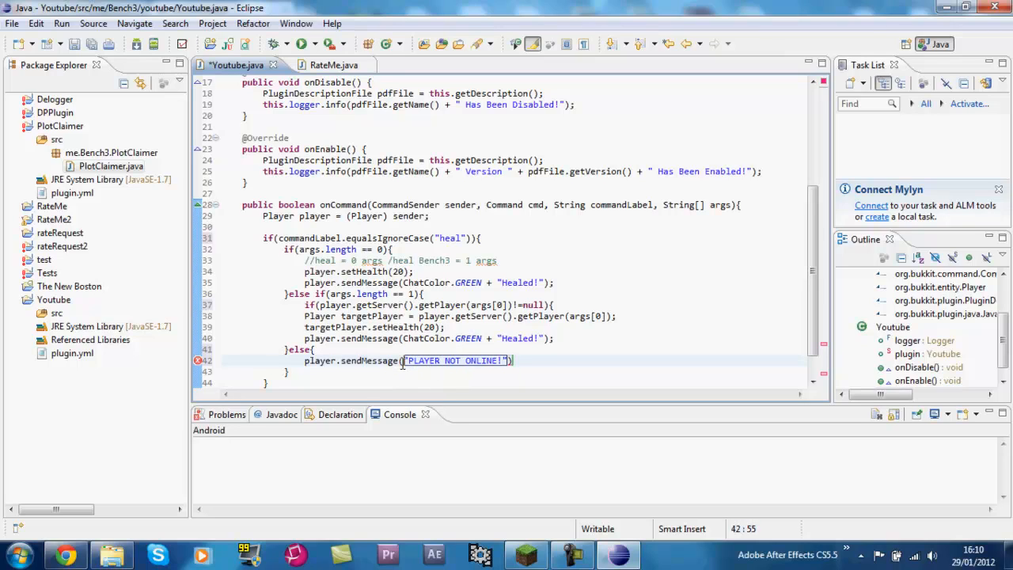
type("Cha")
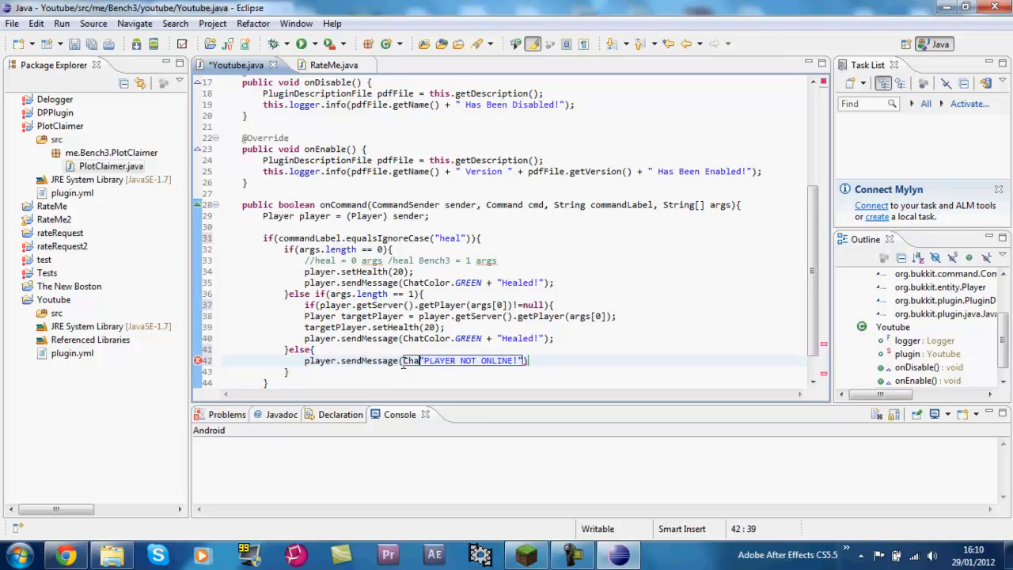
type("ChatColor.re")
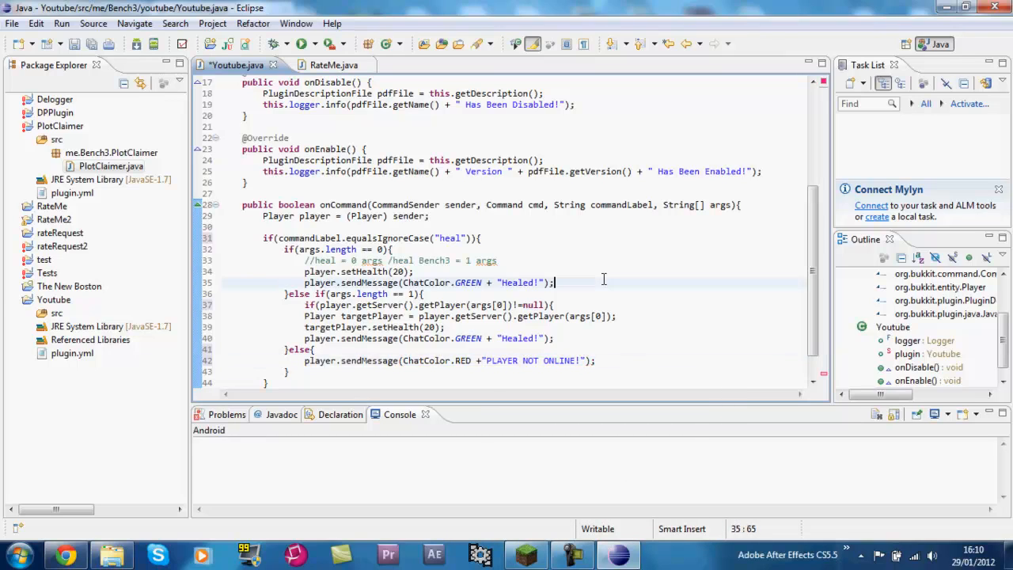
key("ctrl+s")
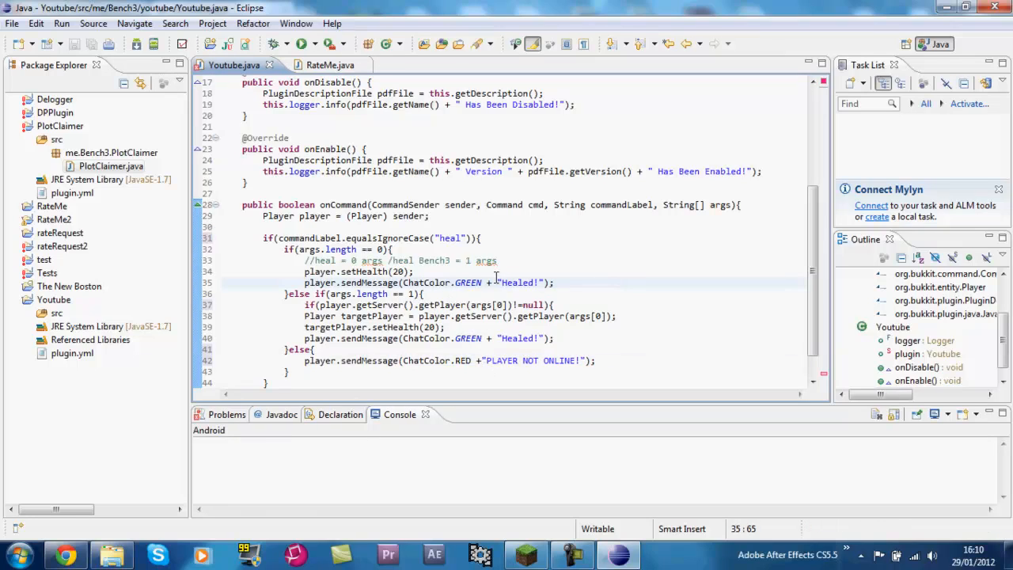
Step: Fix the closing braces and retype return false; at the method end
left_click(513, 305)
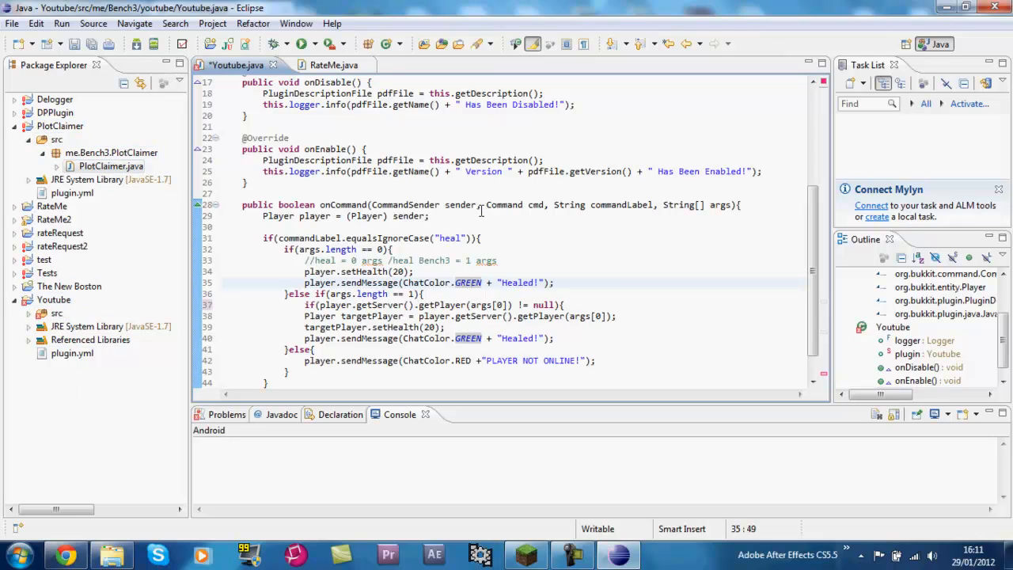
scroll("down", 3)
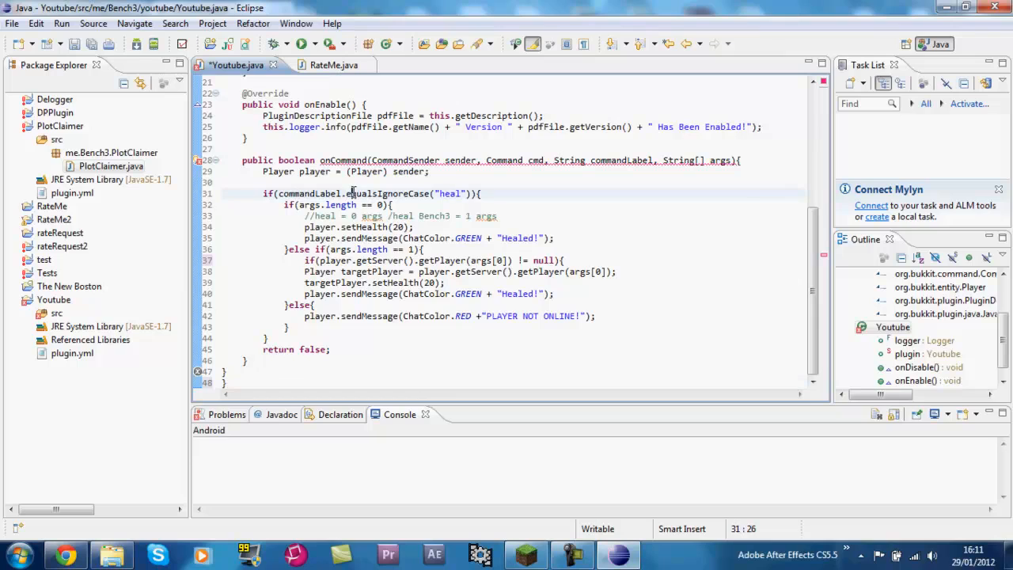
double_click(388, 193)
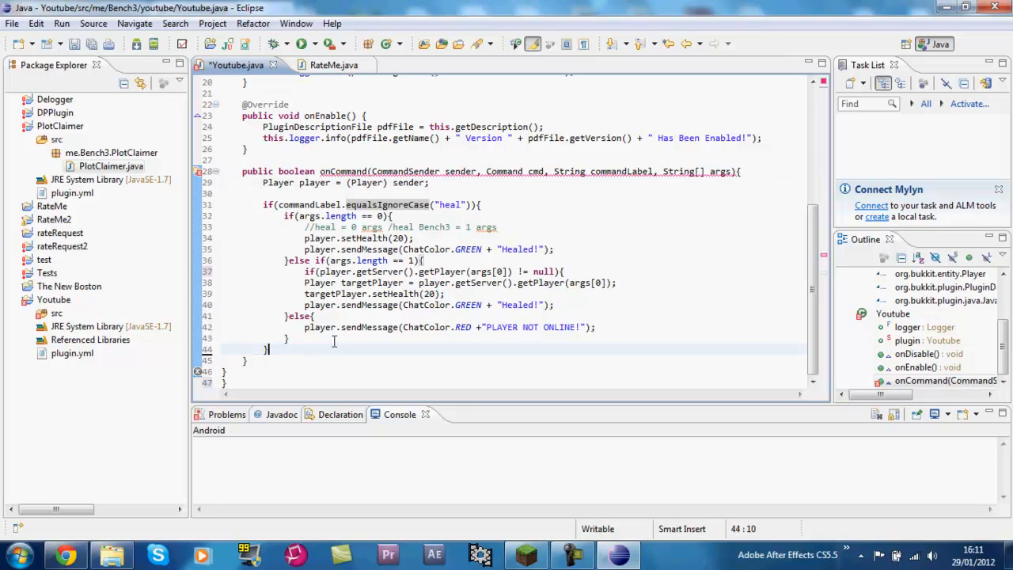
type("retur")
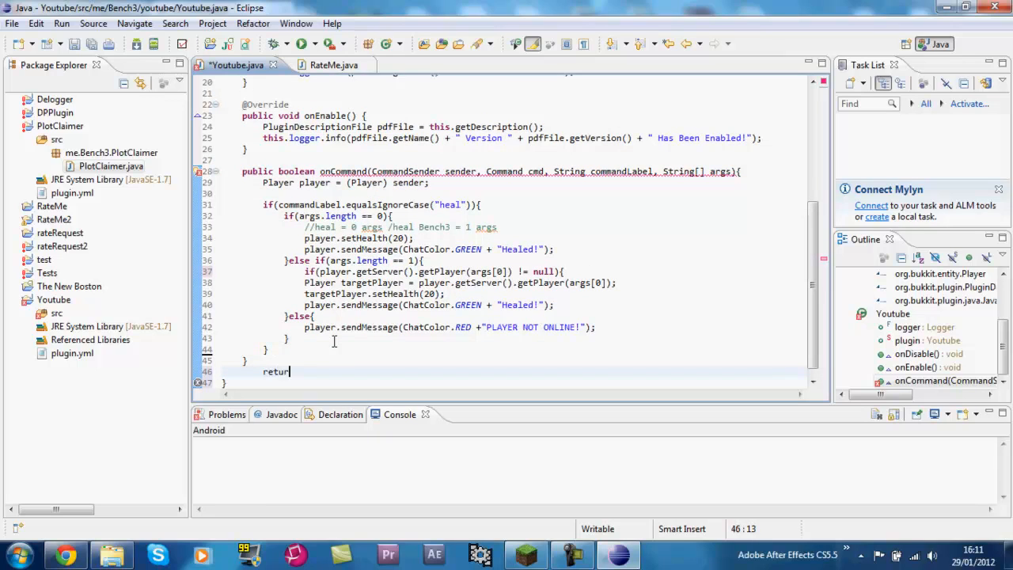
type("false;")
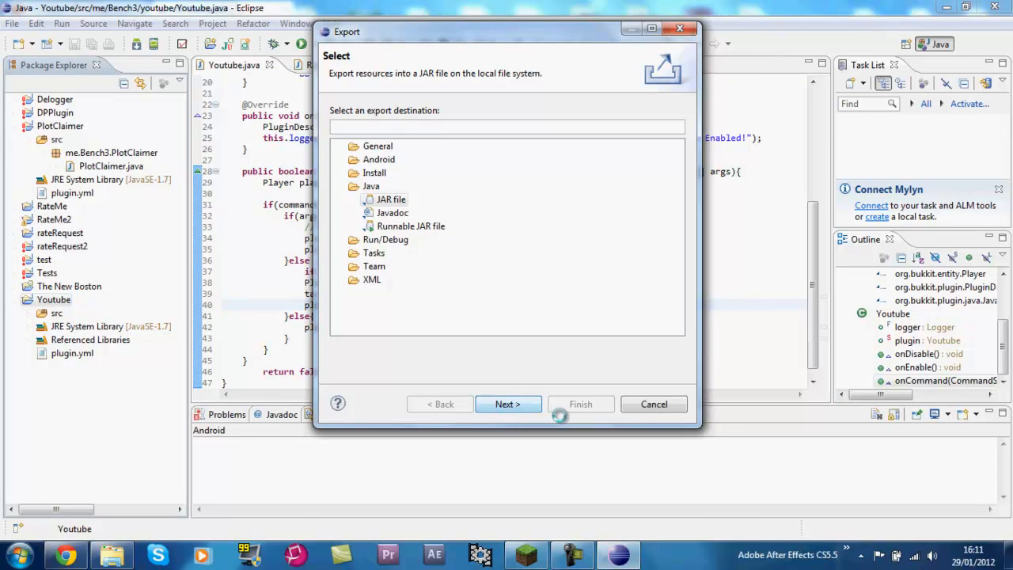
Step: Export the project to plugins\Youtube.jar through the JAR export wizard
left_click(507, 404)
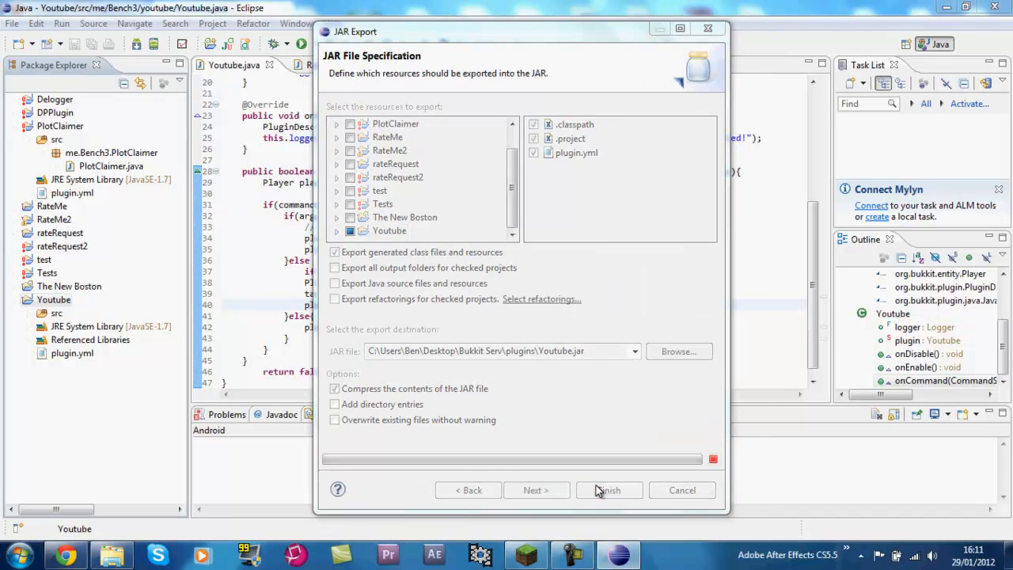
left_click(608, 490)
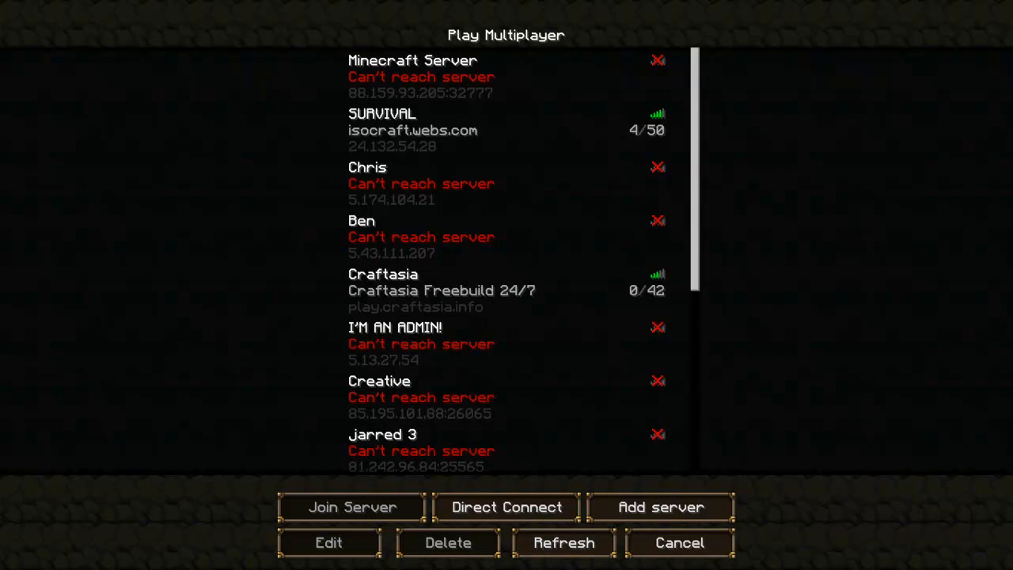
Step: Rejoin the test server and run /heal, seeing the red PLAYER NOT ONLINE! message
left_click(352, 508)
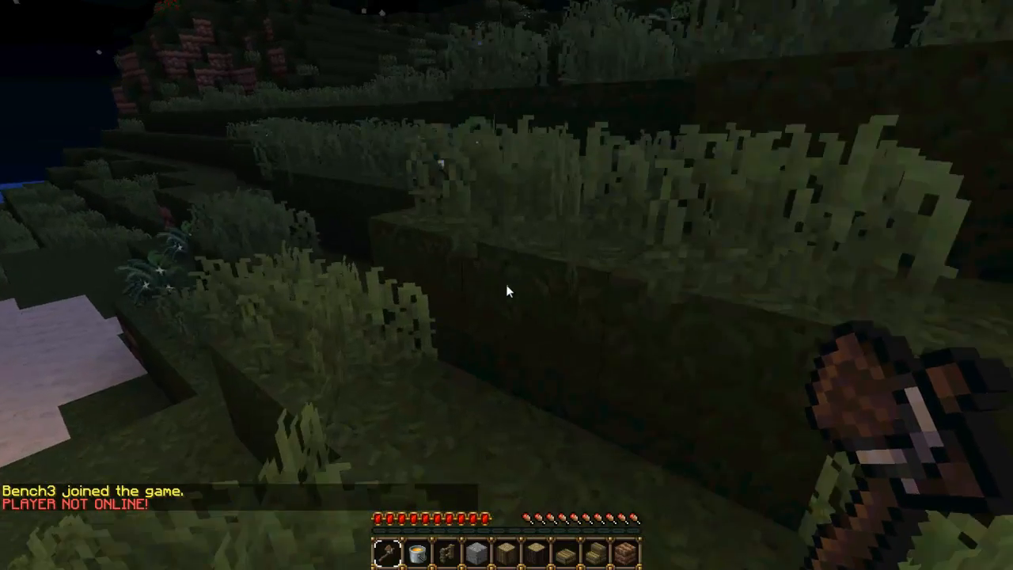
type("/heal")
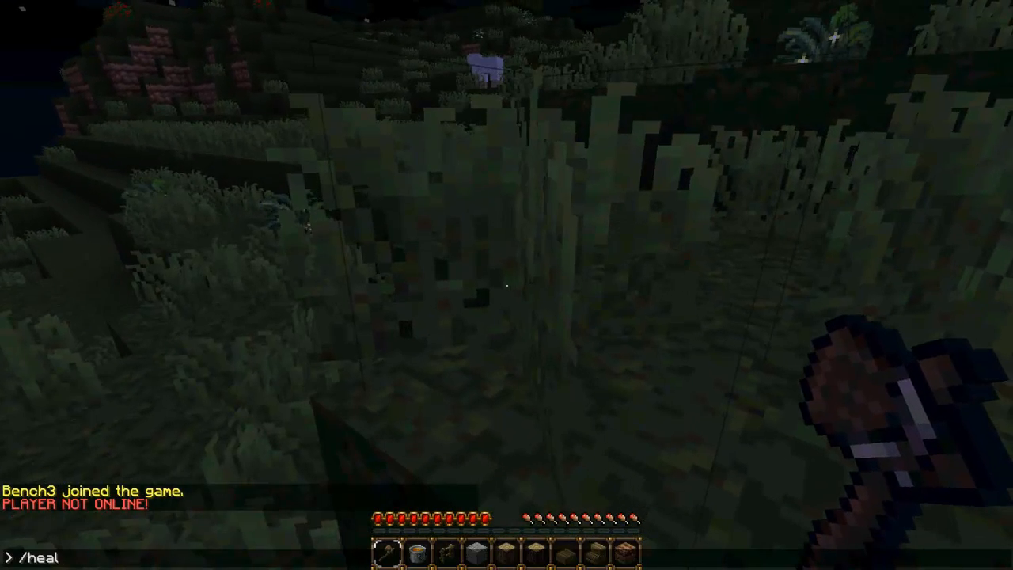
key("Return")
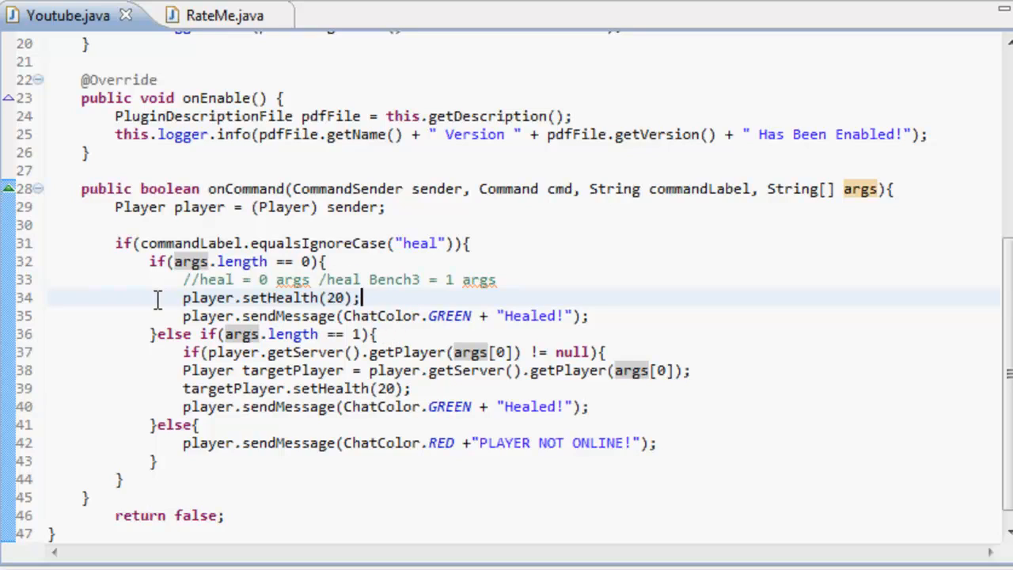
mouse_move(421, 297)
type("player.")
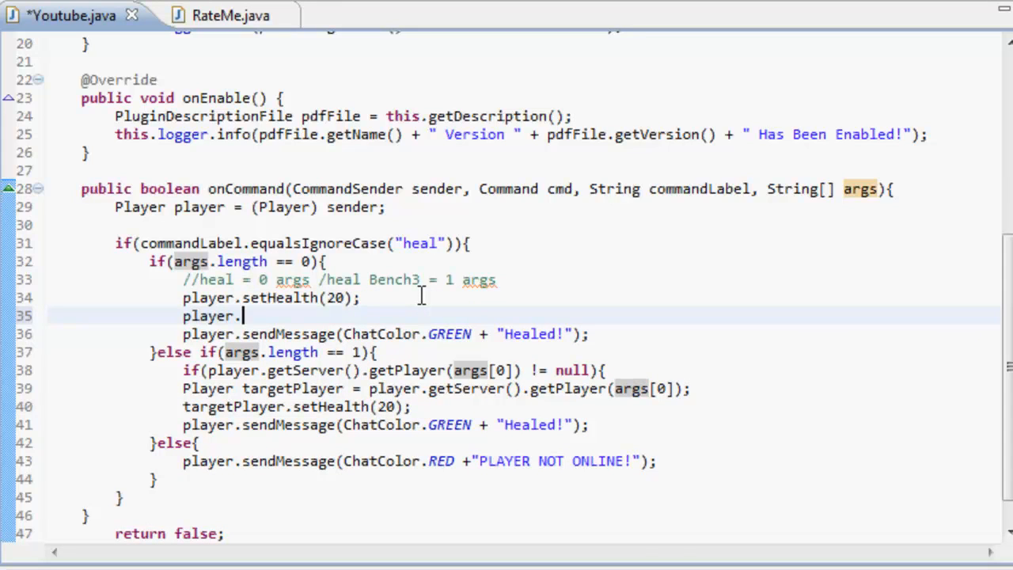
Step: Add player.setFireTicks(0) to the self-heal branch
type("set")
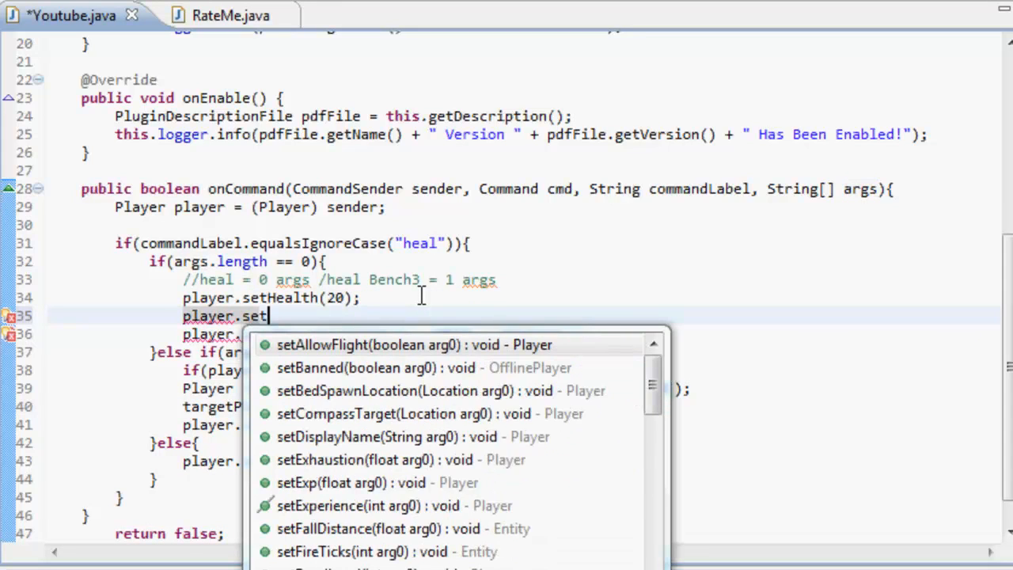
type("FireTicks(arg0")
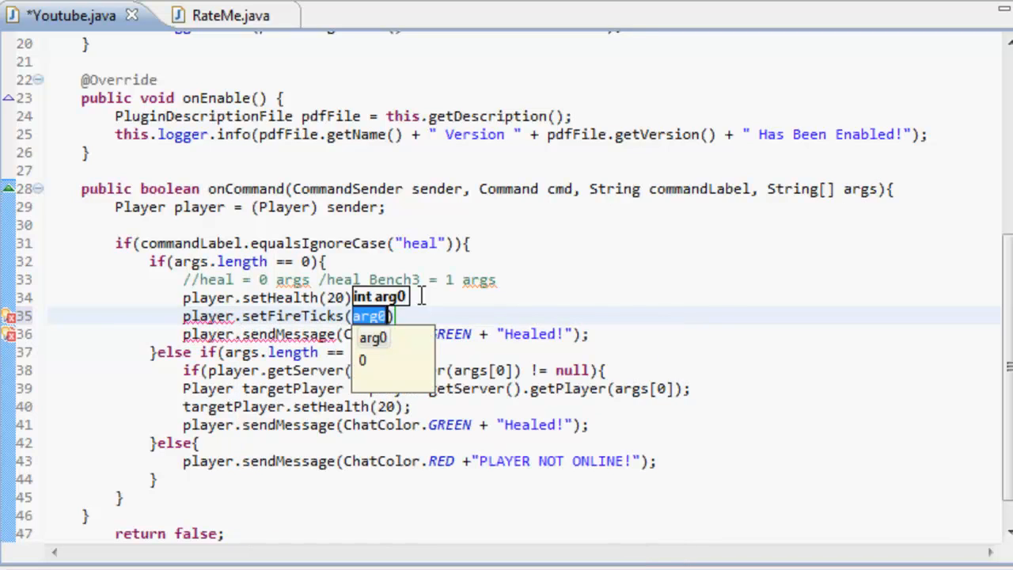
type("0")
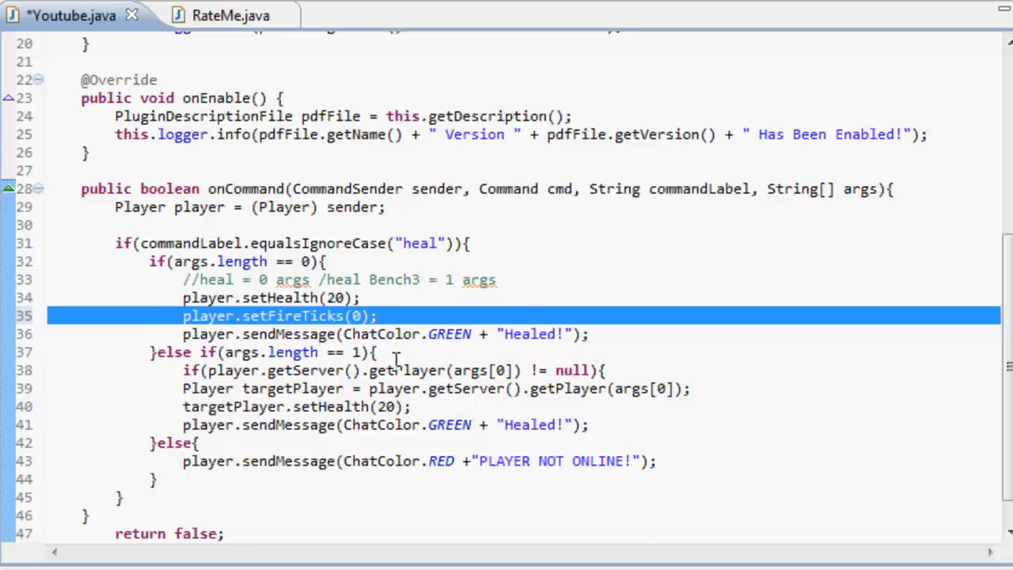
Step: Add targetPlayer.setFireTicks(0) after the target's heal line
left_click(414, 406)
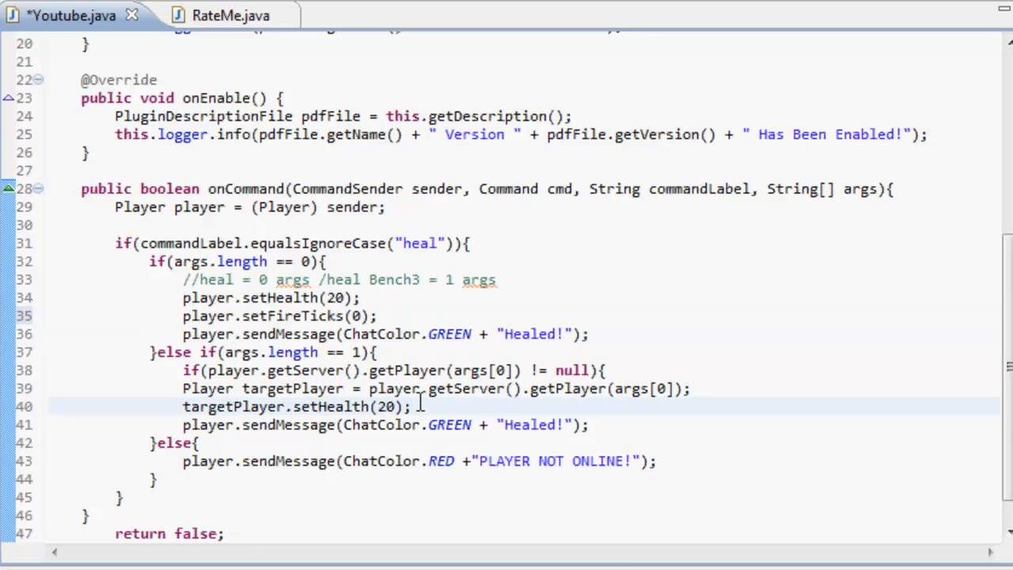
type("tar")
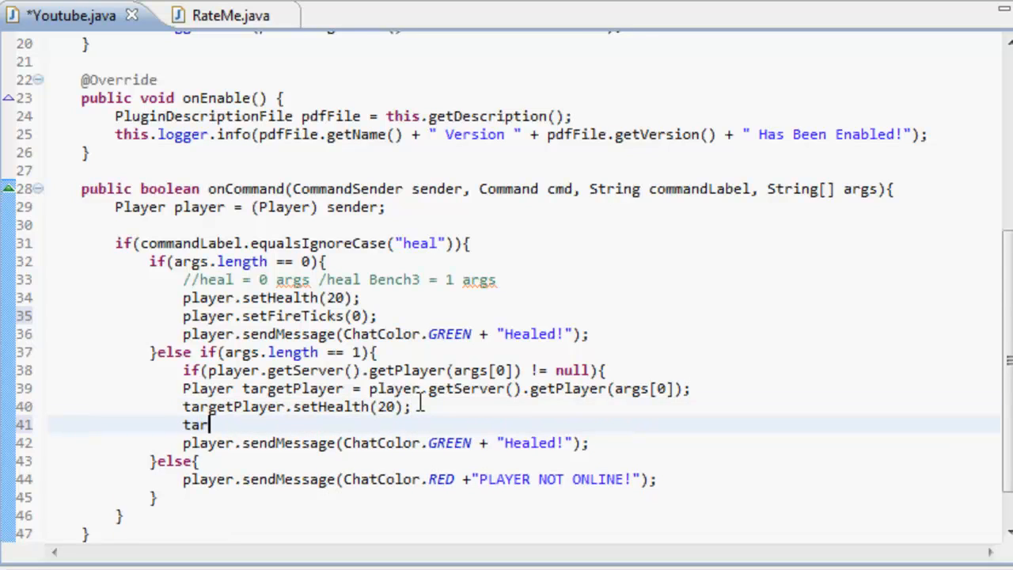
type("getPlayer.se")
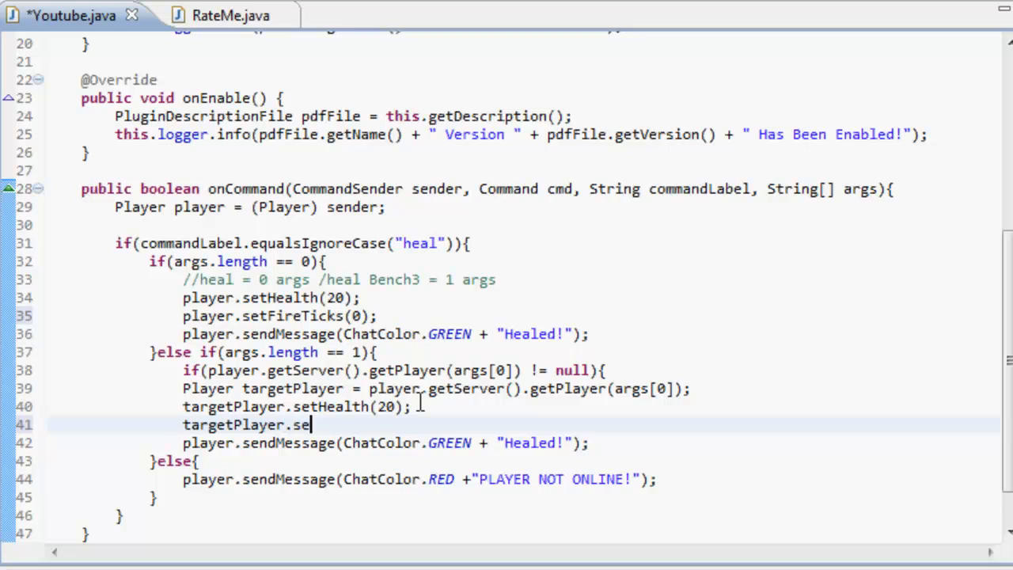
type("tFireTicks")
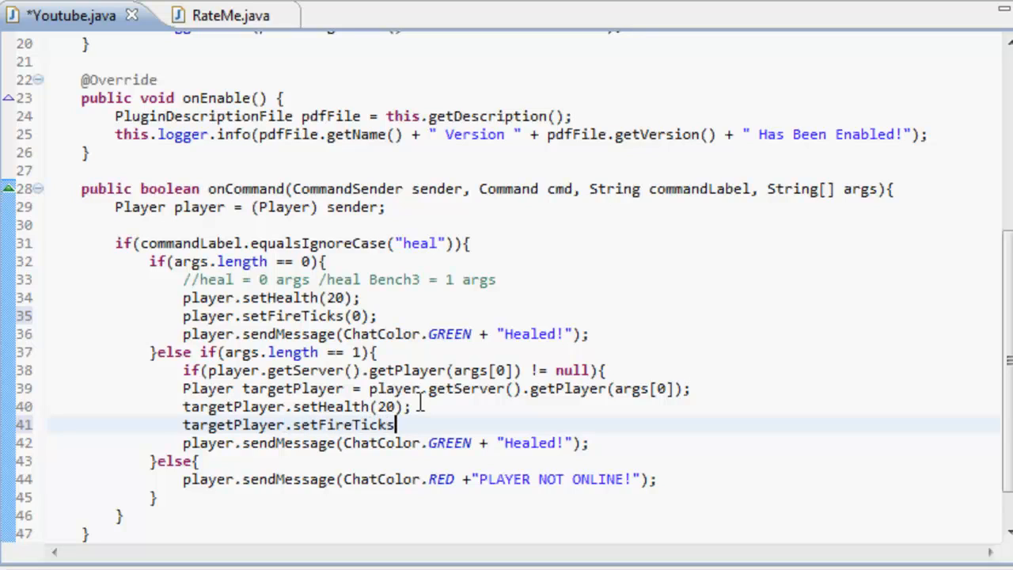
type("(0);")
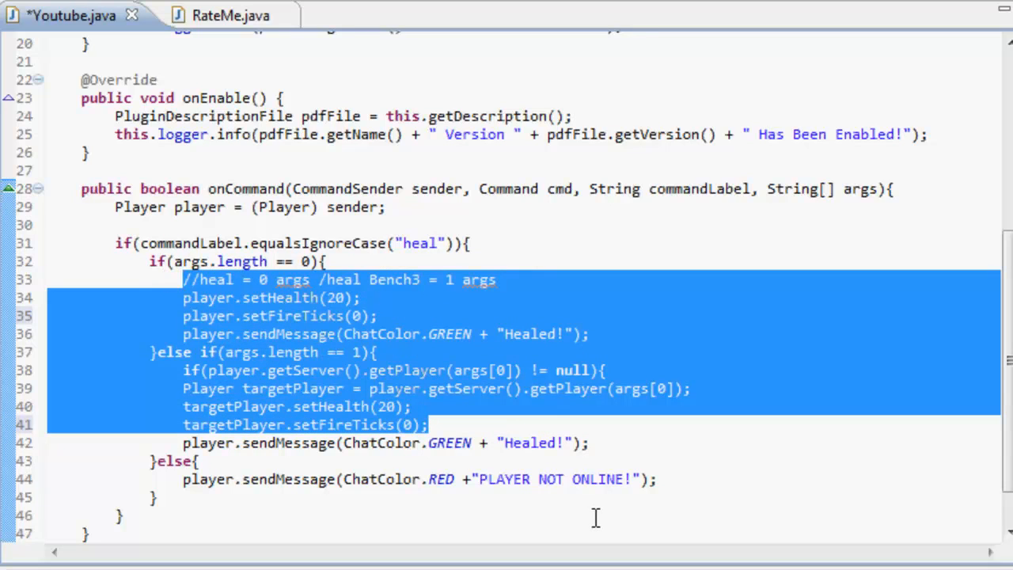
Step: Select the targetPlayer.setFireTicks(0) line and delete it
left_click(386, 460)
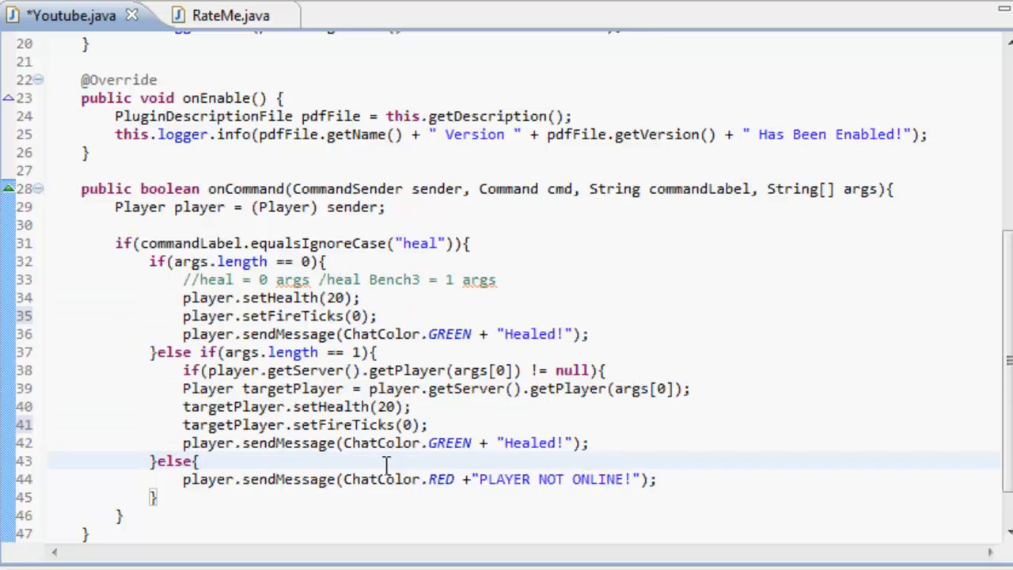
left_click_drag(414, 406, 429, 425)
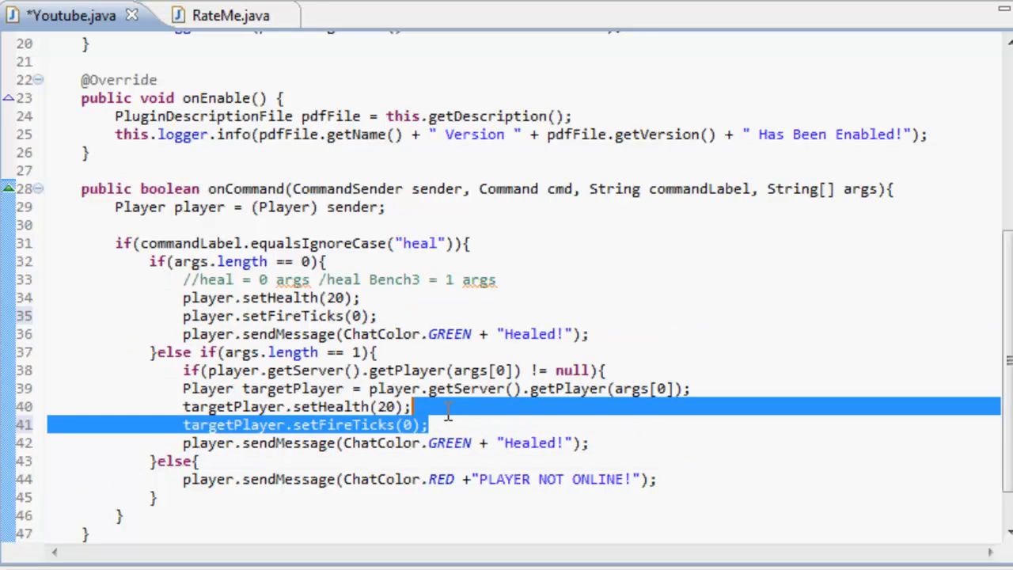
key("Delete")
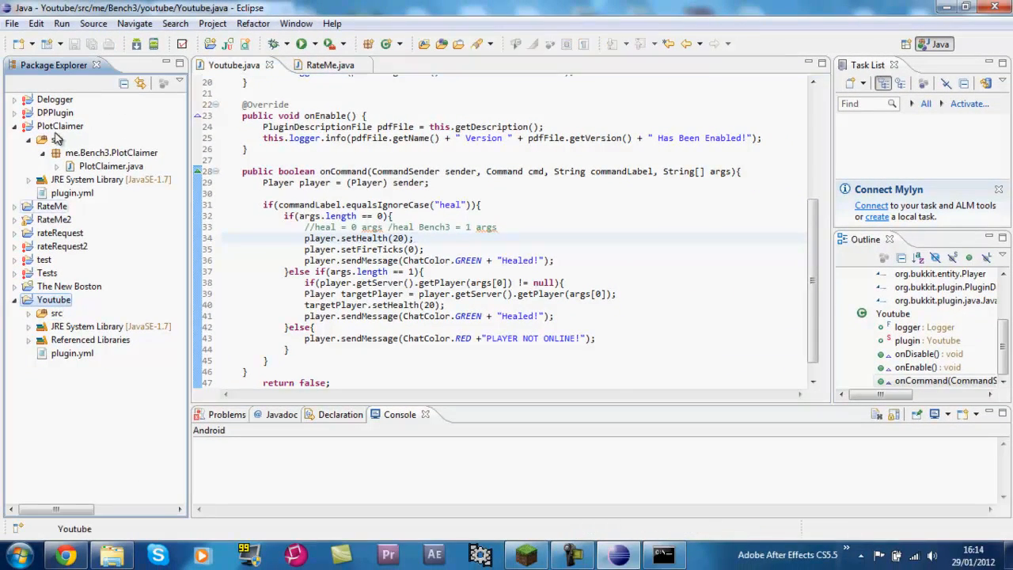
Step: Export the Youtube project as a JAR to the server's plugins\Youtube.jar
left_click(12, 23)
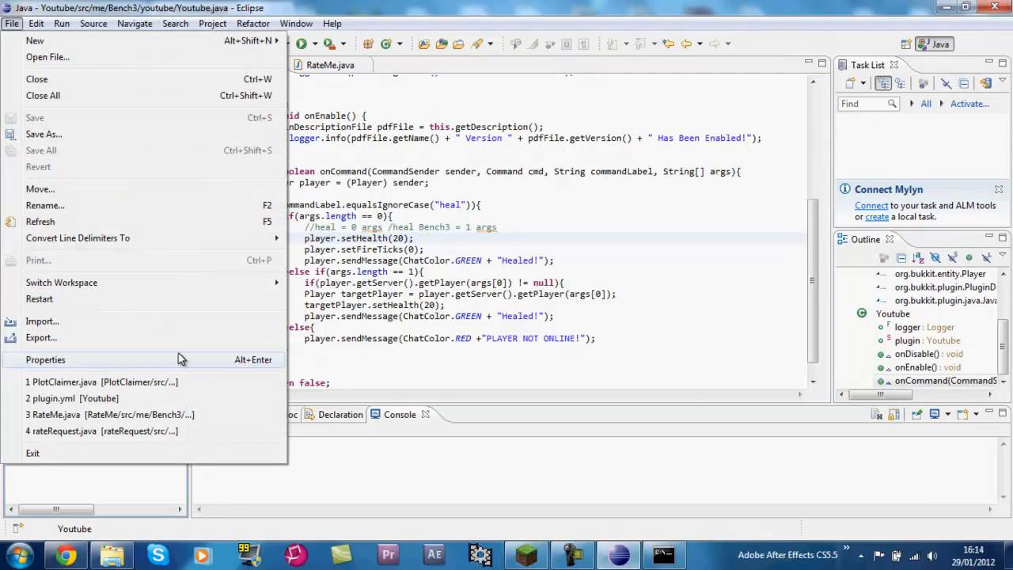
mouse_move(180, 337)
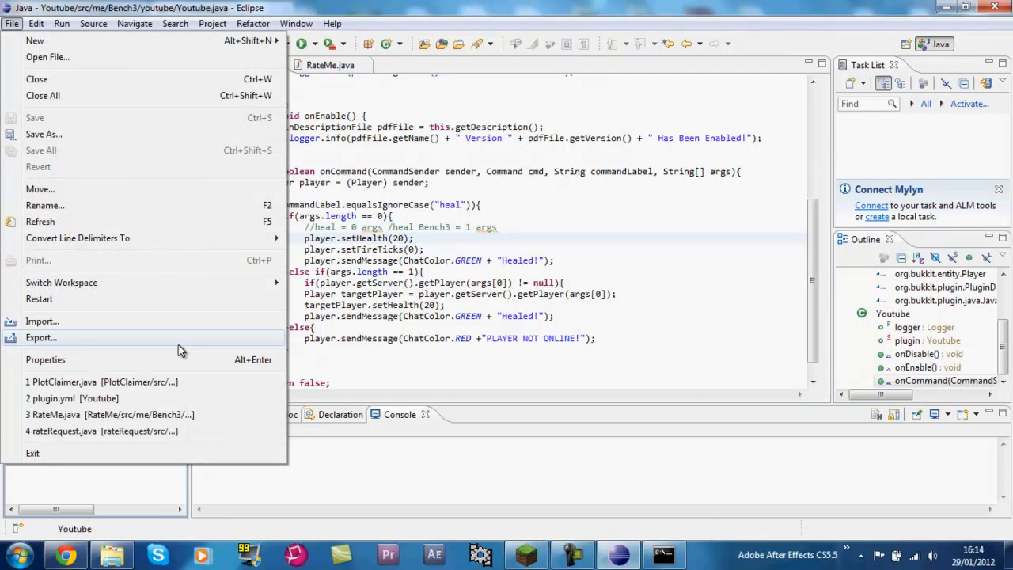
left_click(41, 338)
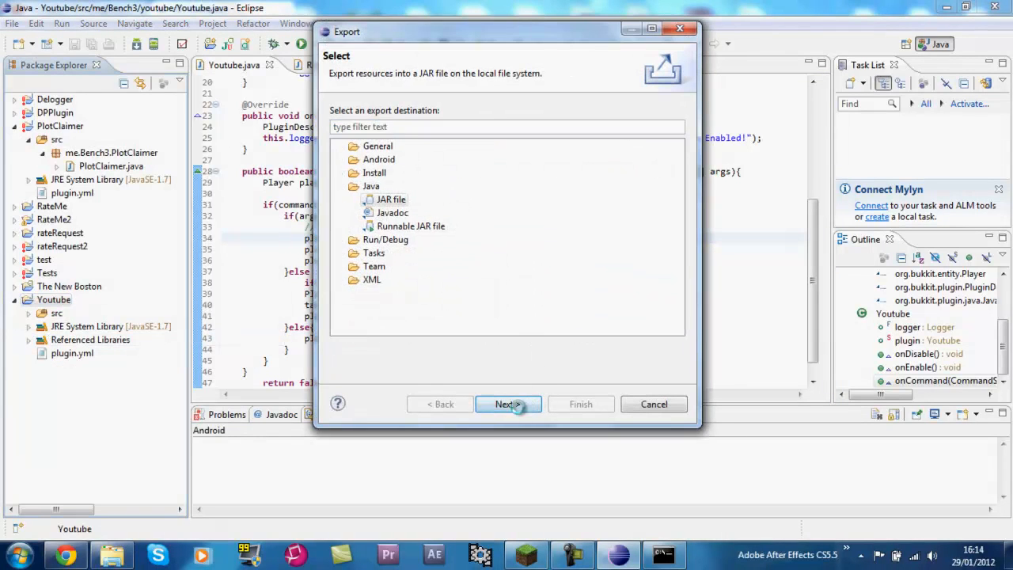
left_click(508, 403)
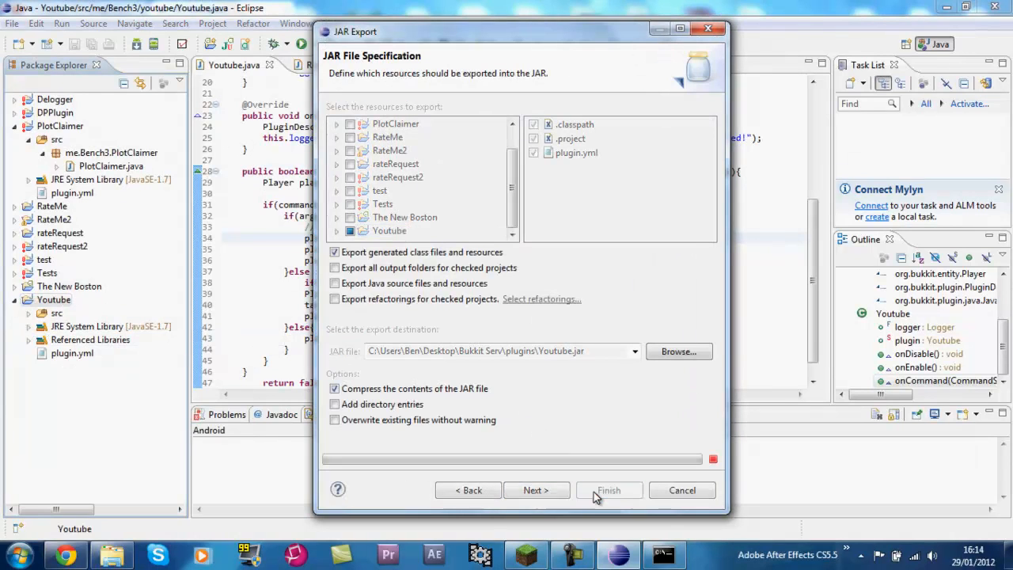
left_click(610, 490)
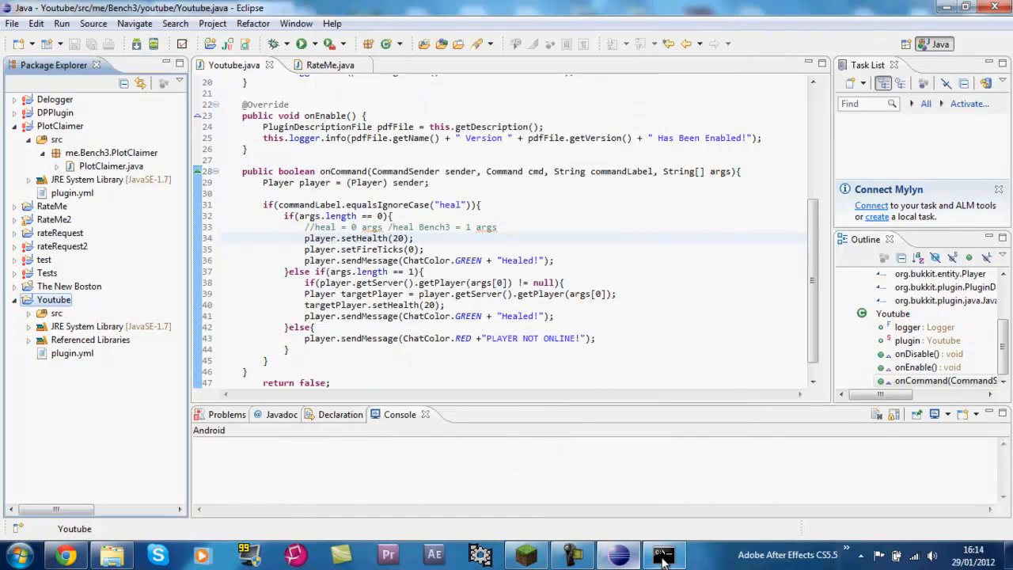
Step: Return to Minecraft, run /reload and /heal for Healed! messages, then pause the game
left_click(663, 554)
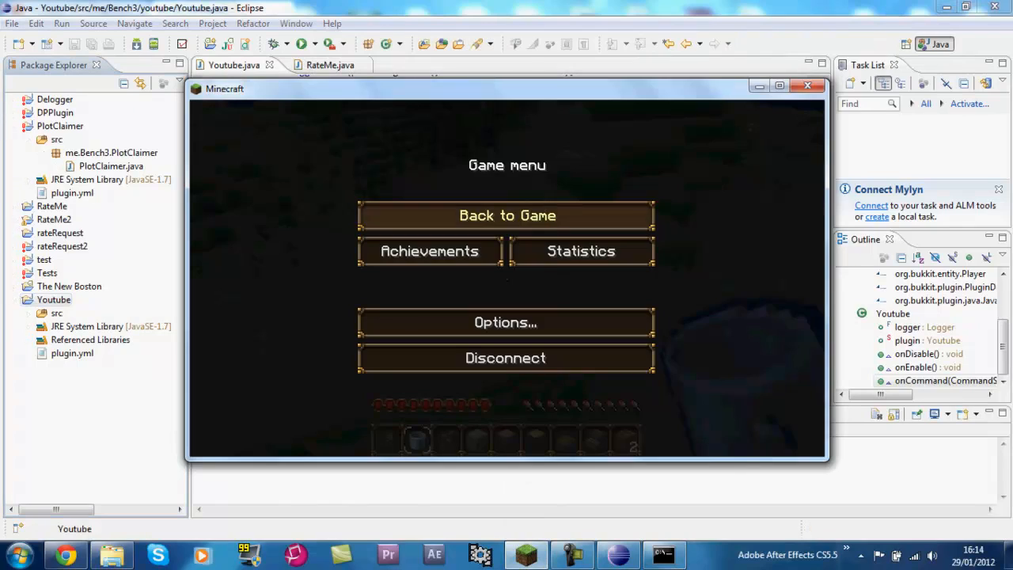
left_click(507, 215)
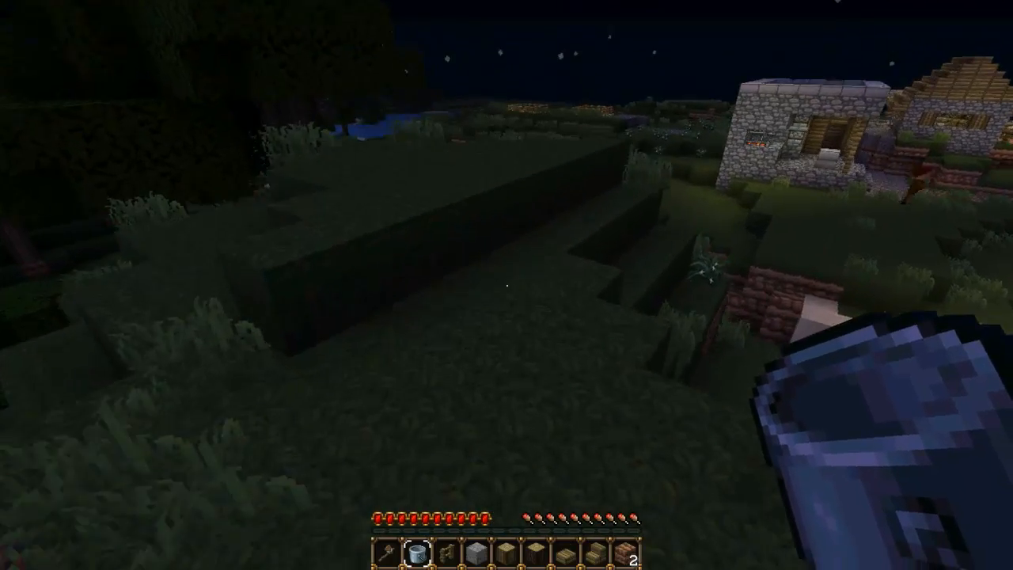
mouse_move(506, 285)
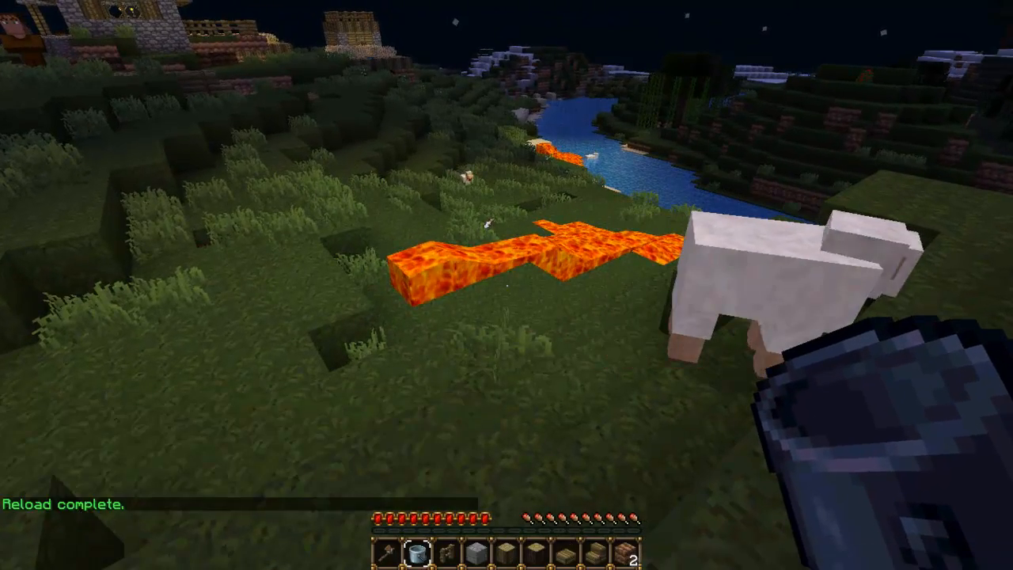
mouse_move(506, 285)
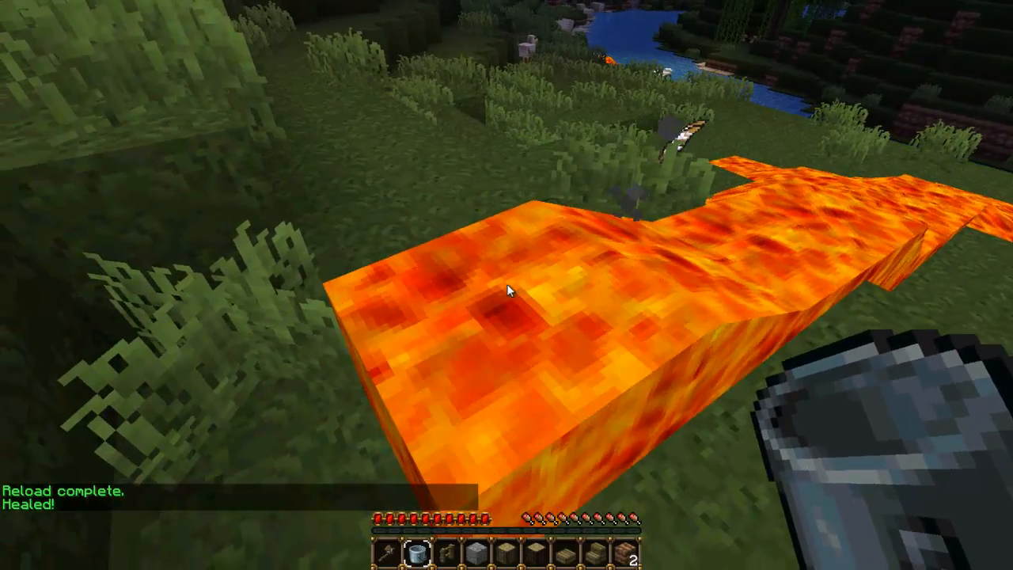
type("/h")
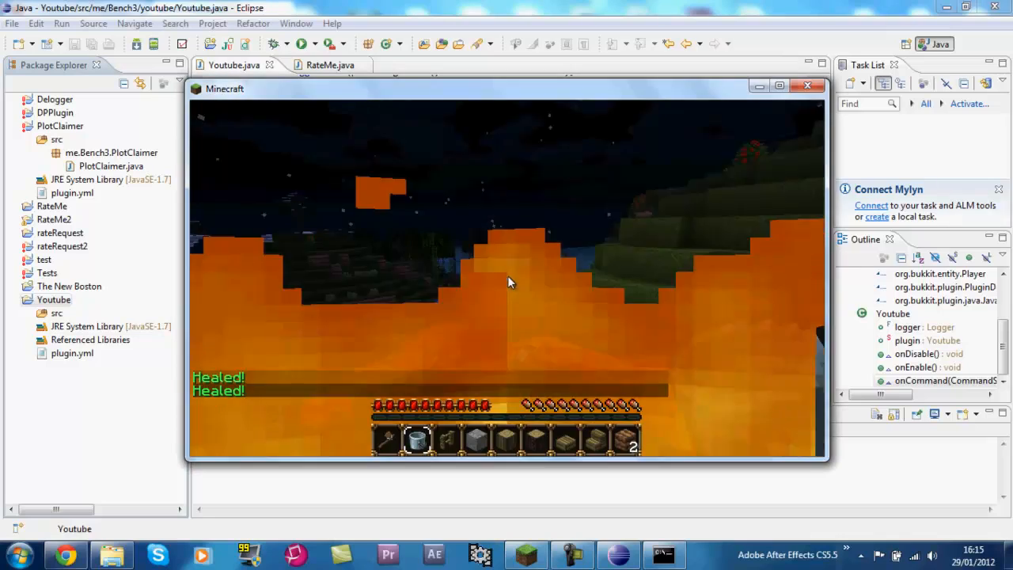
key("Escape")
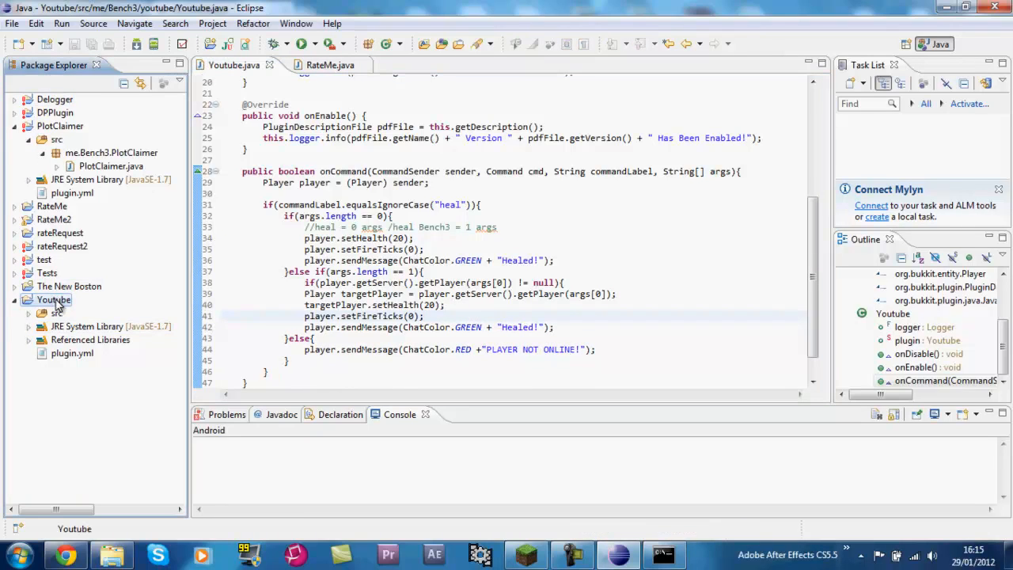
Step: Re-export the updated plugin, overwriting plugins\Youtube.jar
left_click(12, 23)
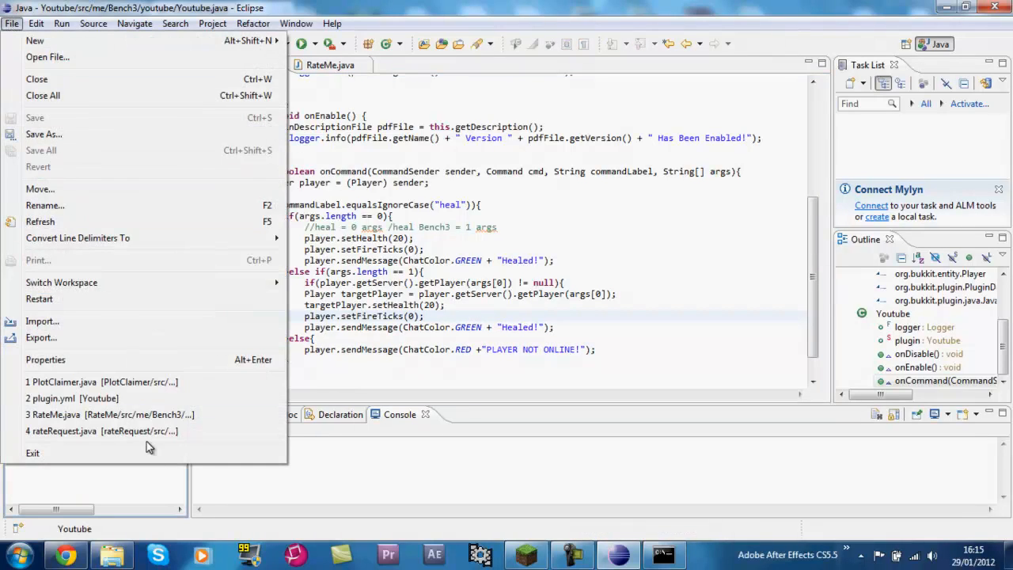
left_click(41, 337)
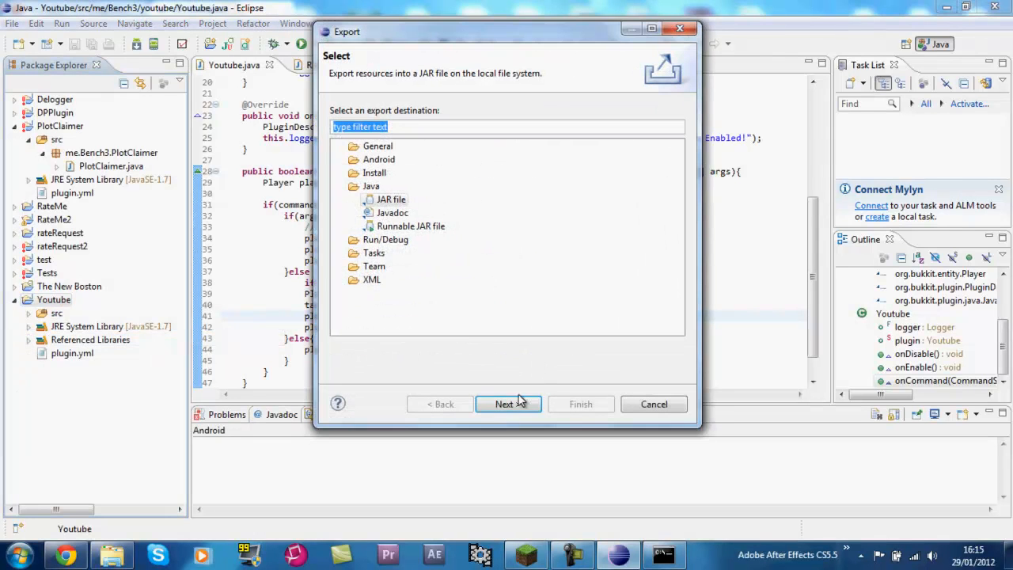
left_click(504, 404)
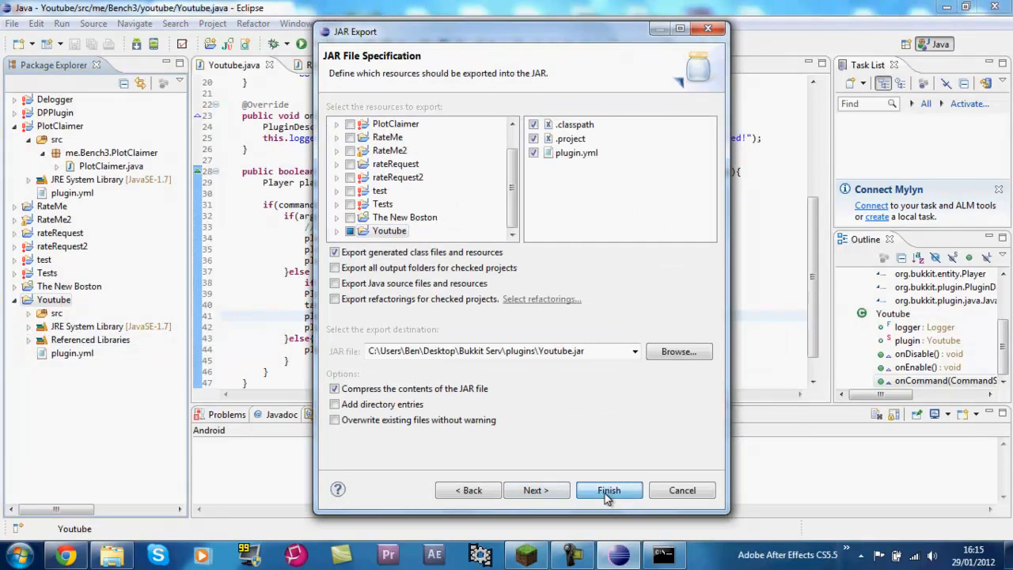
left_click(609, 490)
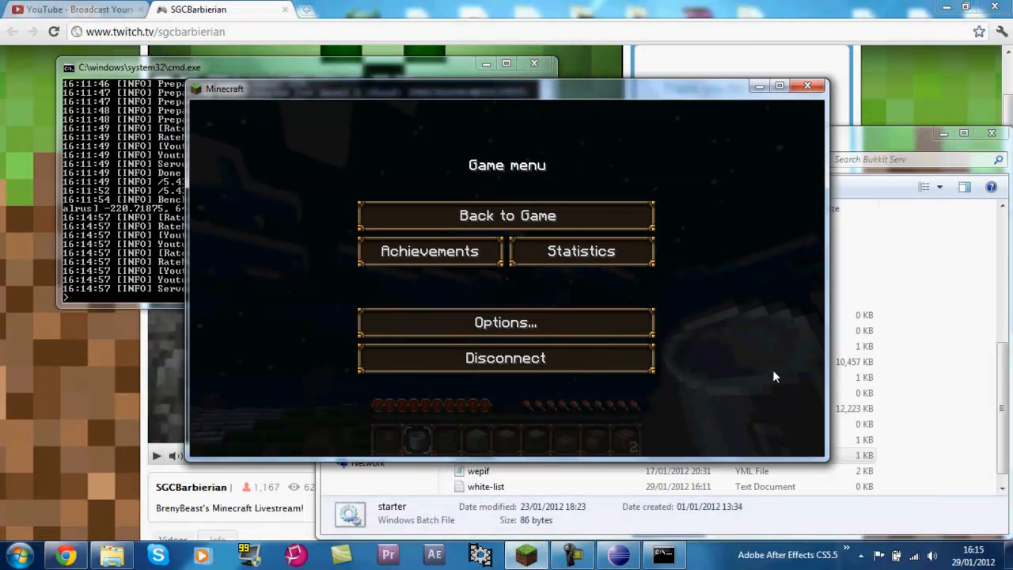
Step: Go full screen in Minecraft and run /heal bench3 on the online player
key("F11")
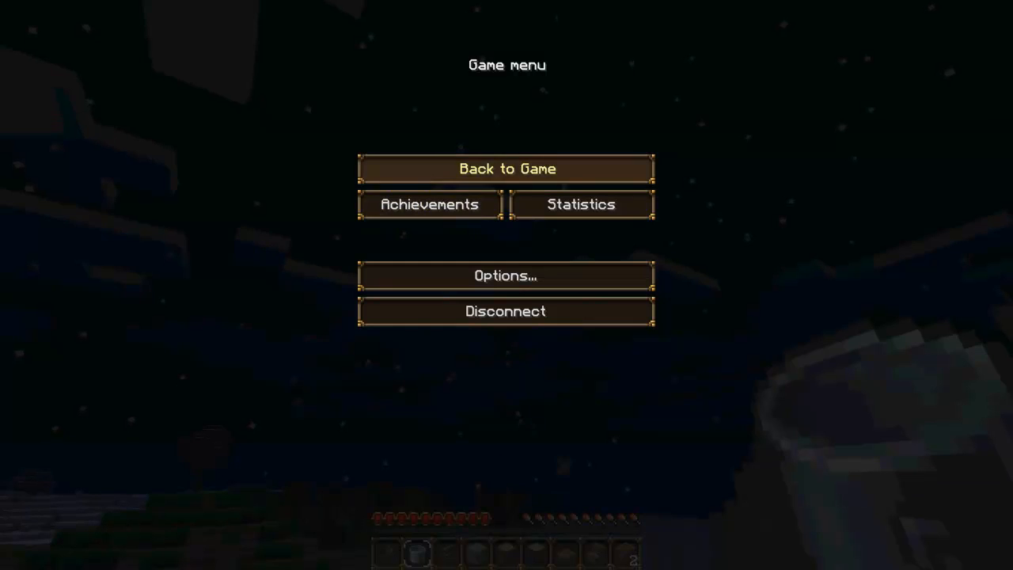
left_click(506, 168)
type("/")
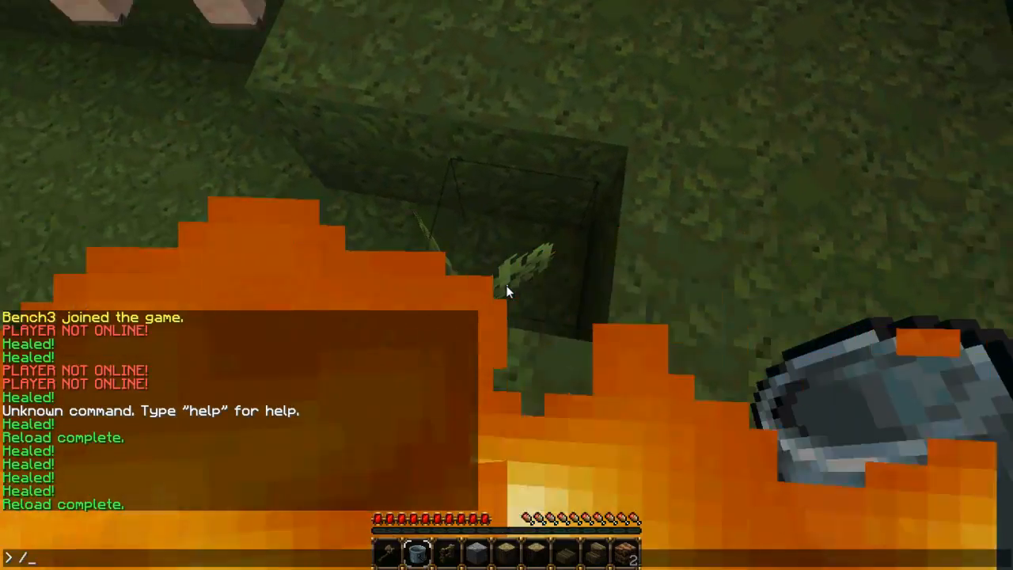
type("heal bench3")
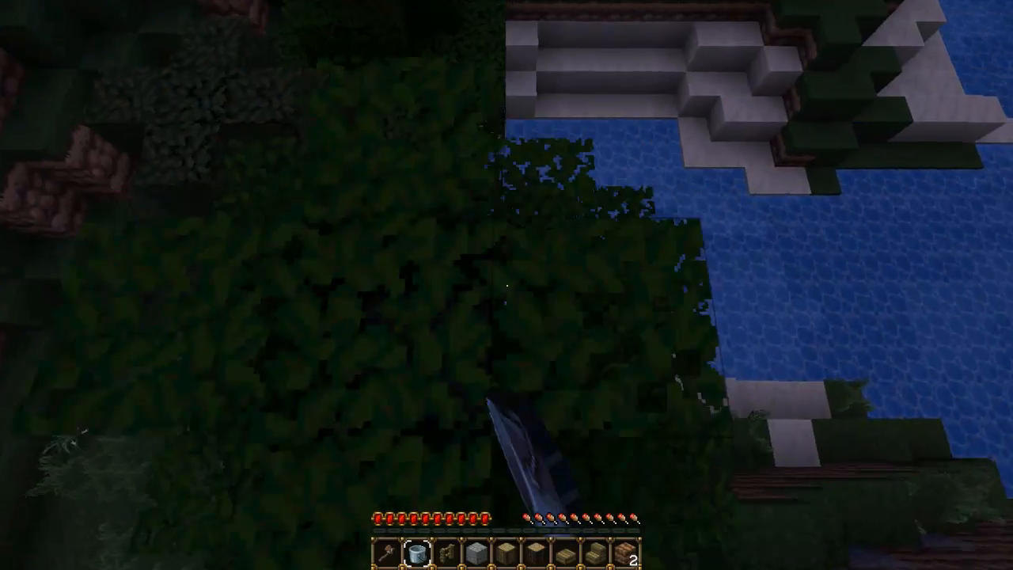
mouse_move(506, 285)
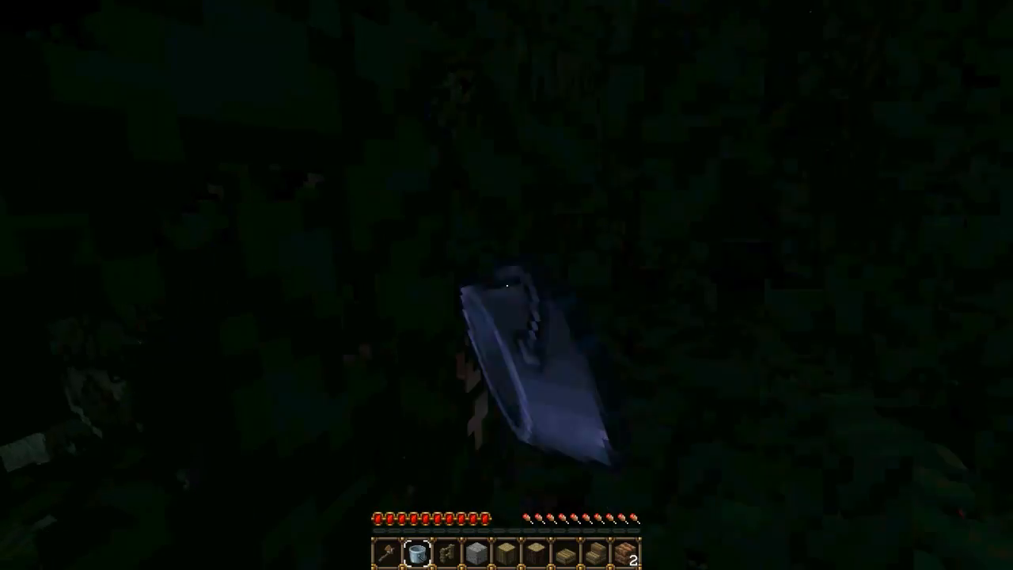
mouse_move(507, 284)
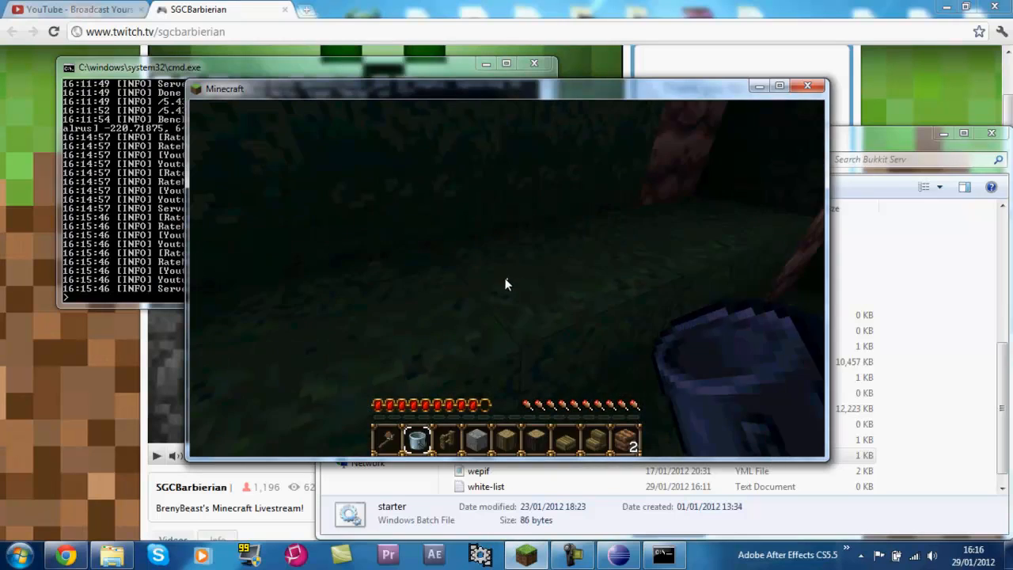
Step: Pause and resume Minecraft after walking from the lava to the river
key("Escape")
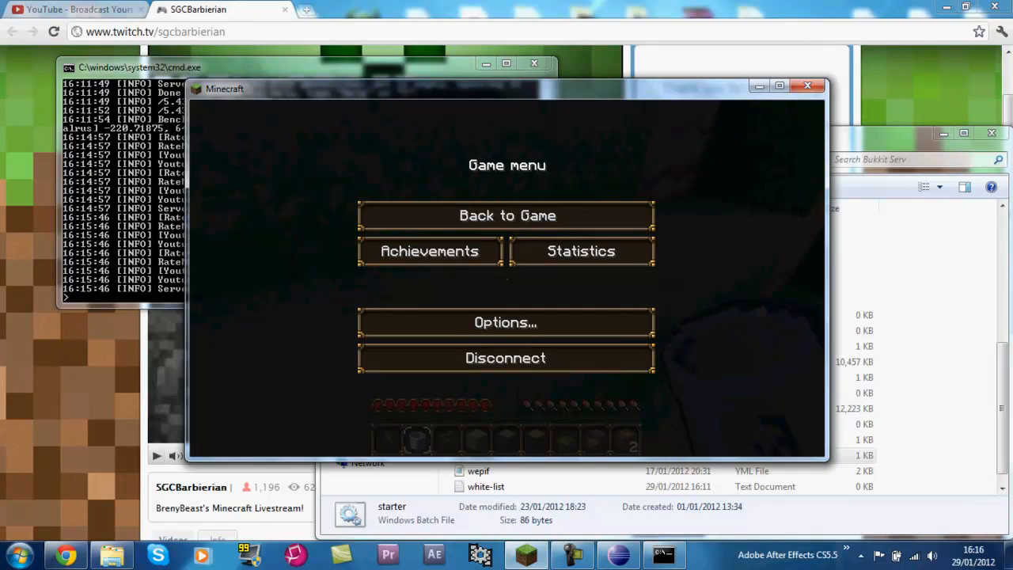
left_click(507, 216)
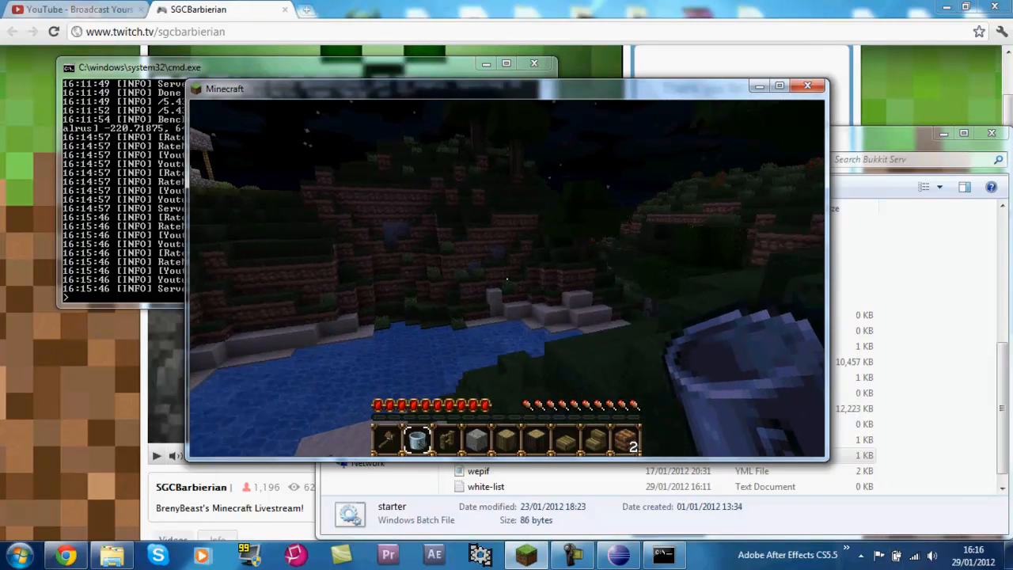